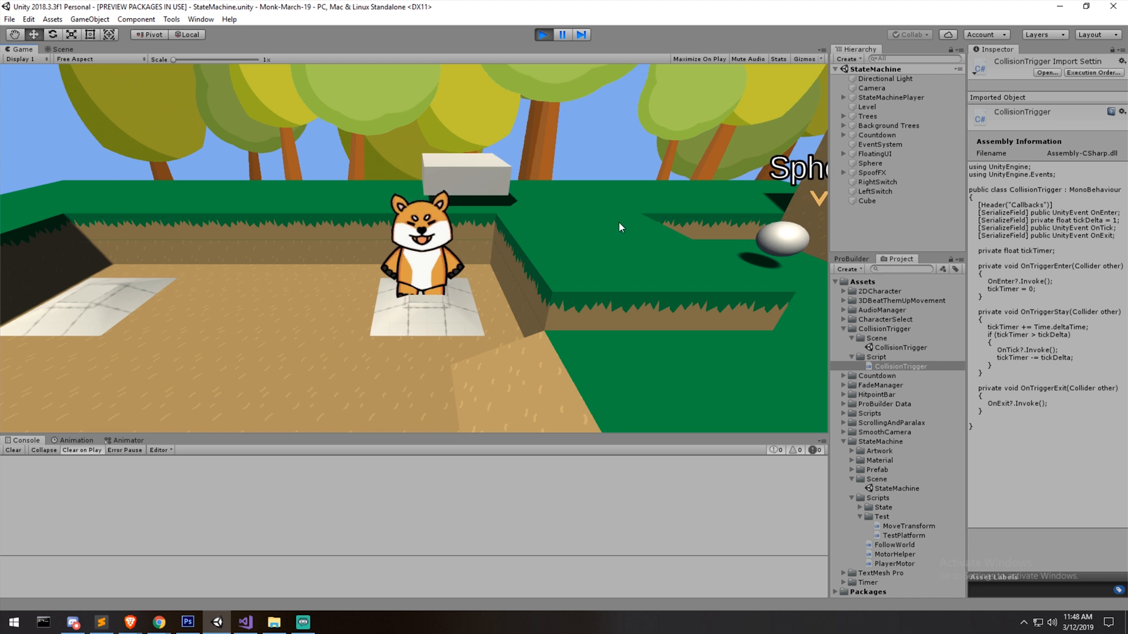
Point RightSwitch's On Enter and On Exit callbacks at Directional Light > Light.enabled.
left_click(876, 182)
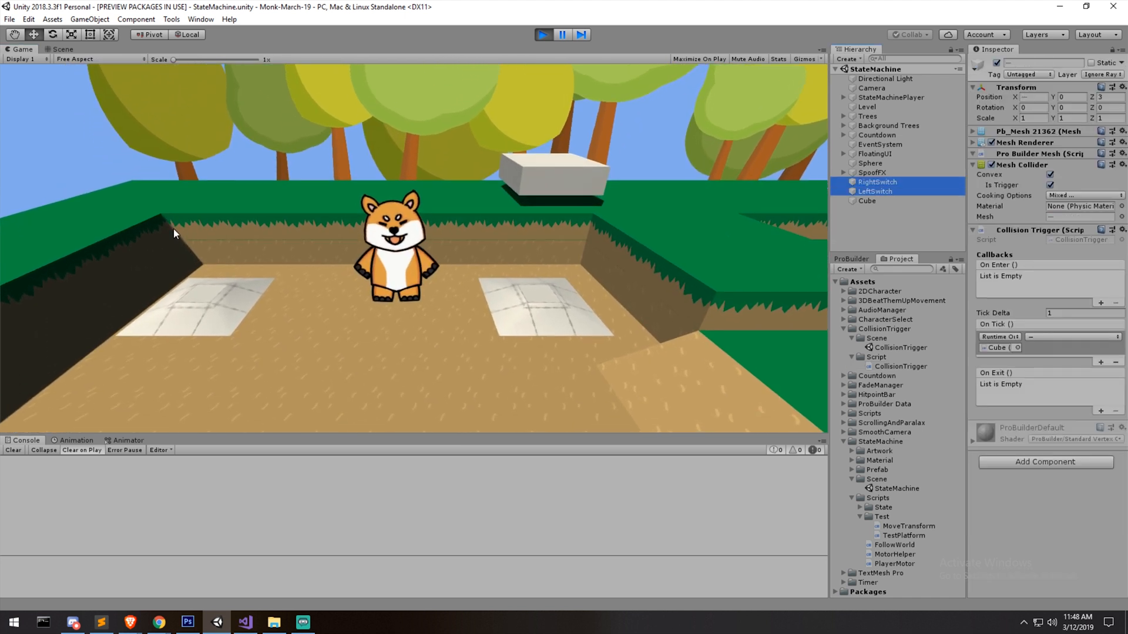
mouse_move(597, 336)
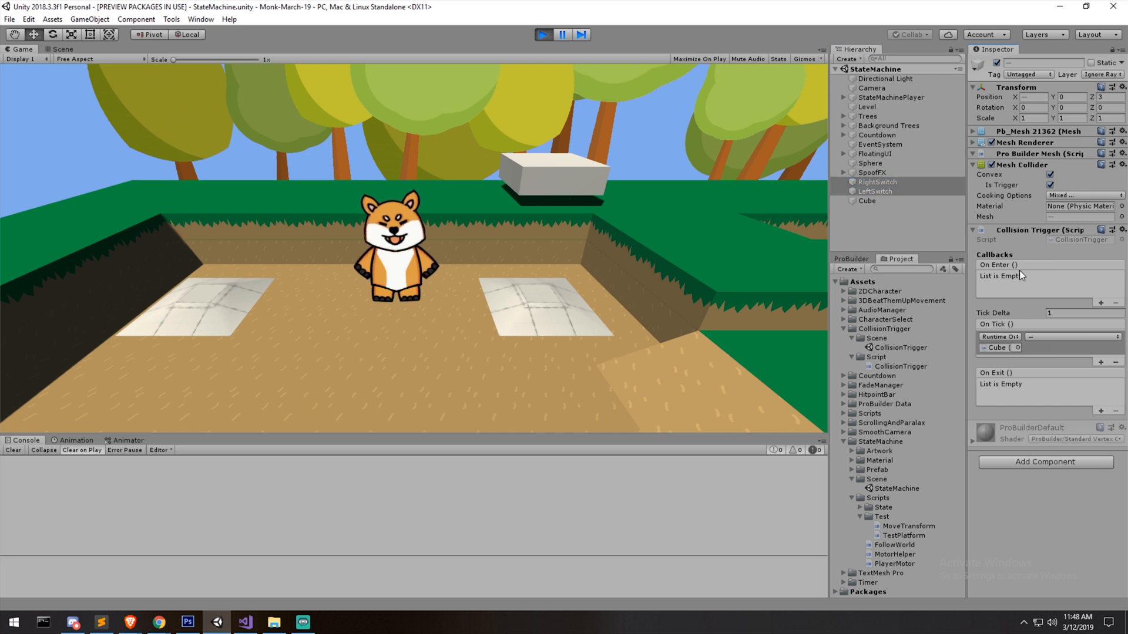
mouse_move(908, 184)
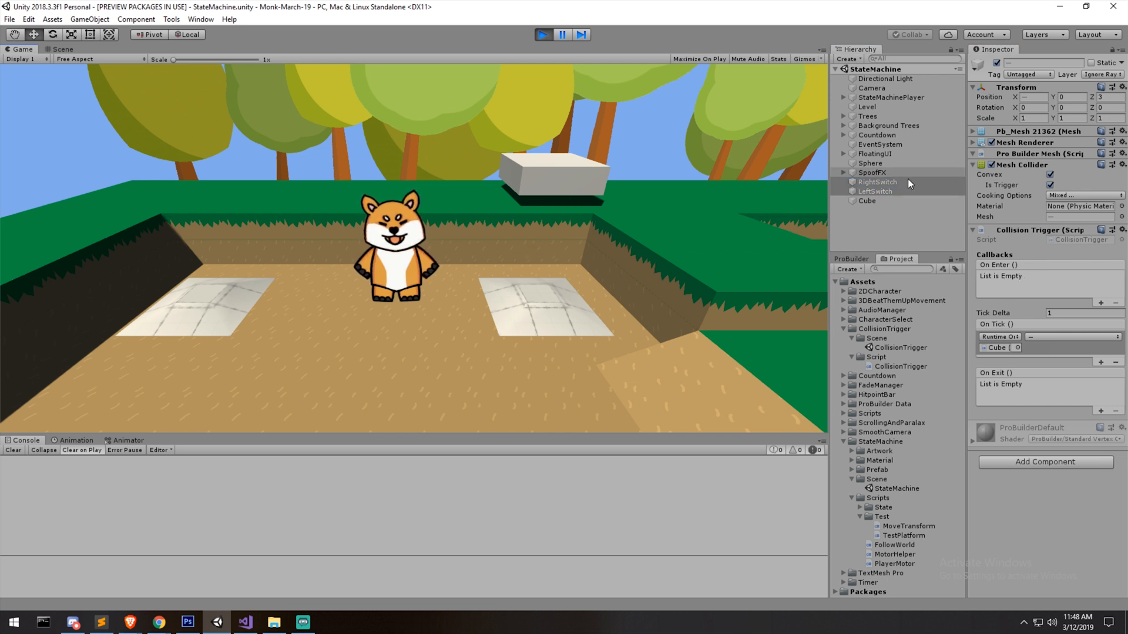
left_click(876, 182)
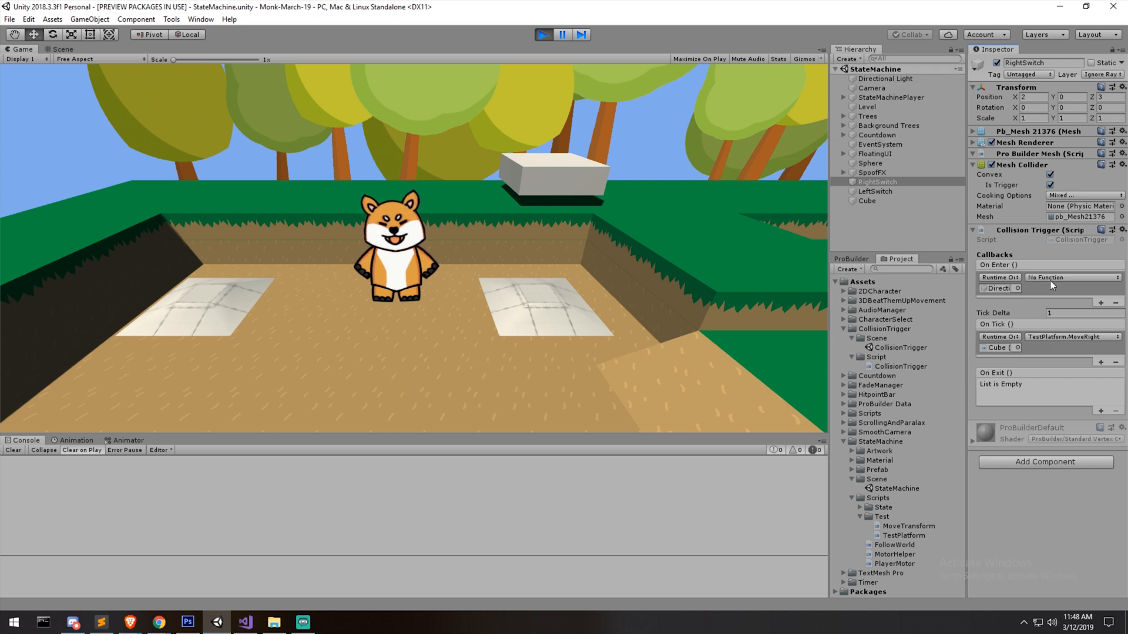
left_click(1068, 278)
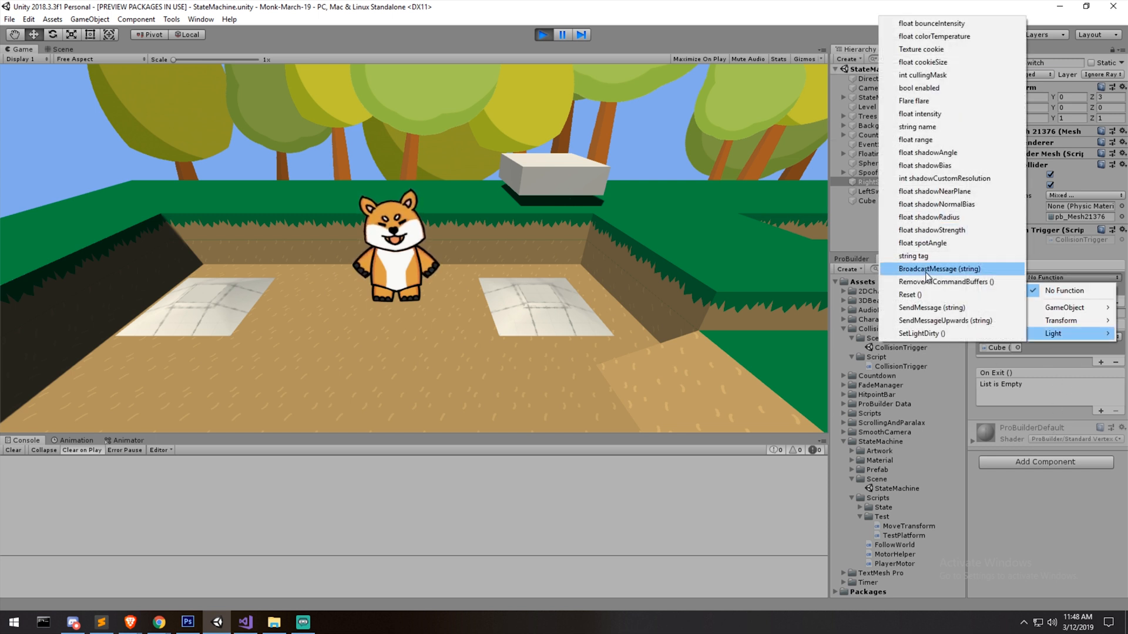
left_click(1066, 333)
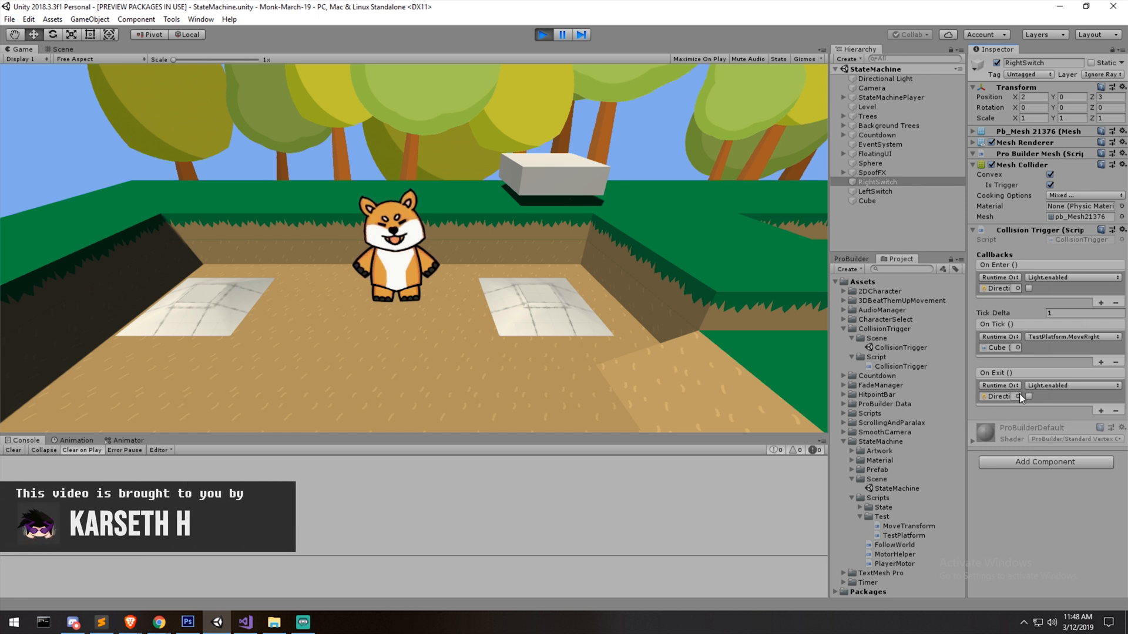
left_click(1029, 396)
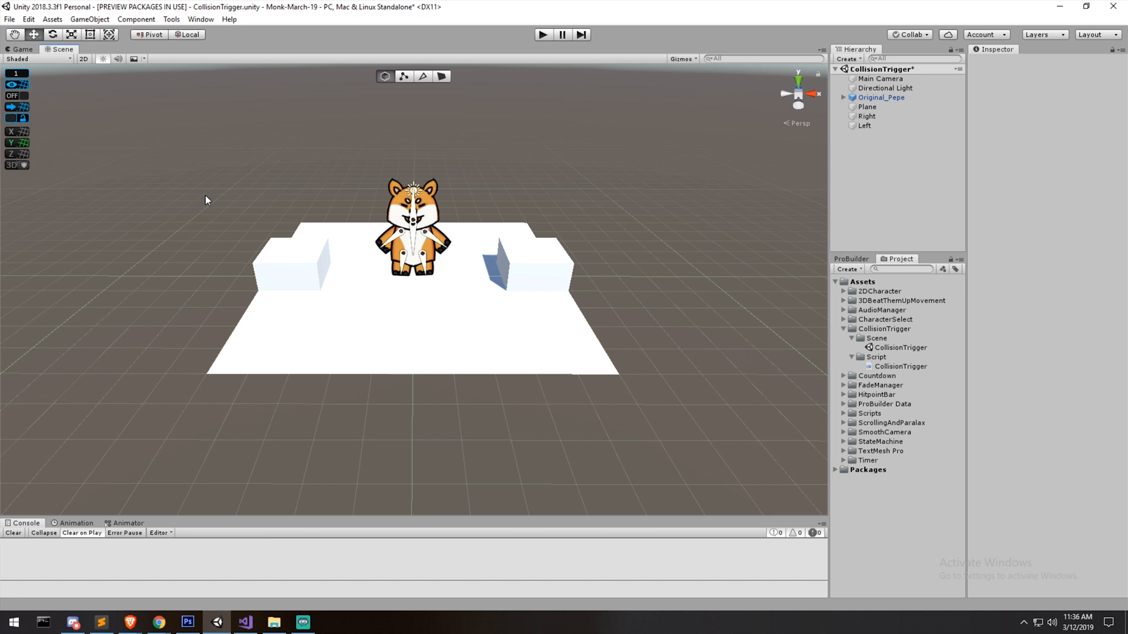
mouse_move(760, 394)
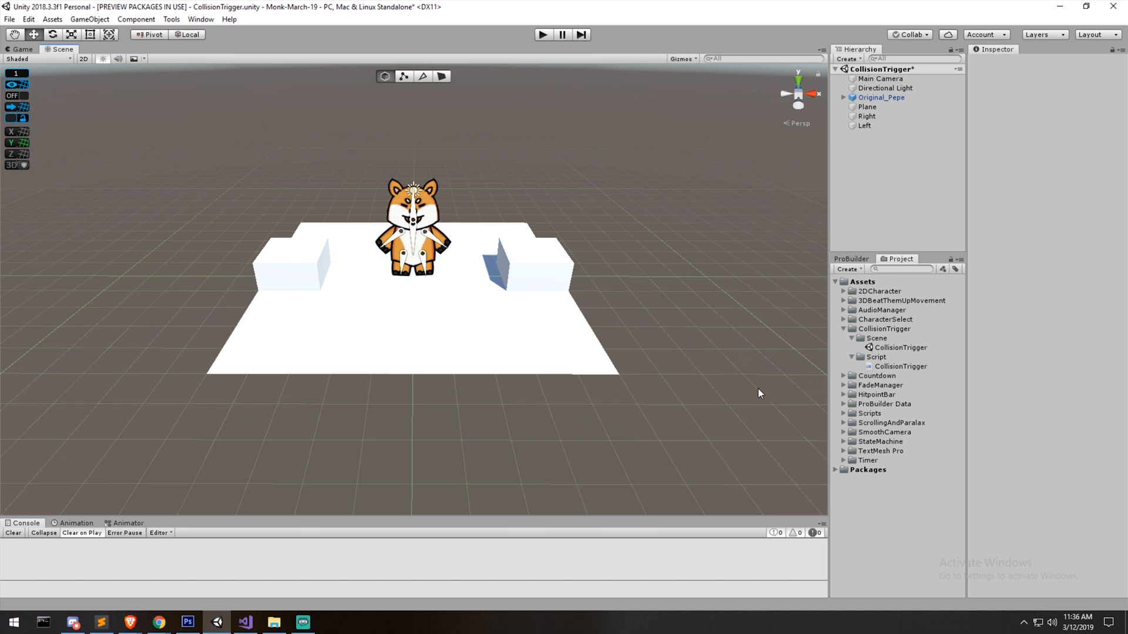
mouse_move(698, 277)
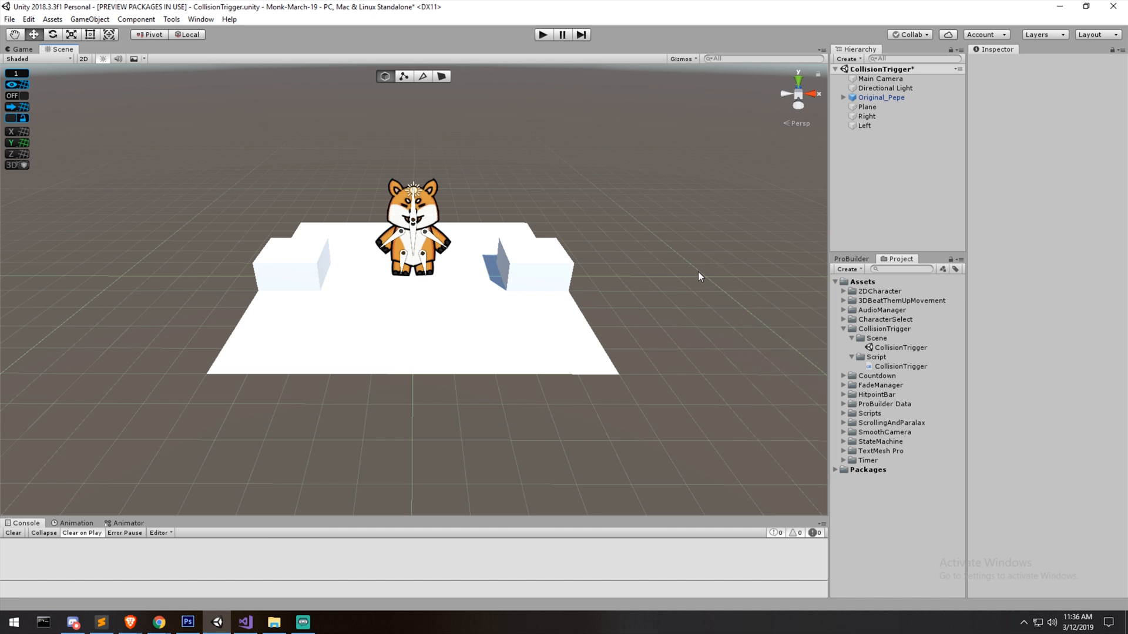
mouse_move(683, 292)
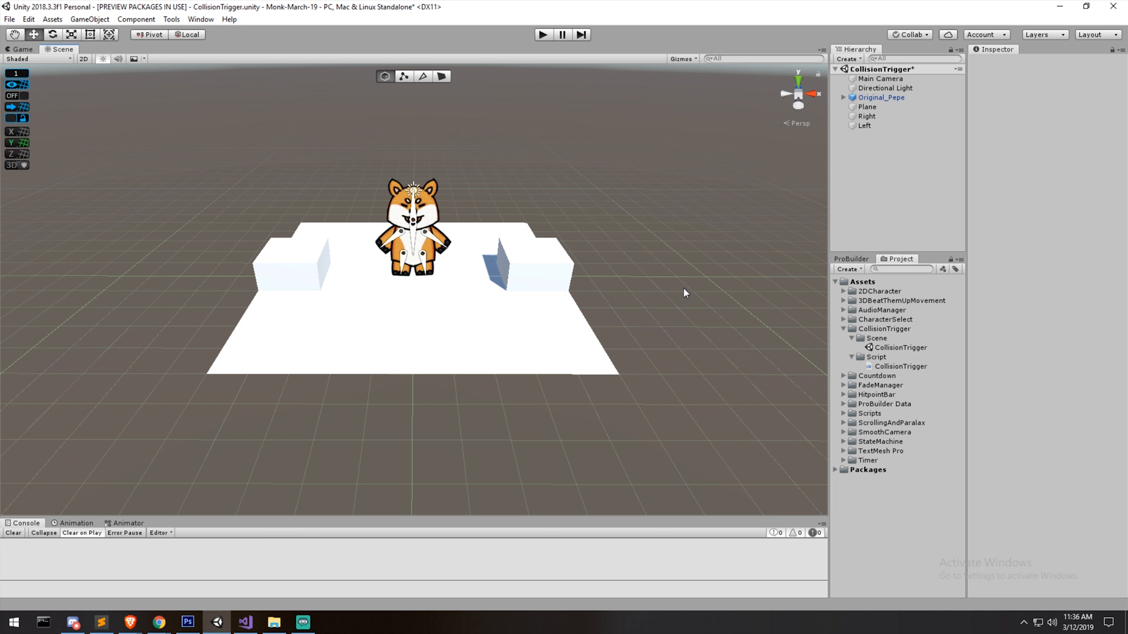
left_click(867, 116)
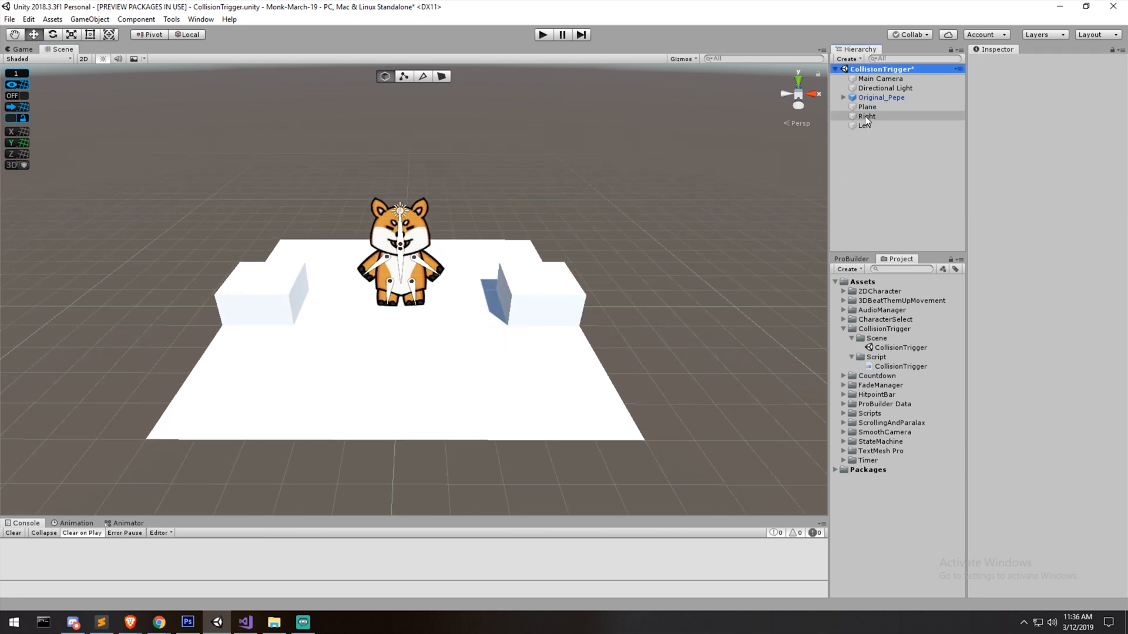
Inspect the Right and Left boxes and enable Is Trigger on their Box Colliders.
left_click(866, 117)
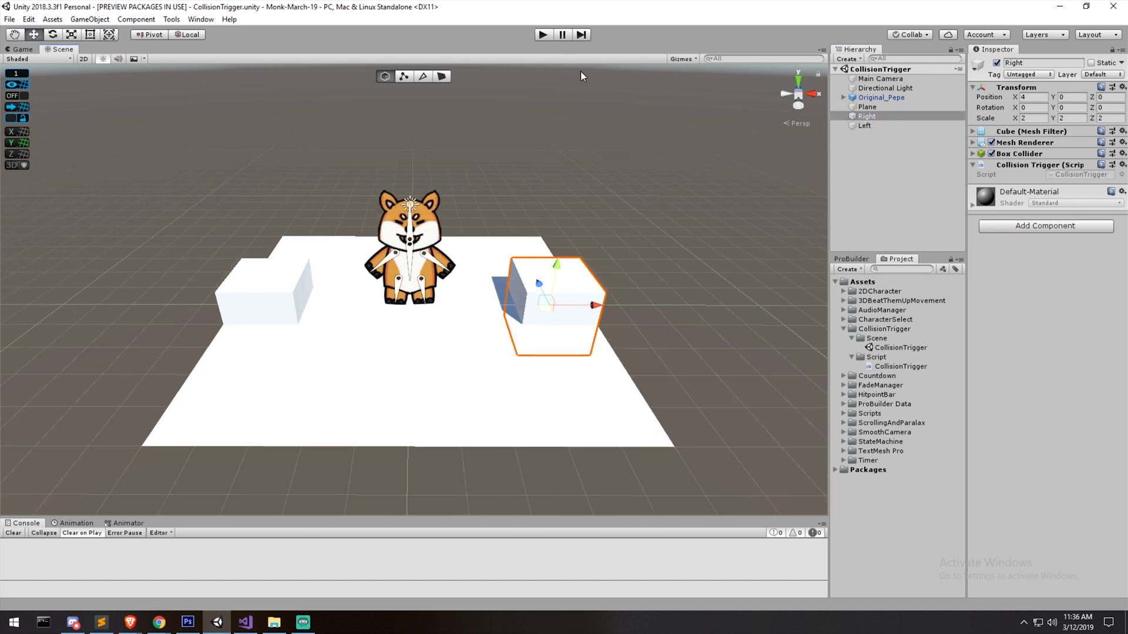
left_click(865, 125)
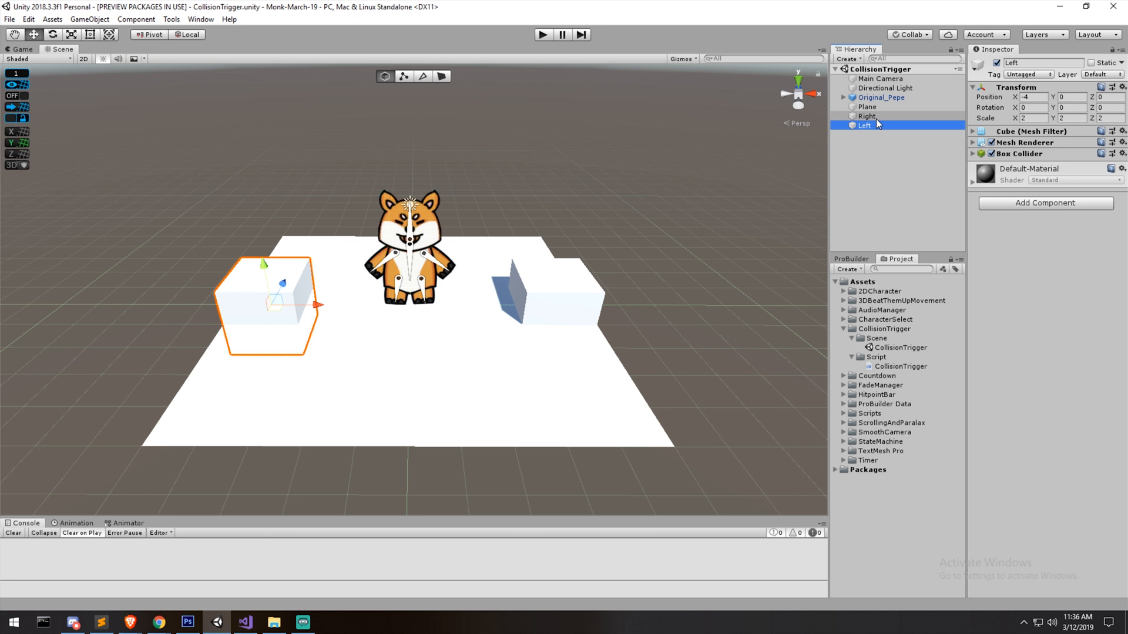
left_click(866, 117)
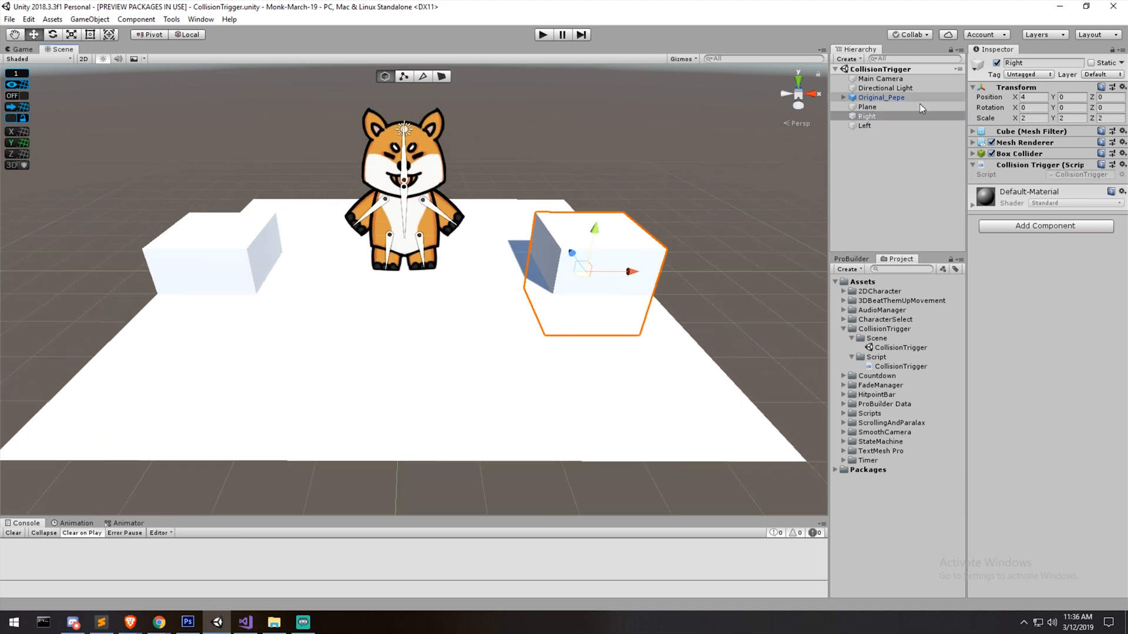
left_click(863, 126)
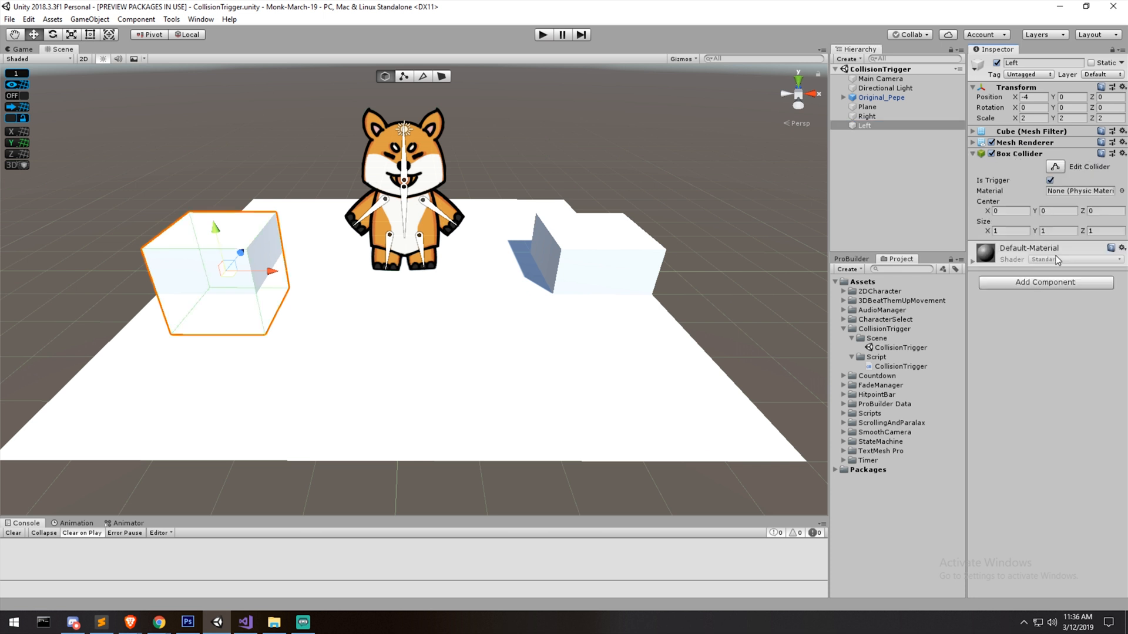
left_click(1050, 180)
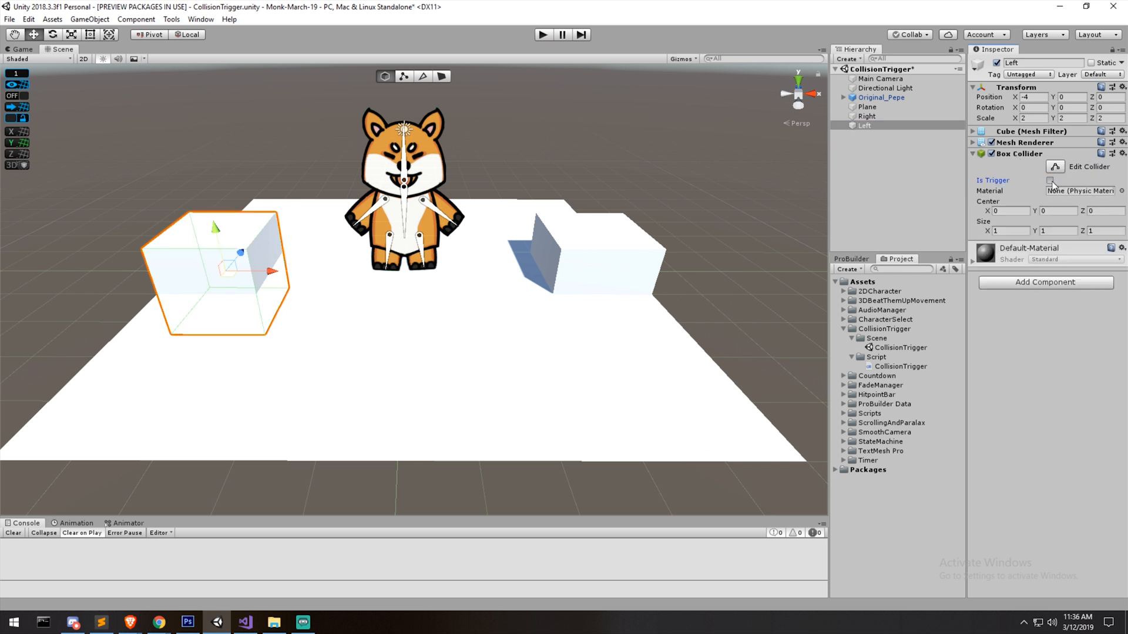
left_click(867, 116)
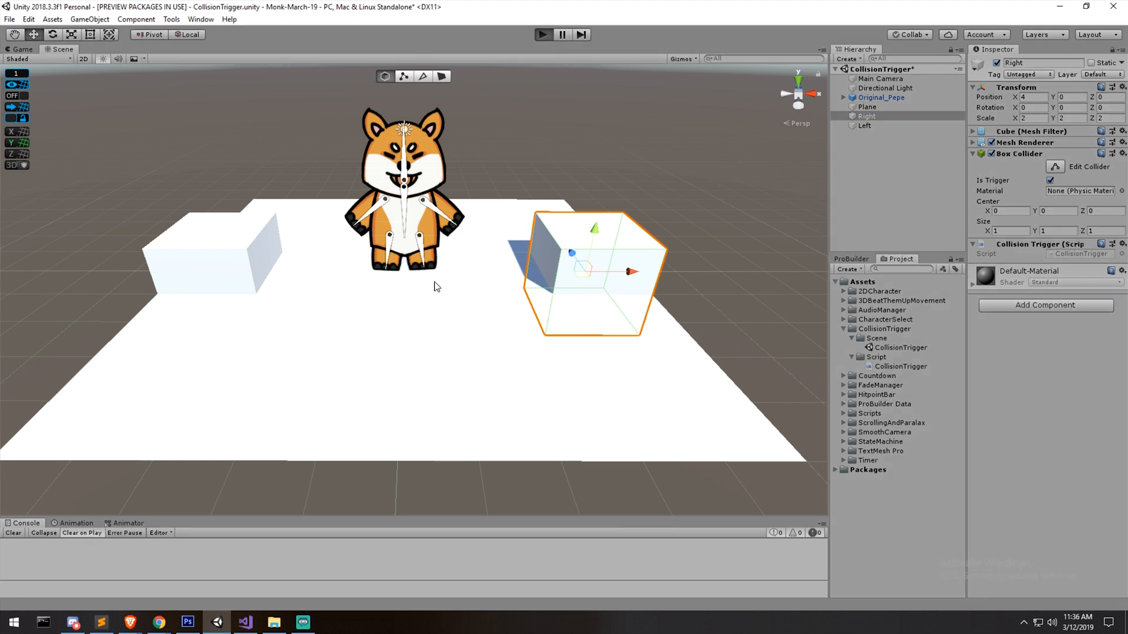
Test in play mode, then add the Collision Trigger component to the Left box.
left_click(542, 34)
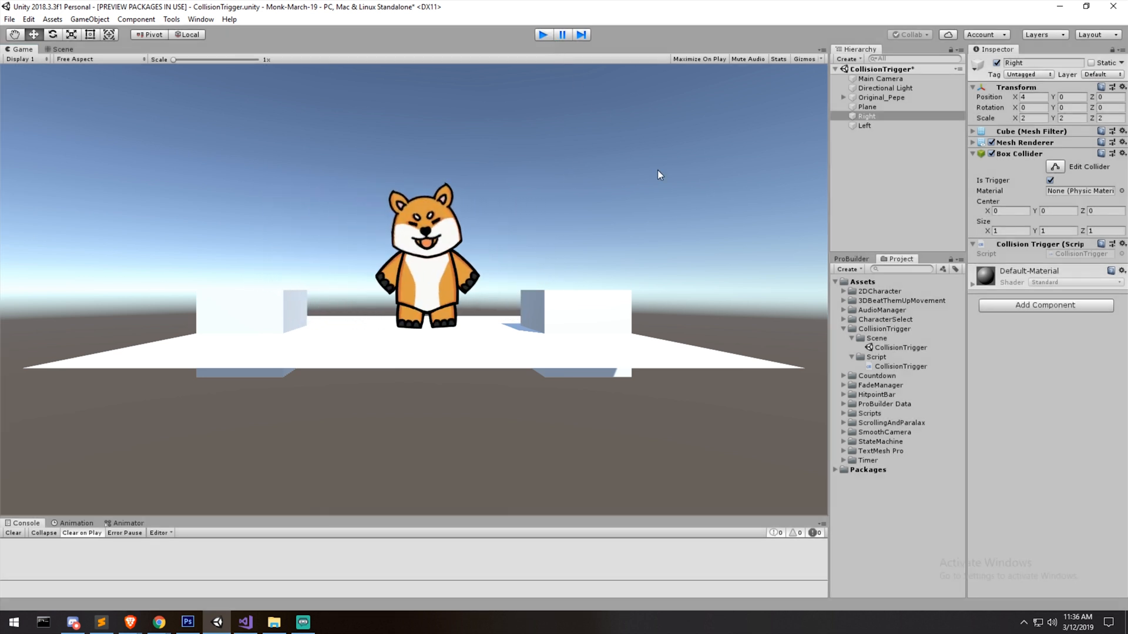
left_click(63, 49)
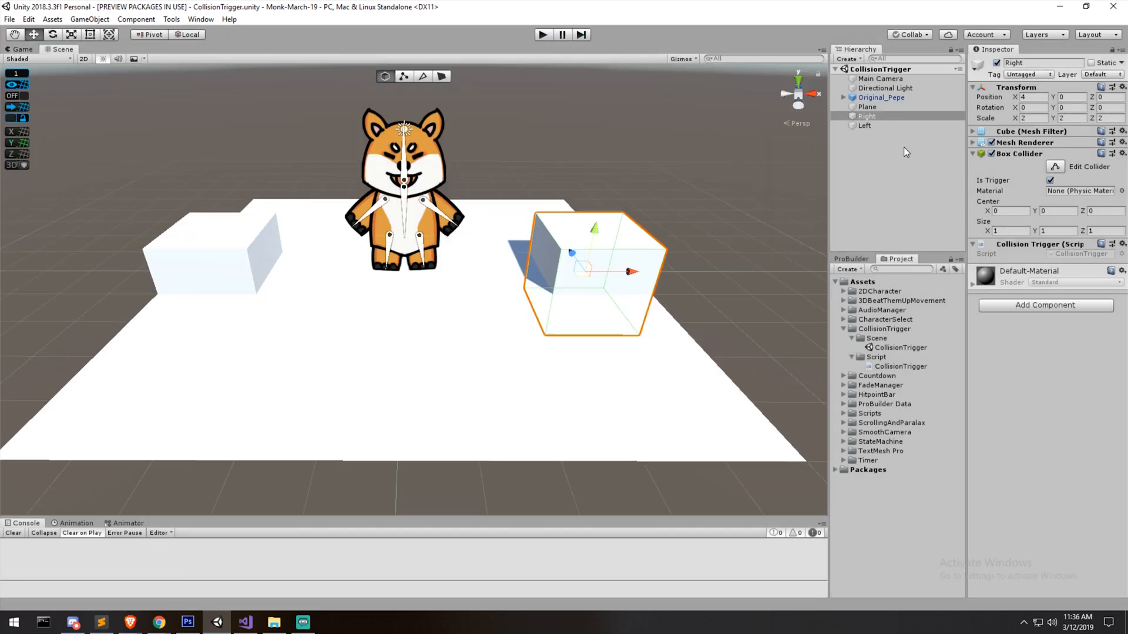
left_click(972, 153)
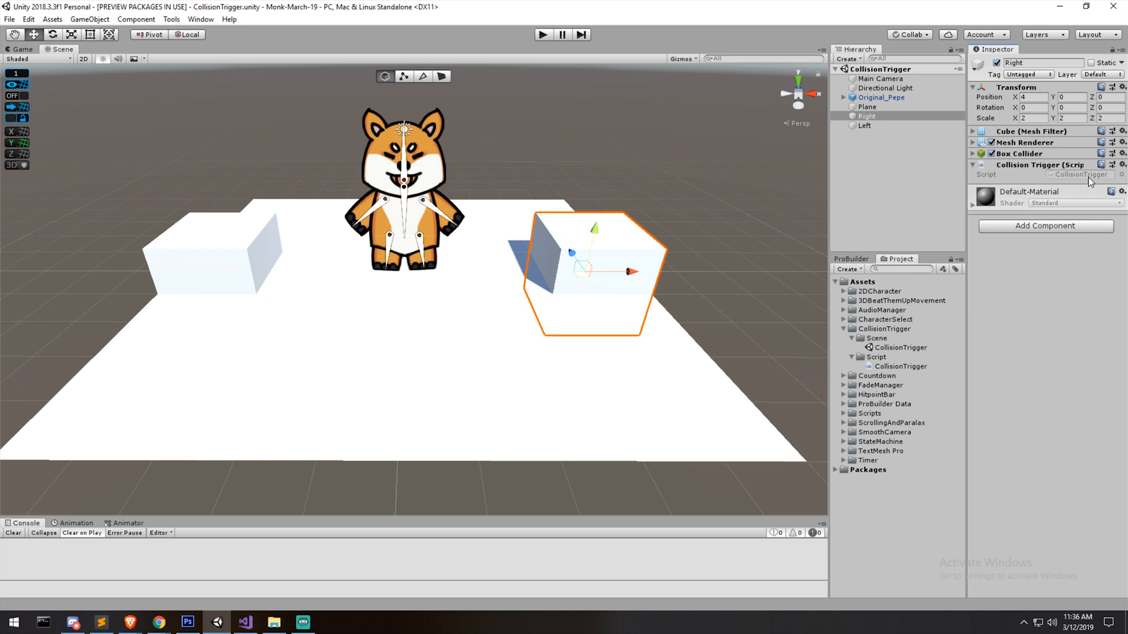
left_click(866, 126)
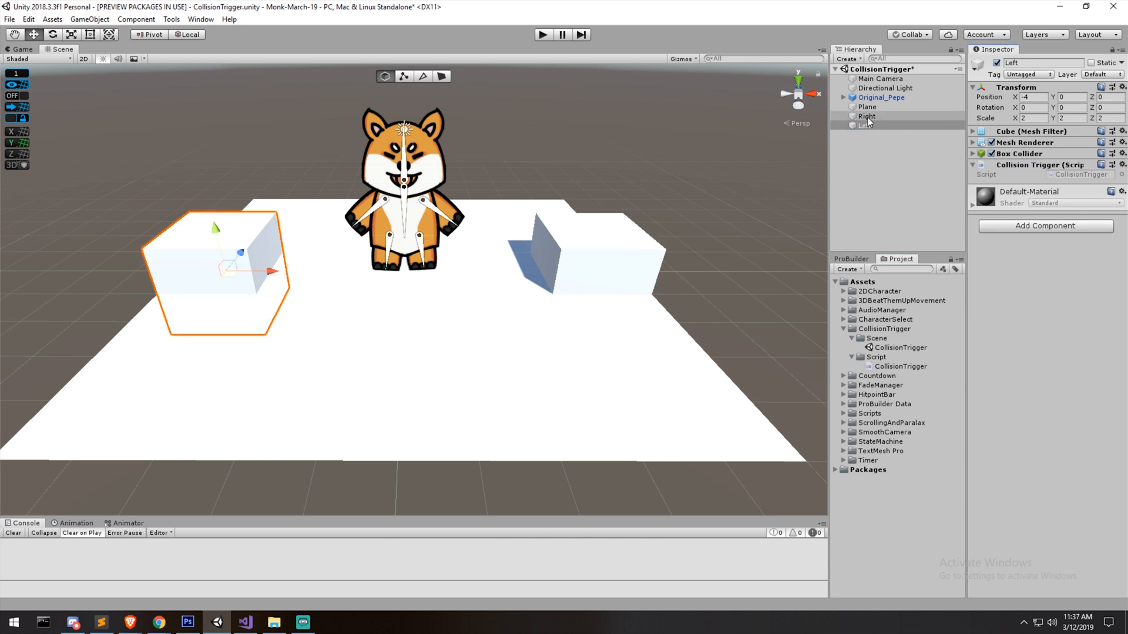
left_click(865, 125)
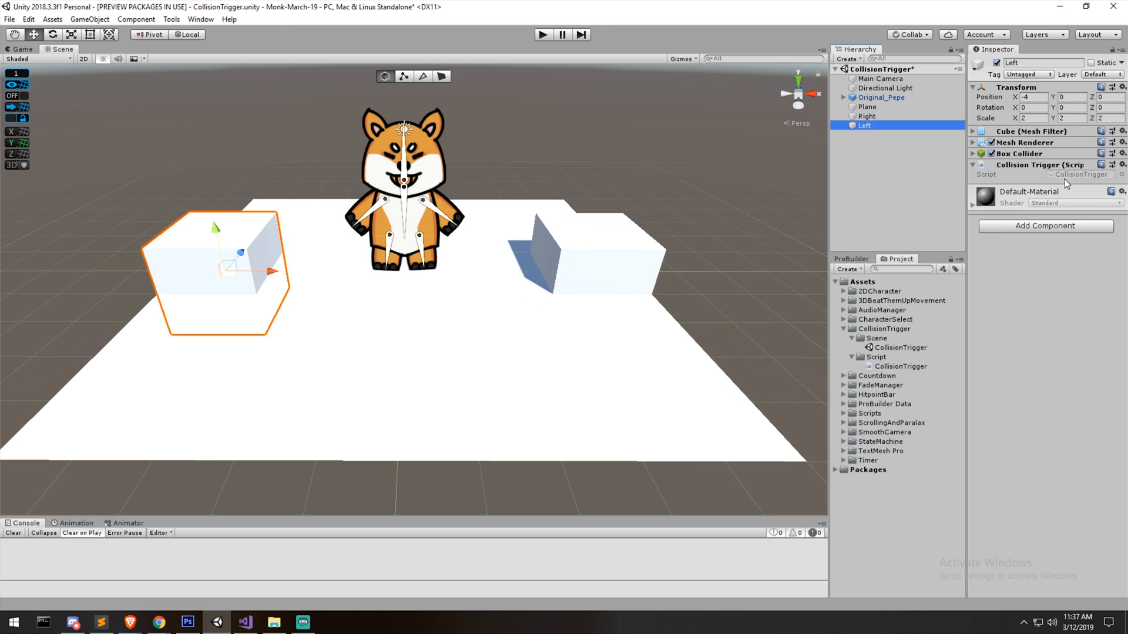
left_click(901, 367)
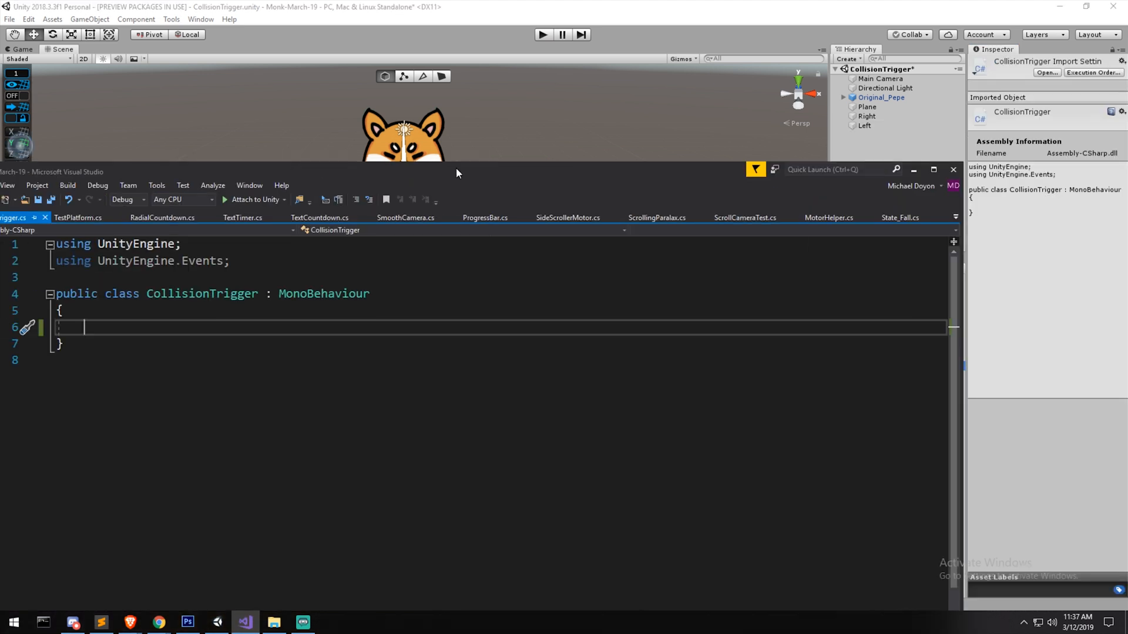
Start a trigger/collision method in CollisionTrigger.cs, browsing IntelliSense and retyping the name.
left_click(933, 170)
type("private")
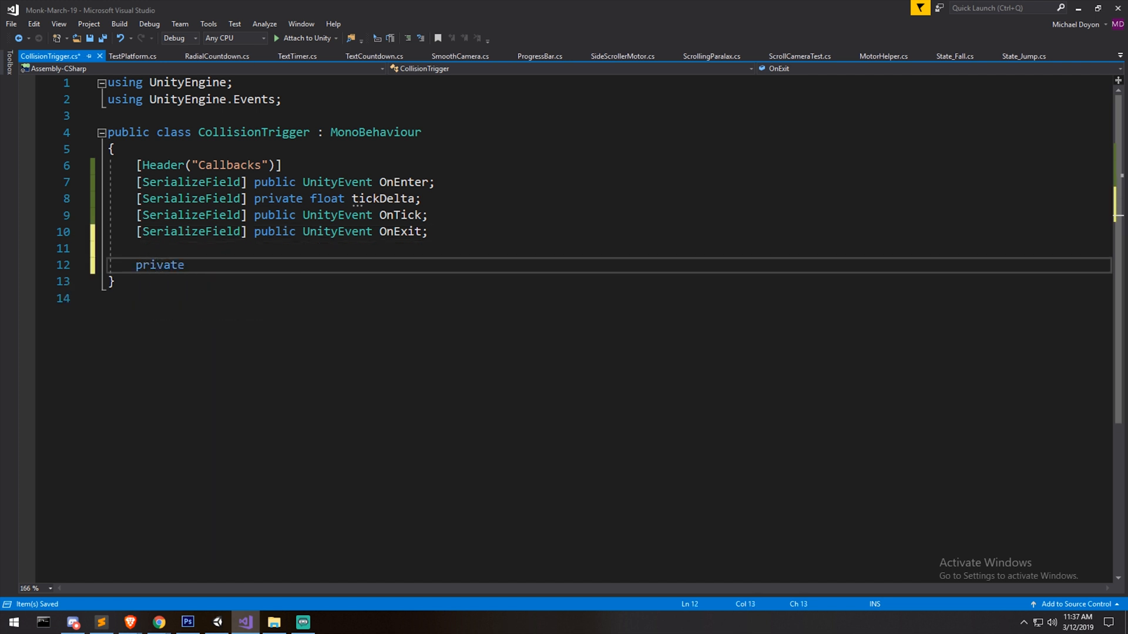
type("void Ontri")
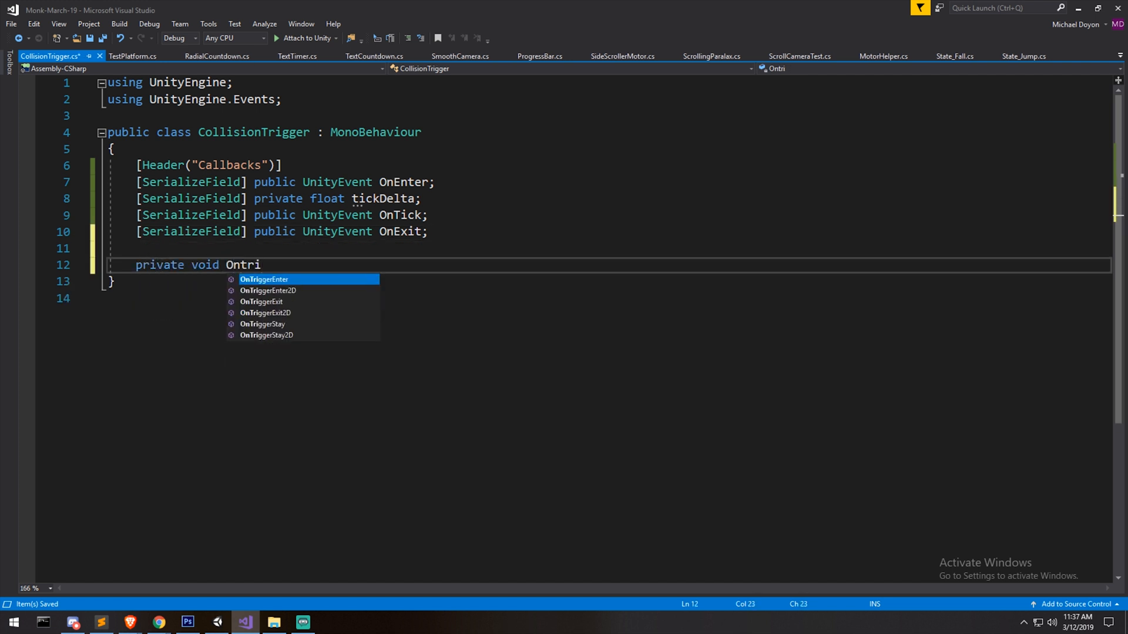
key("Down")
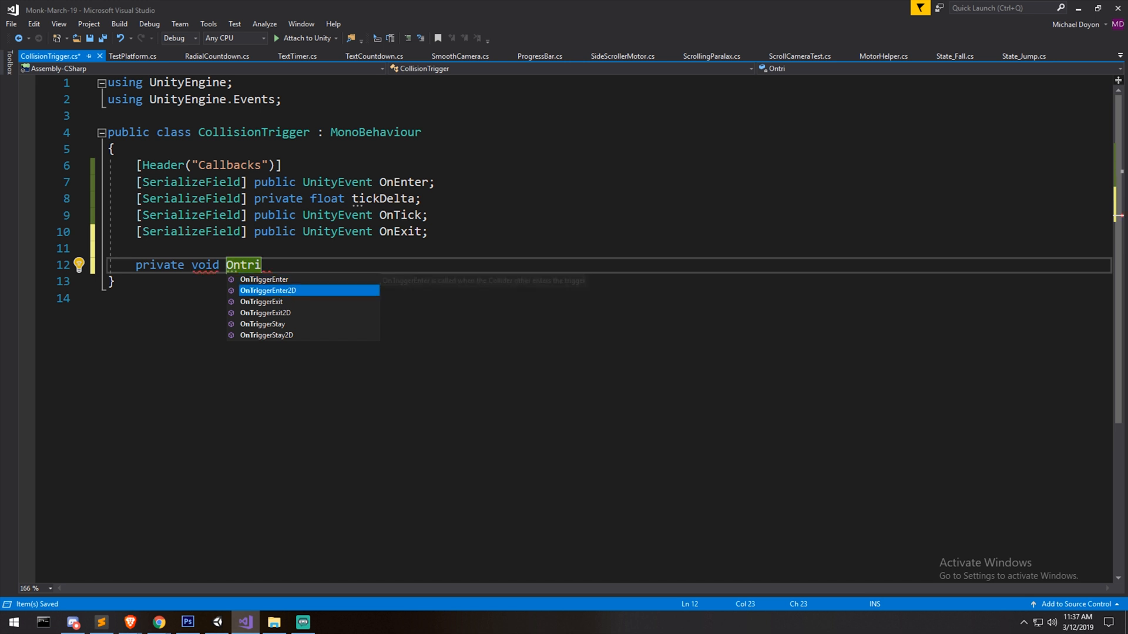
key("down")
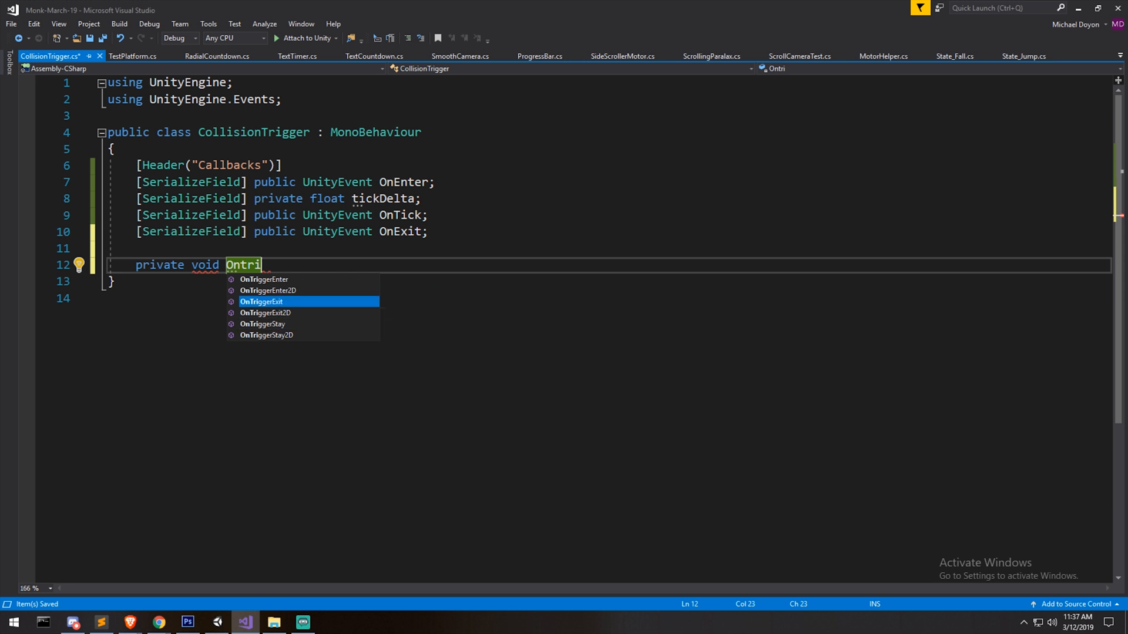
mouse_move(260, 302)
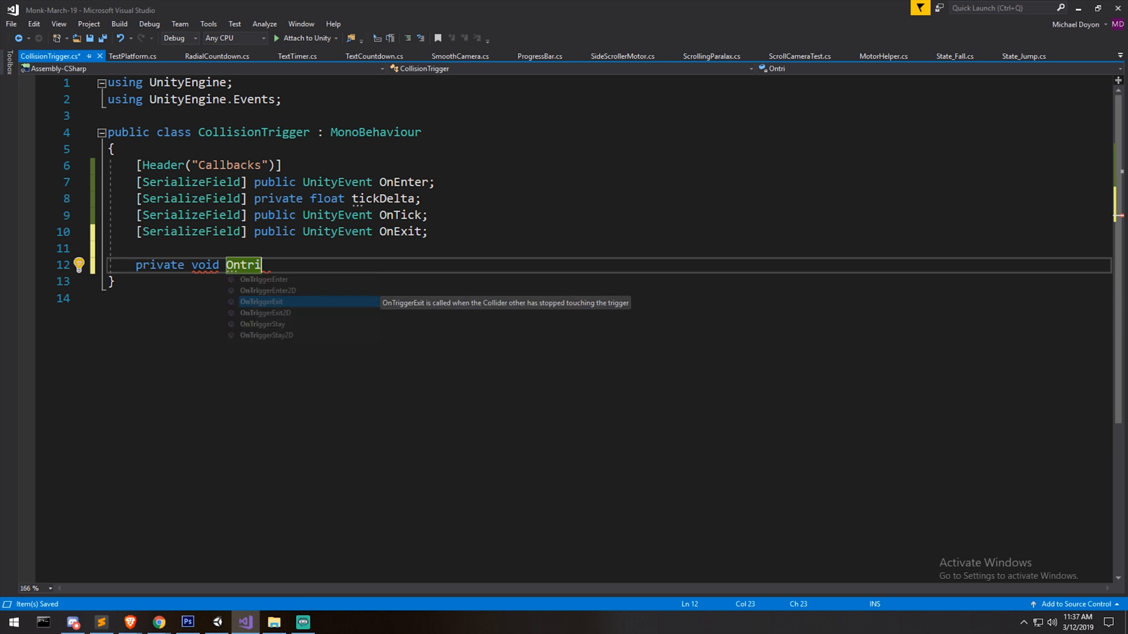
key("BackSpace")
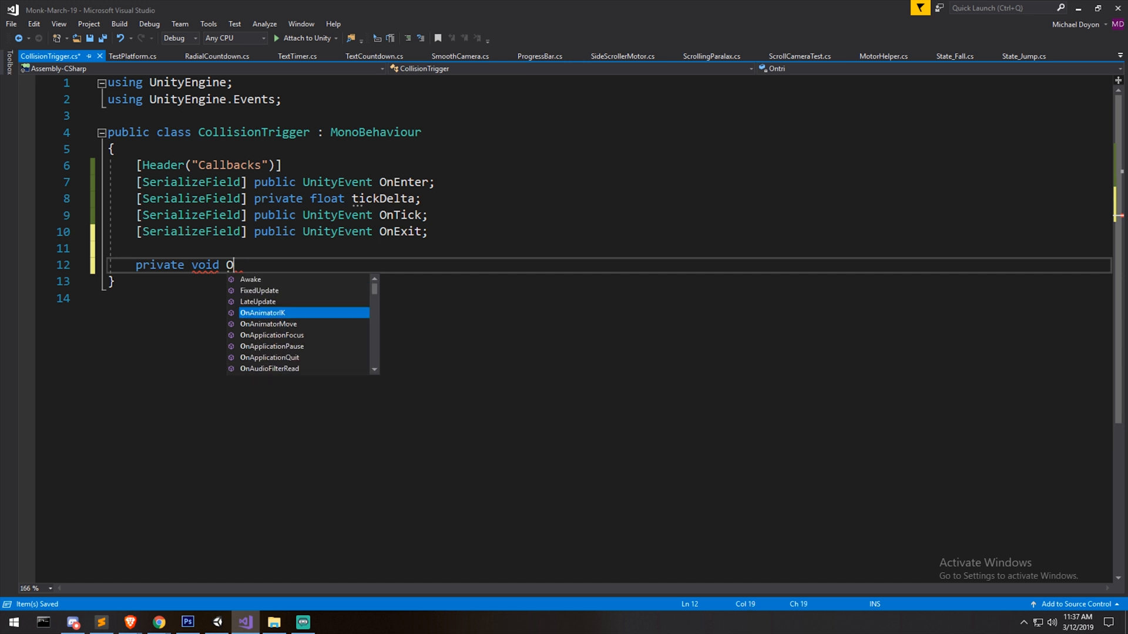
type("nCollio")
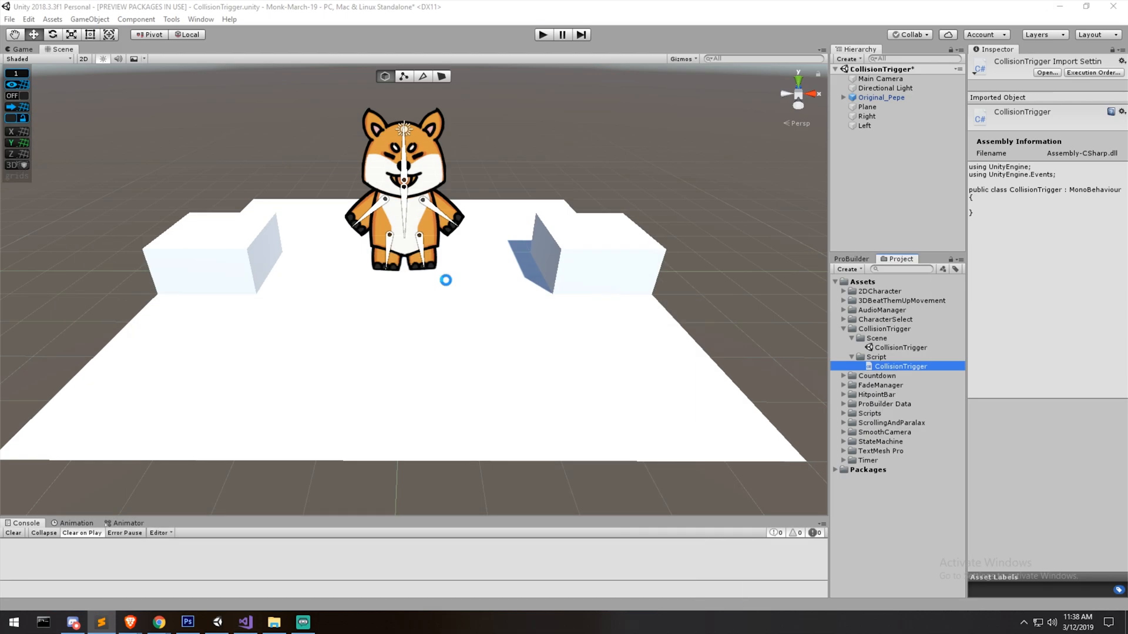
Play the scene and toggle the Right block's Is Trigger to compare trigger versus solid collider.
left_click(867, 117)
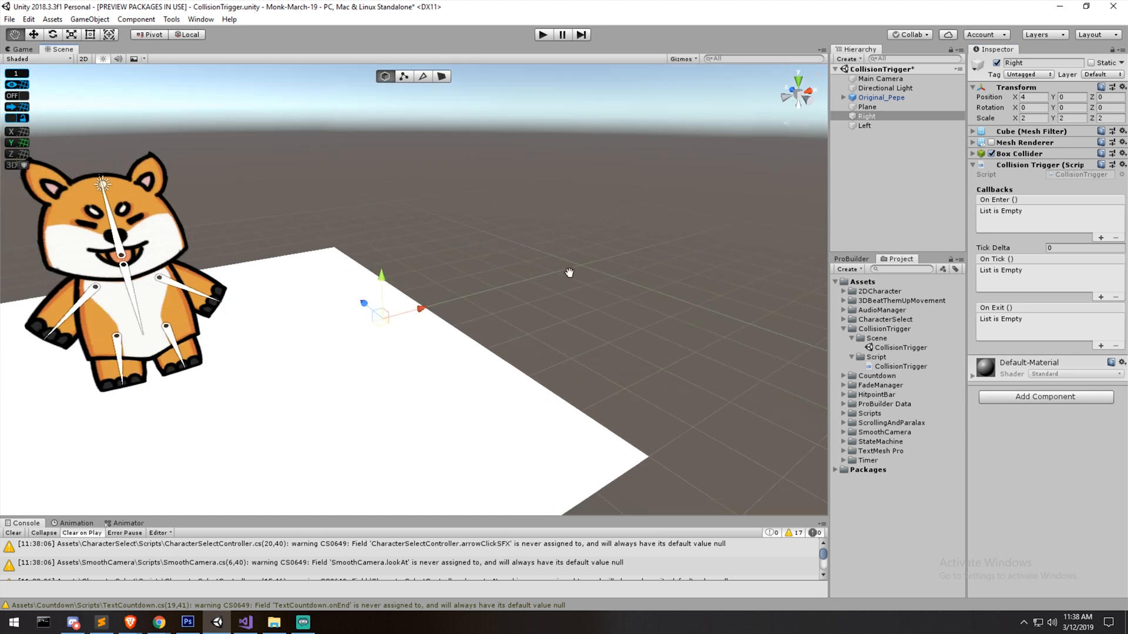
left_click(980, 153)
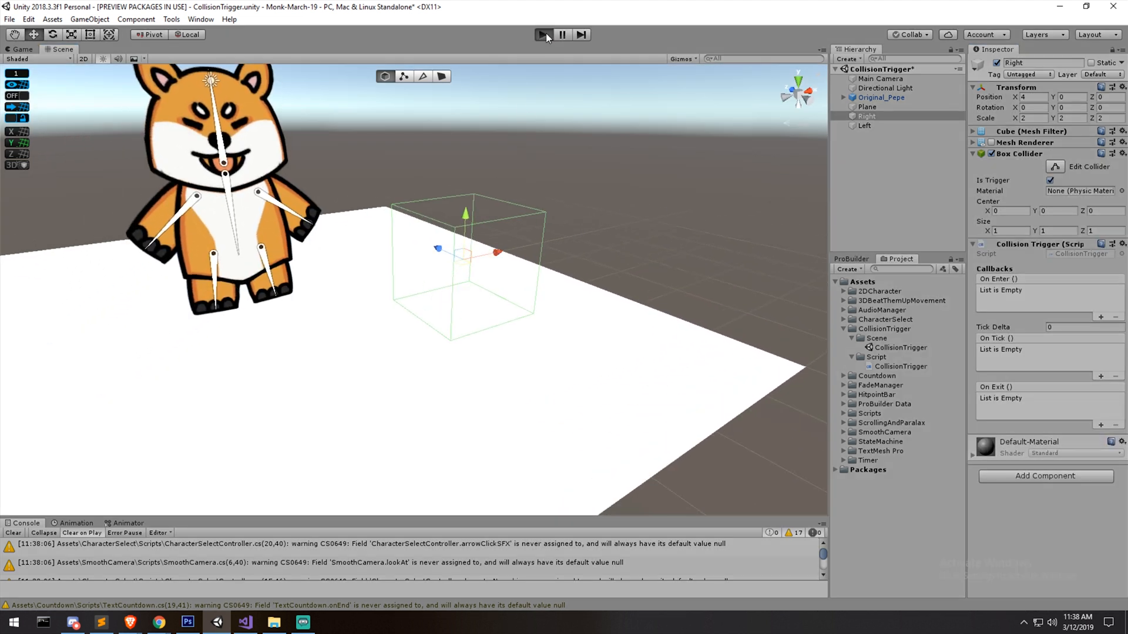
left_click(545, 34)
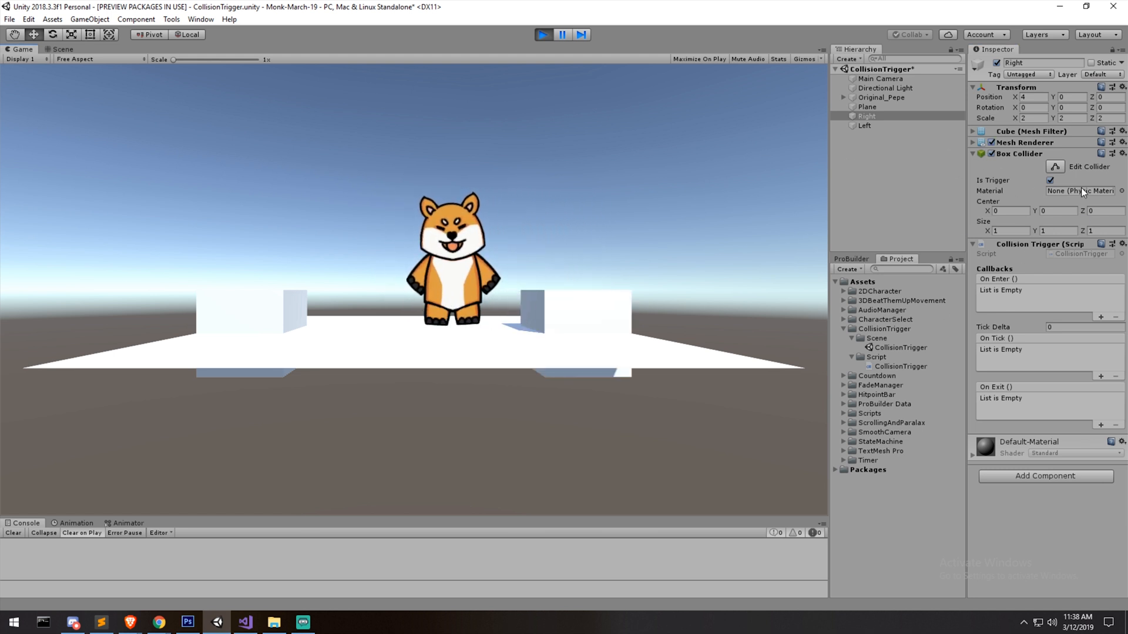
left_click(1053, 180)
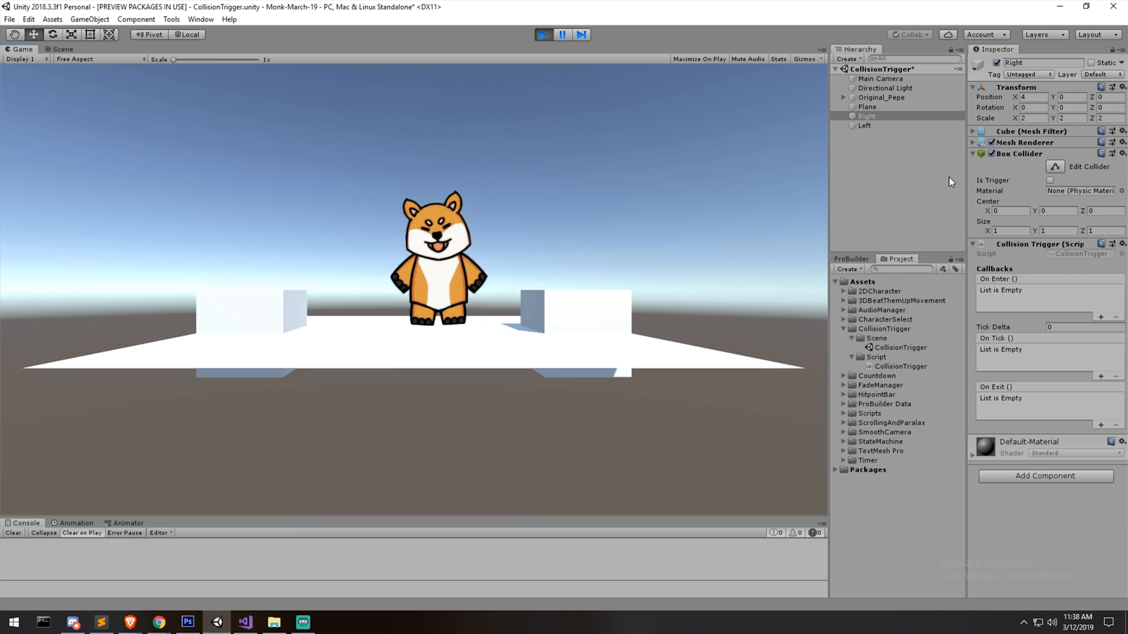
left_click(1050, 181)
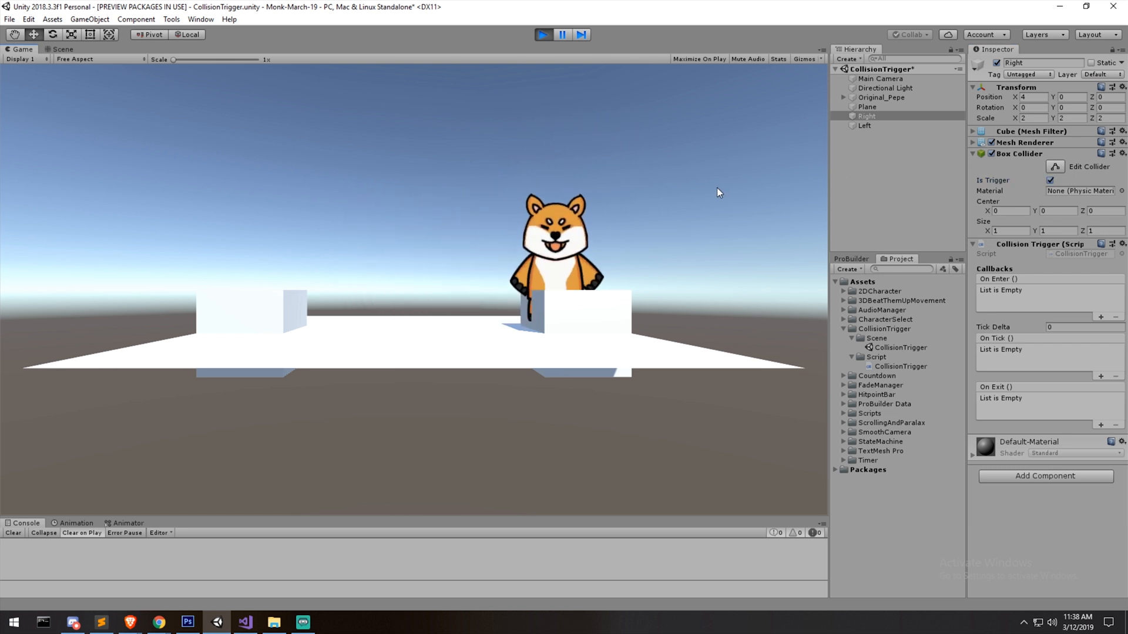
left_click(1050, 180)
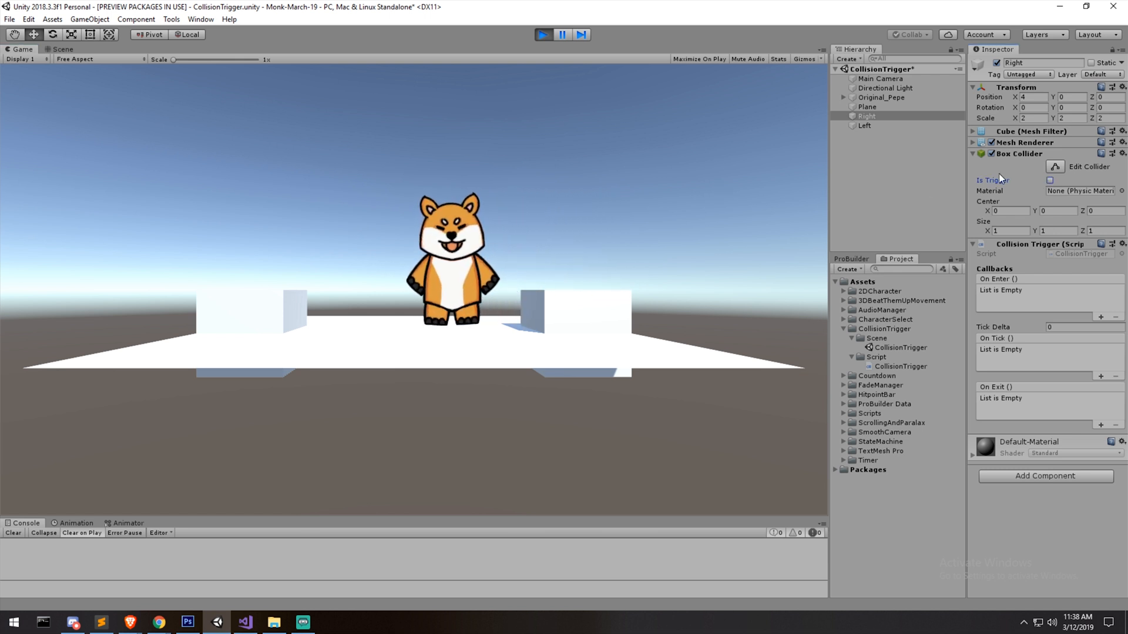
left_click(245, 622)
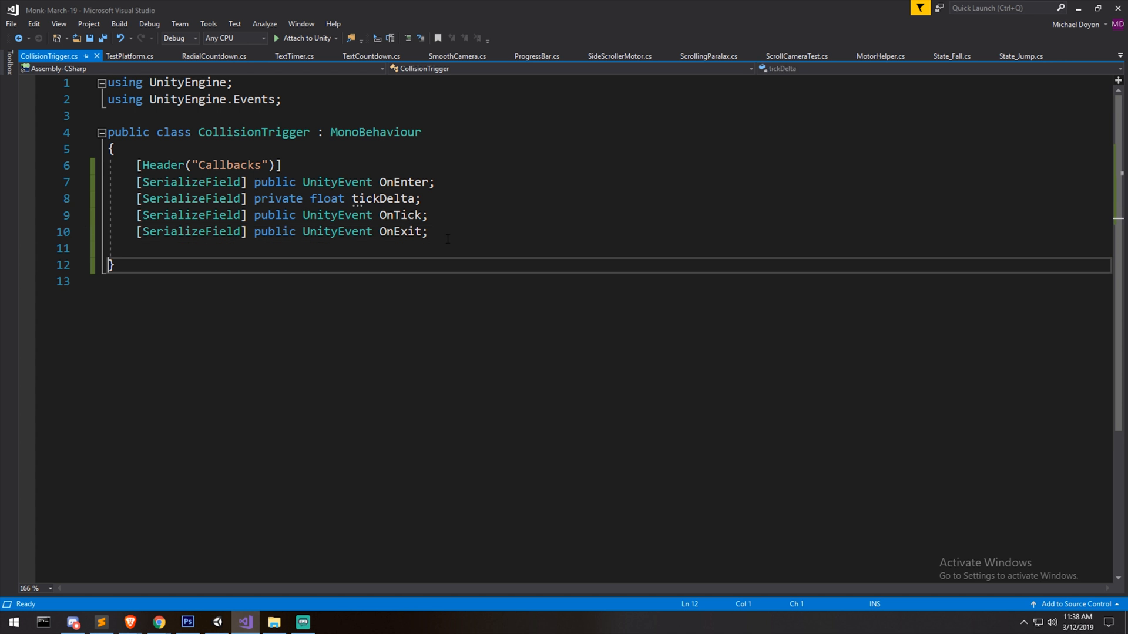
Write a private void OnTriggerEnter(Collider other) stub via the IntelliSense suggestions.
type("priv")
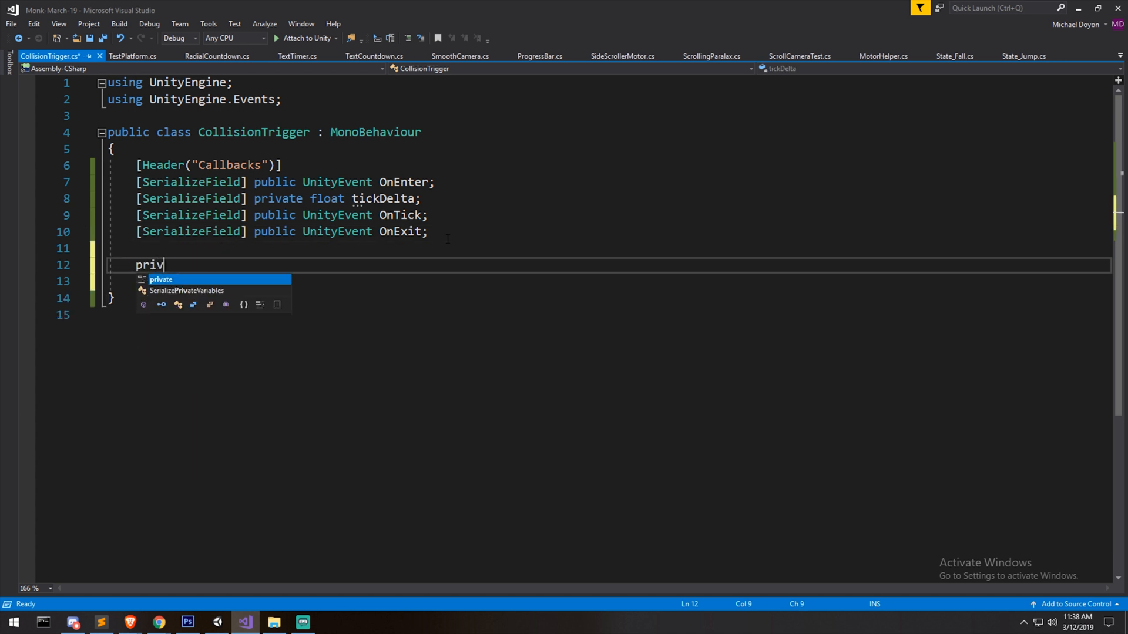
type("ate voi")
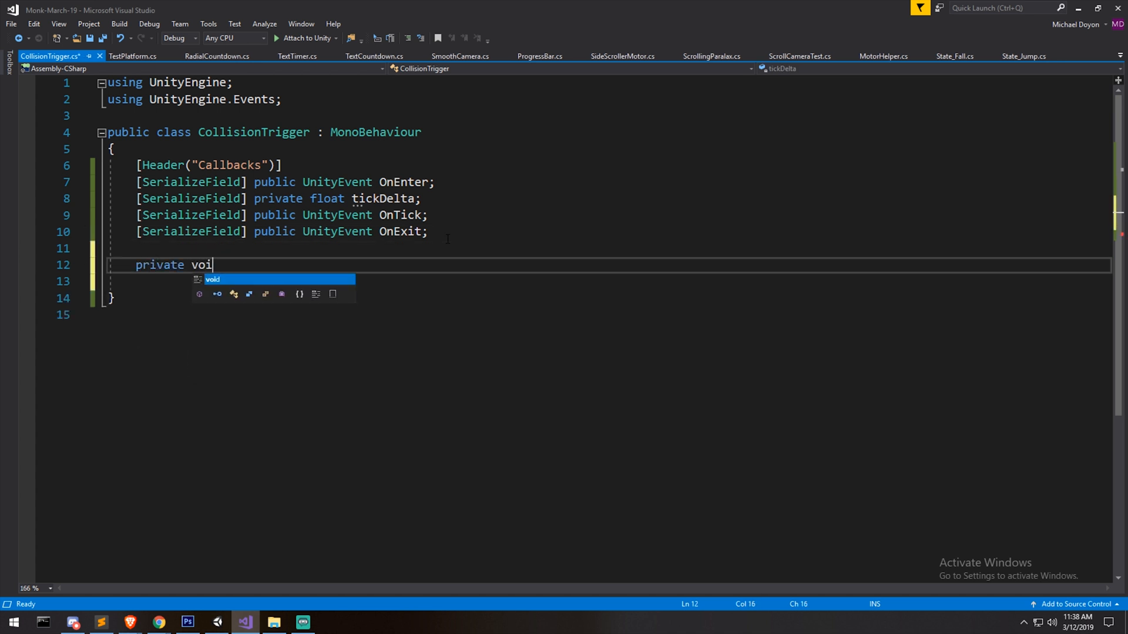
type("d on")
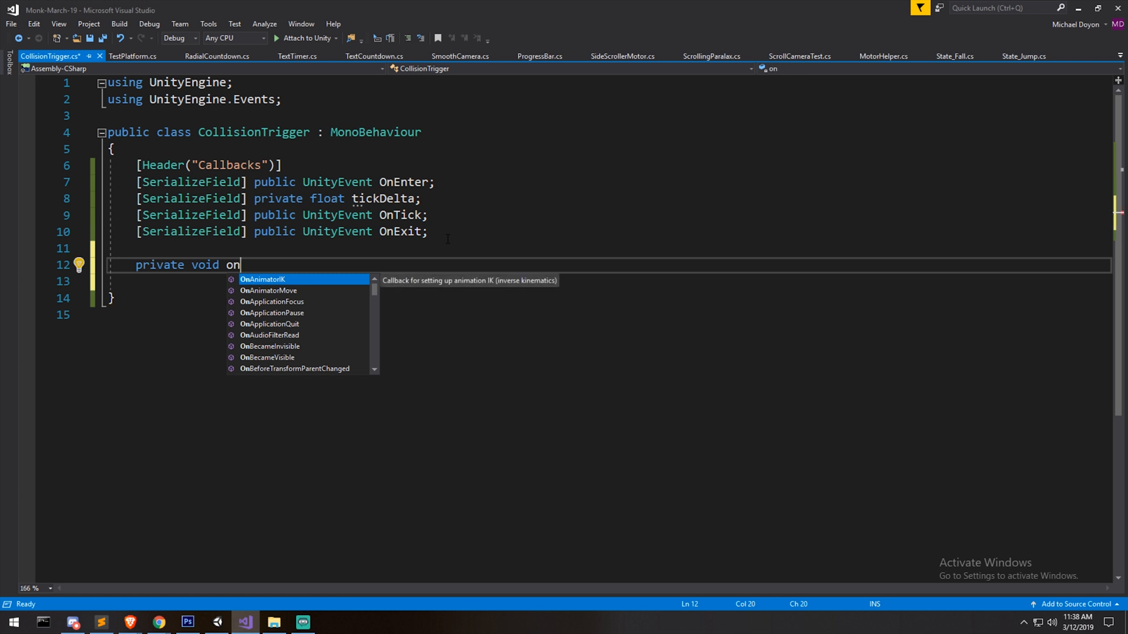
type("col")
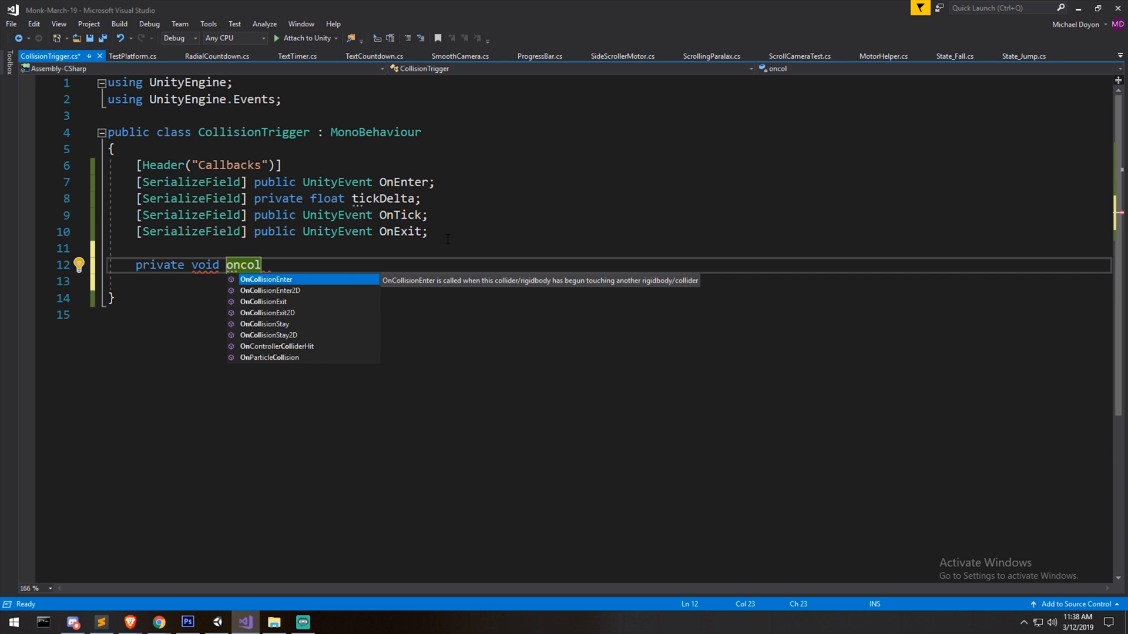
key("down")
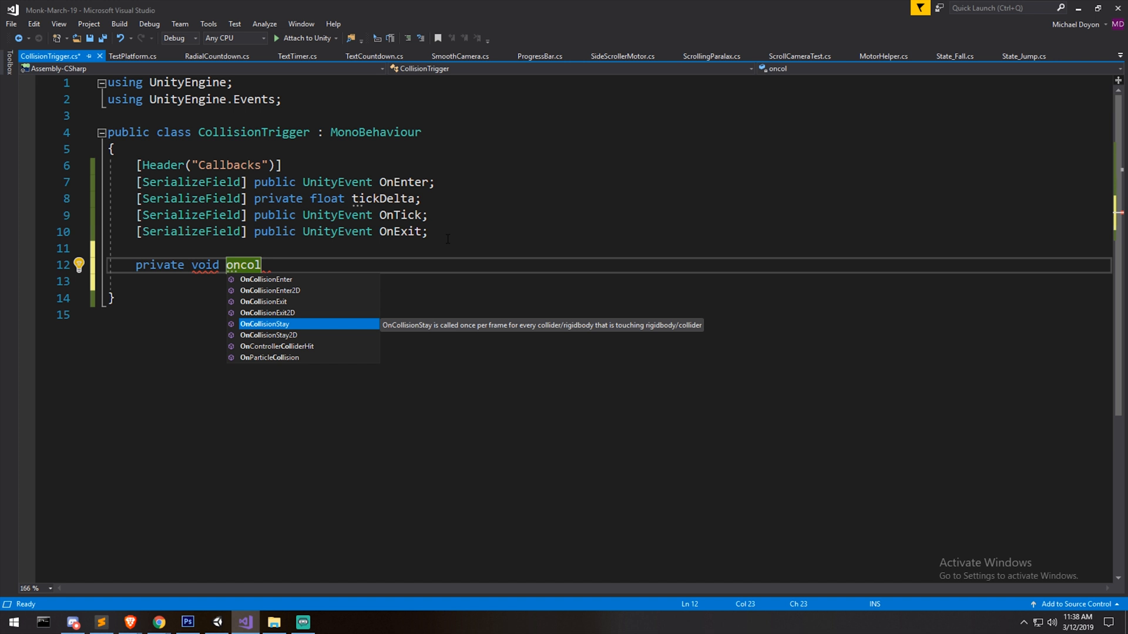
key("down")
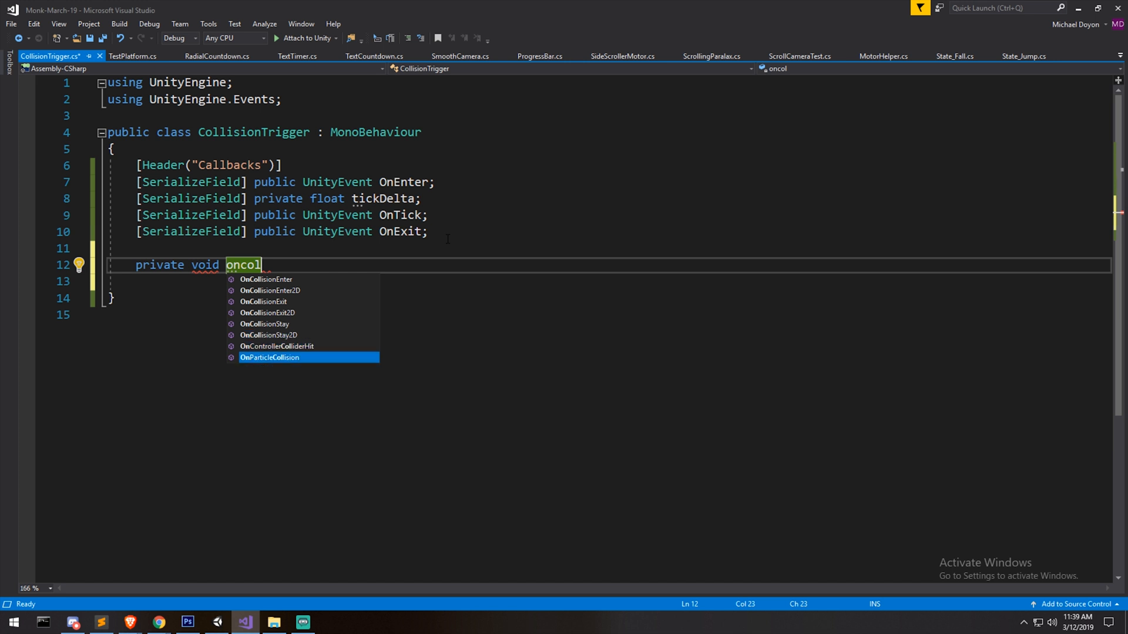
mouse_move(270, 357)
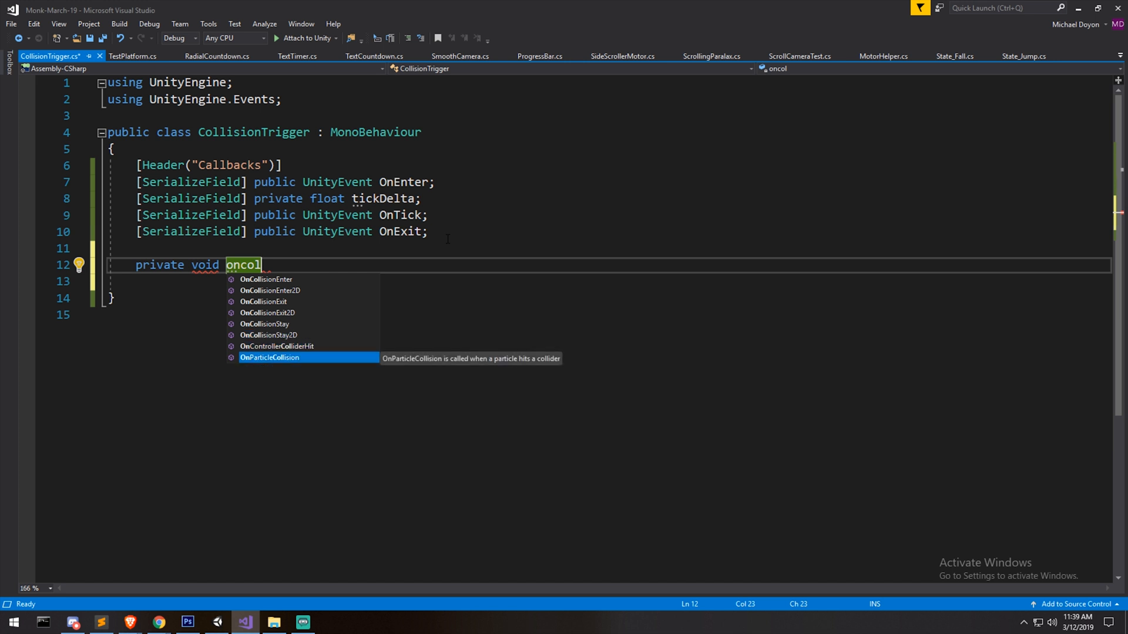
key("up")
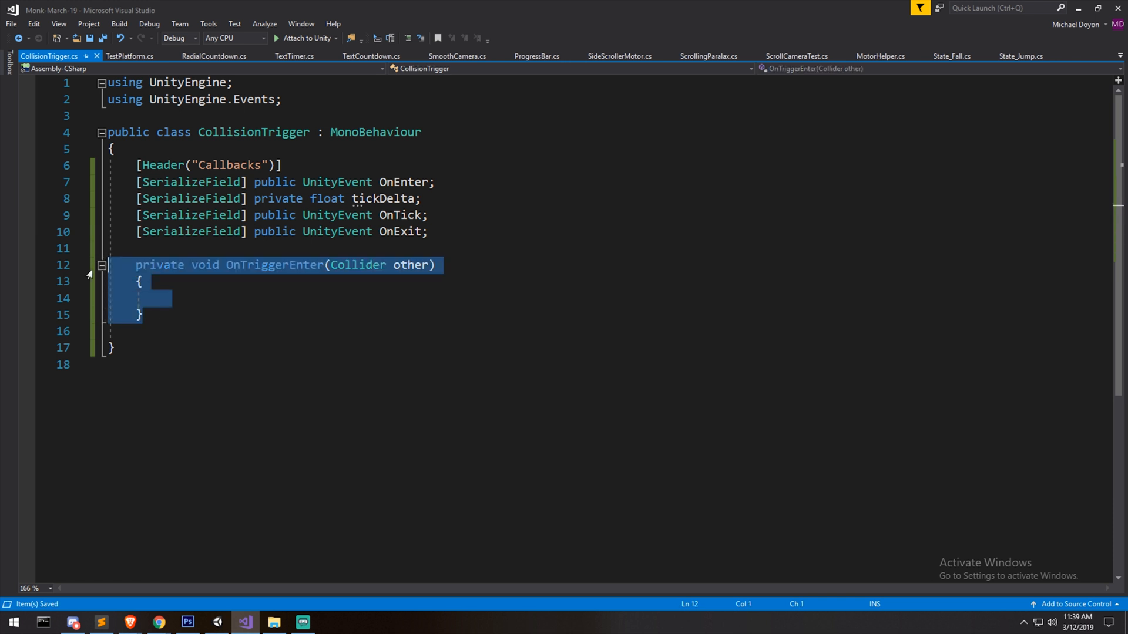
Paste the stub as OnTriggerStay and OnTriggerExit and add OnEnter?.Invoke(); to the enter method.
key("ctrl+v")
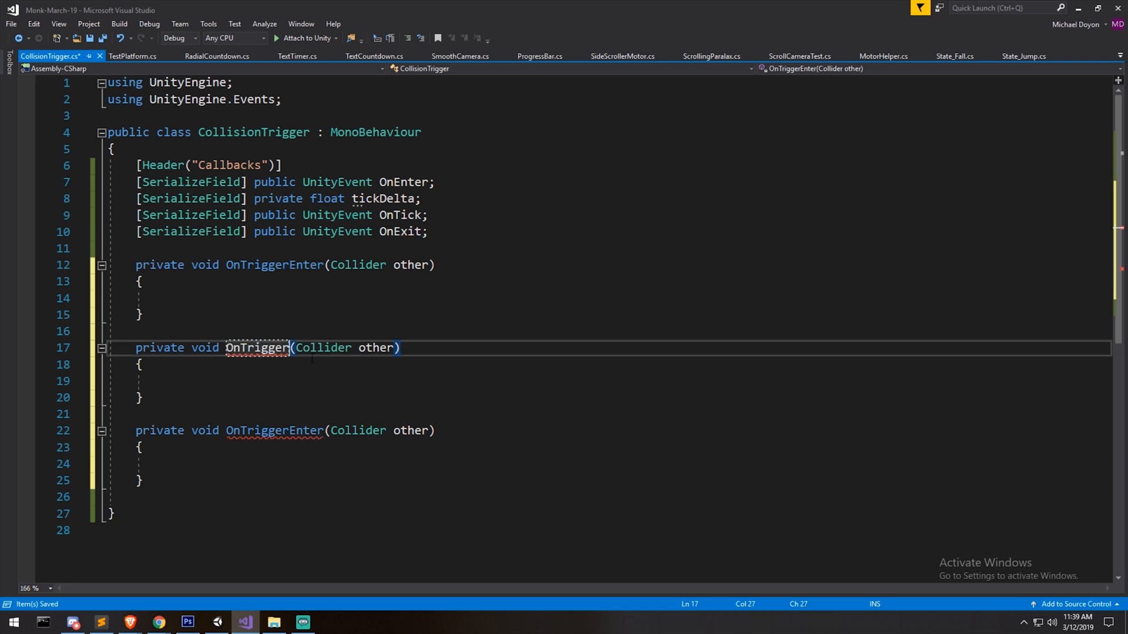
type("Stay")
left_click(608, 297)
type("OnEnter")
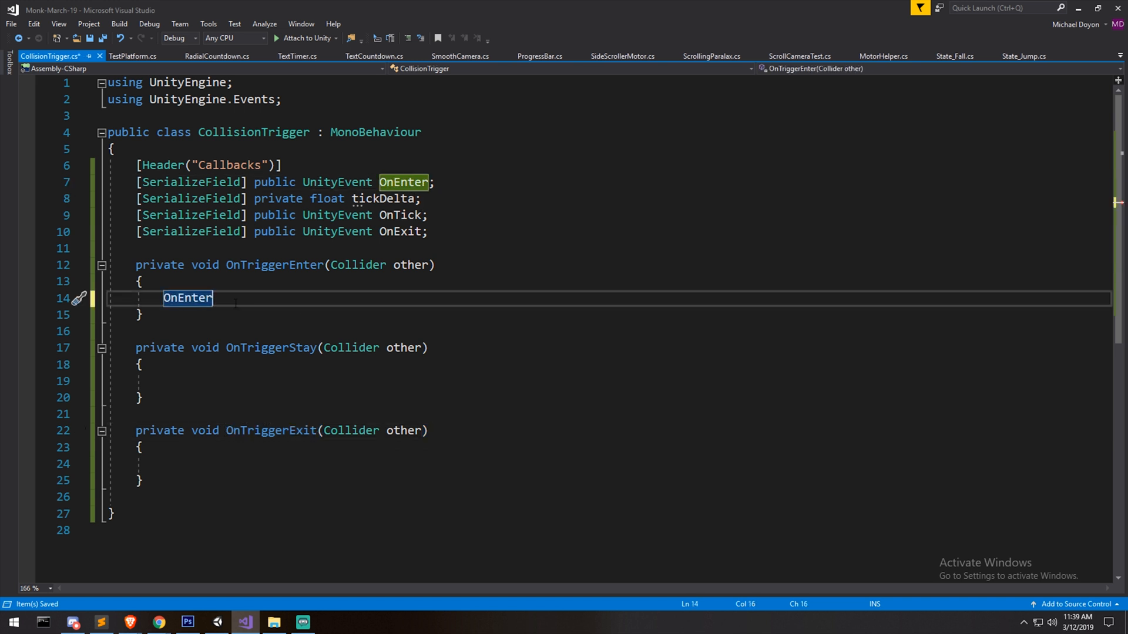
type("?")
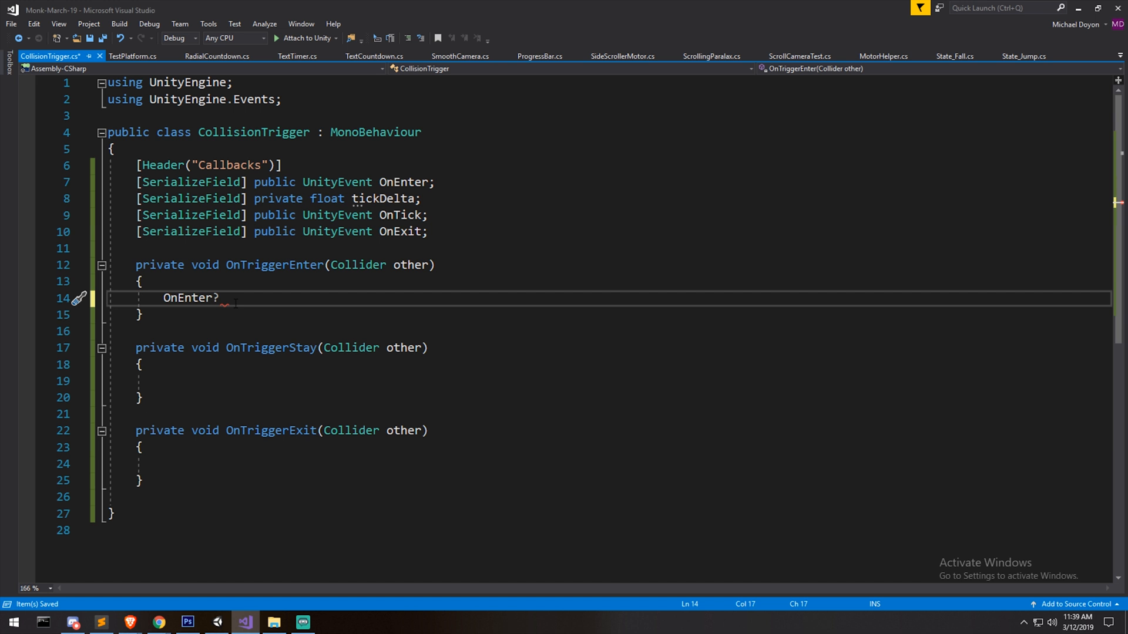
key("Insert")
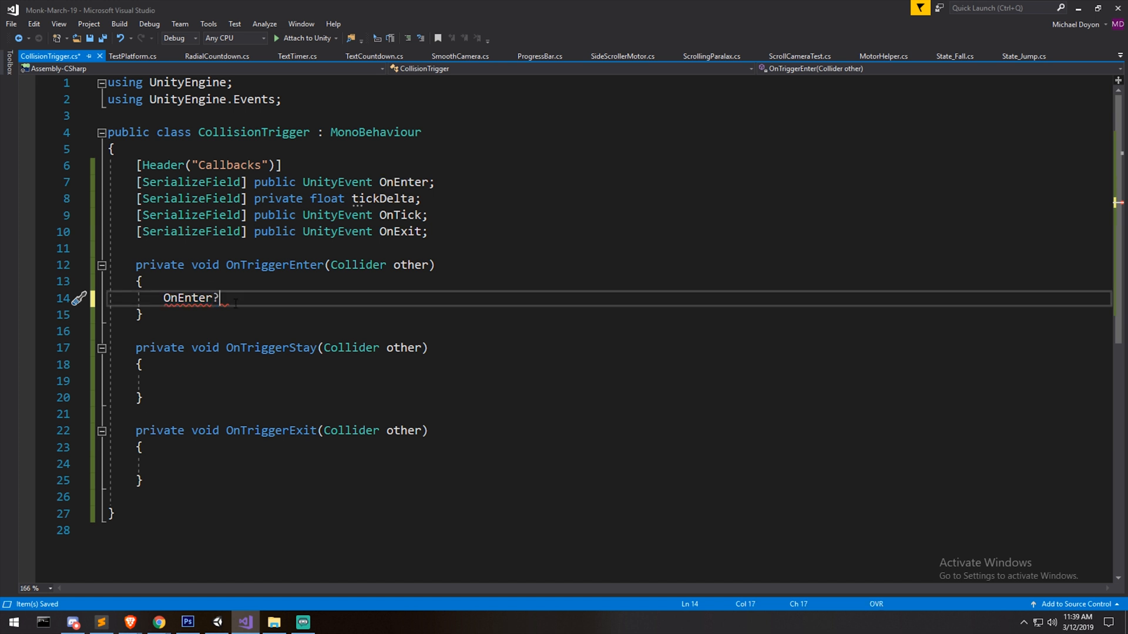
type(".Invoke")
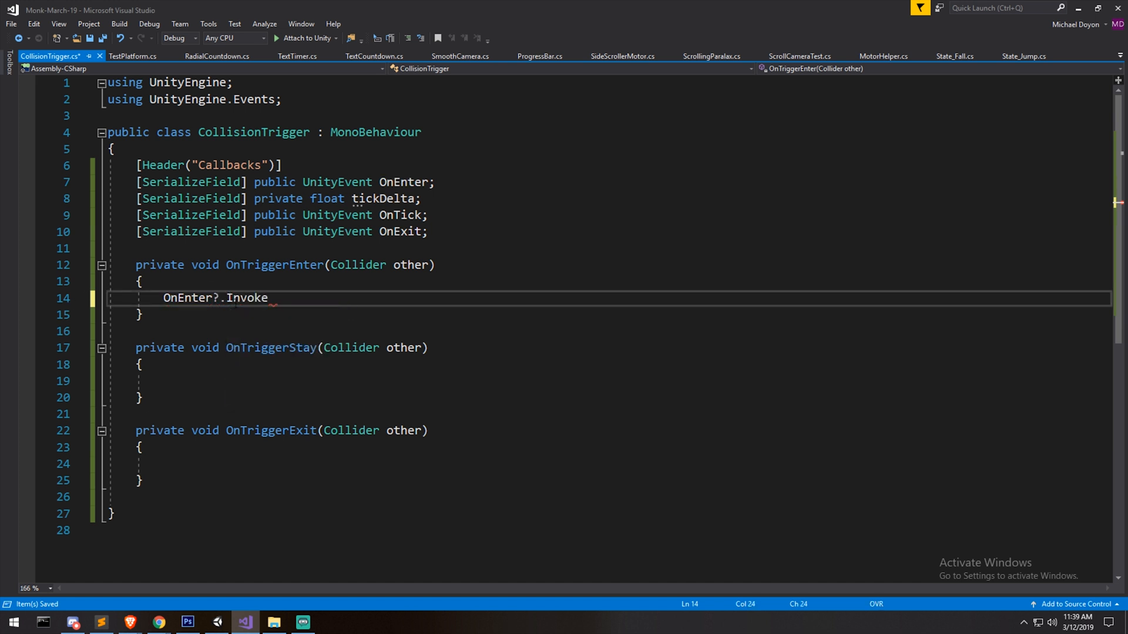
type("();")
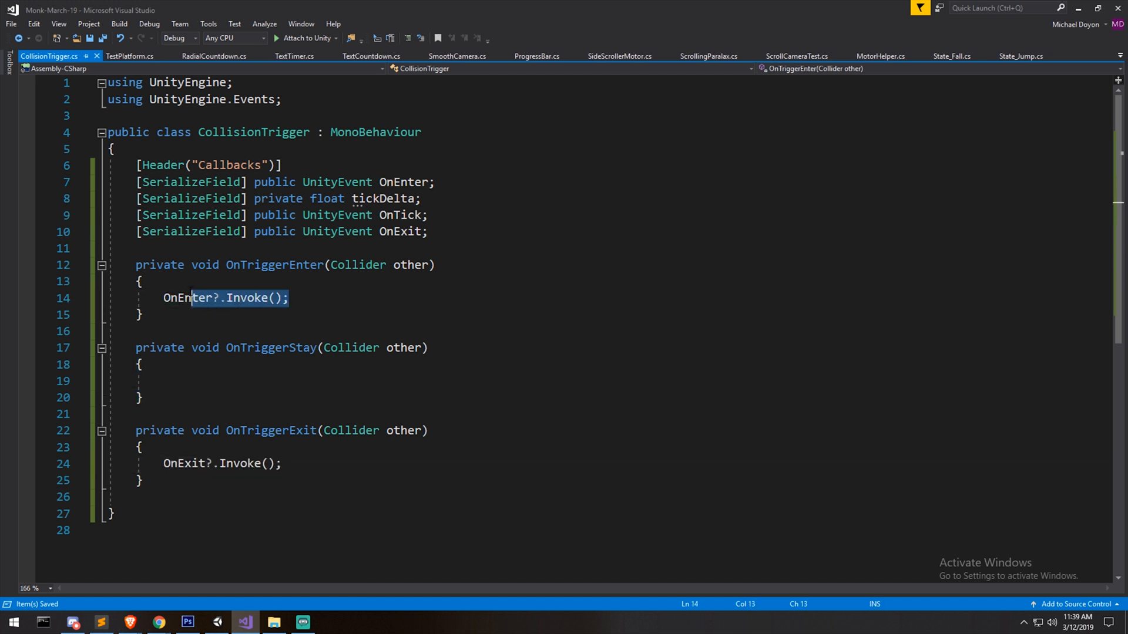
Copy the invoke call into OnTriggerExit as OnExit?.Invoke(); and return to Unity.
double_click(189, 297)
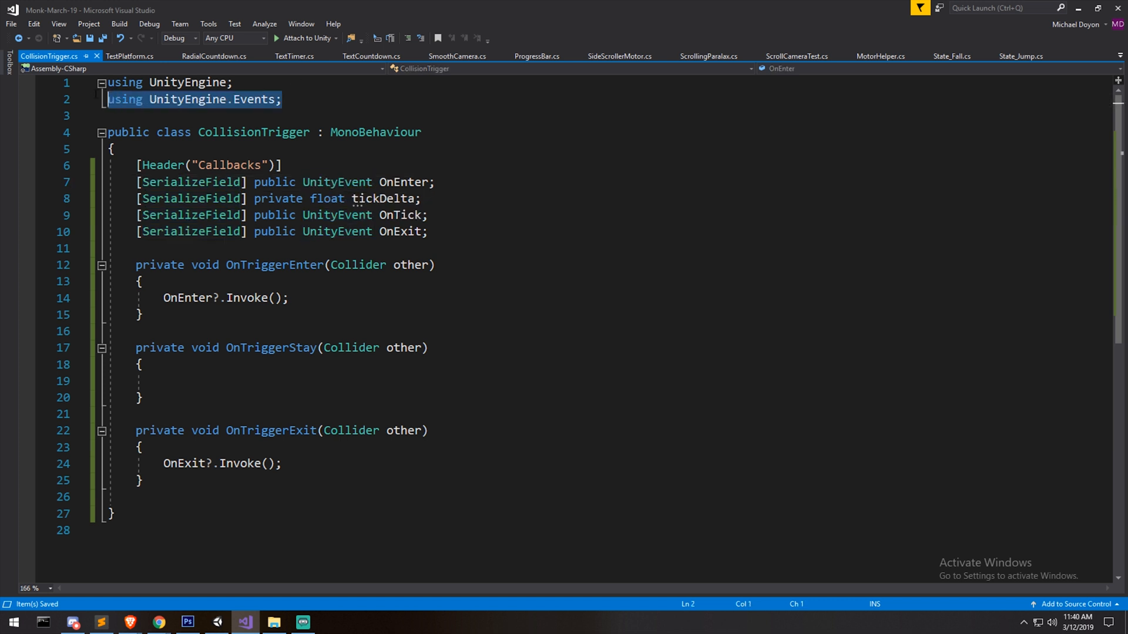
double_click(337, 182)
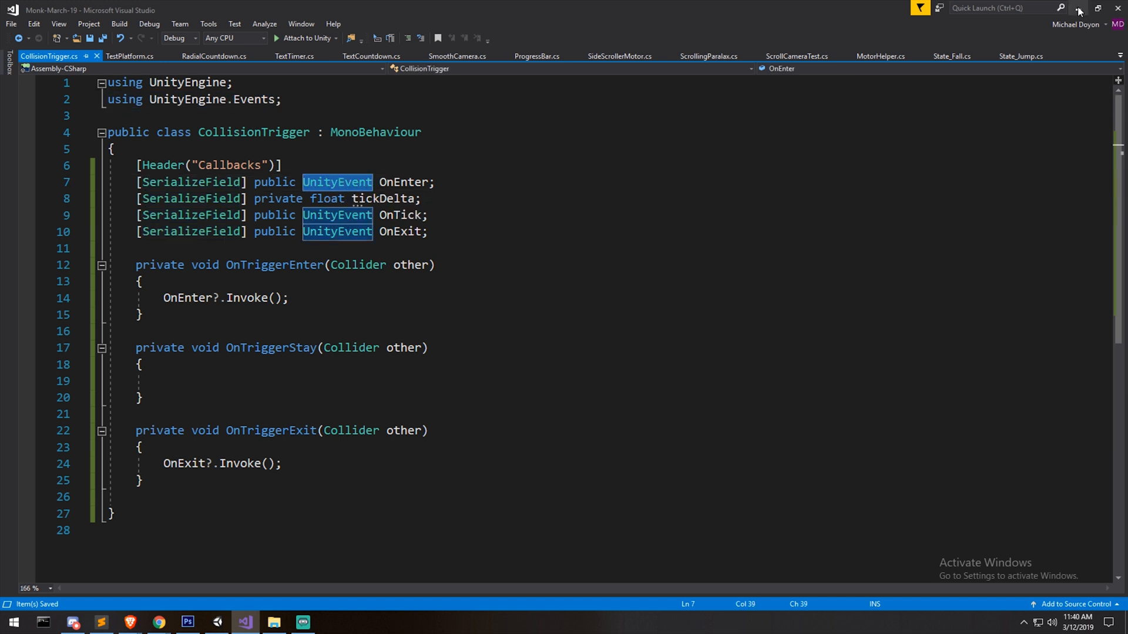
left_click(243, 622)
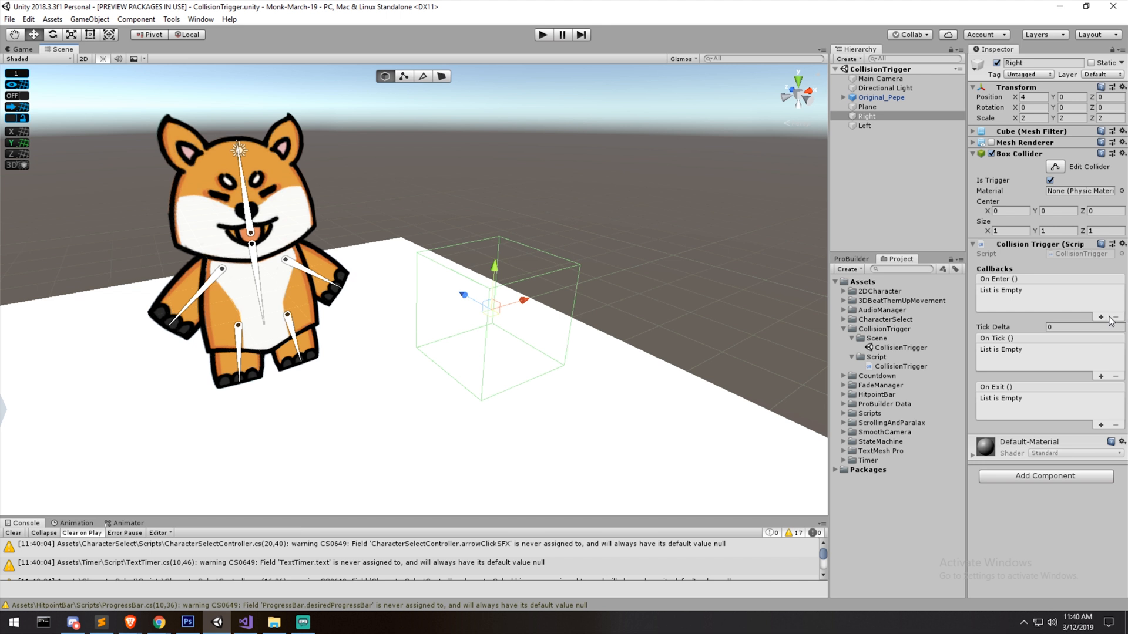
left_click(1101, 317)
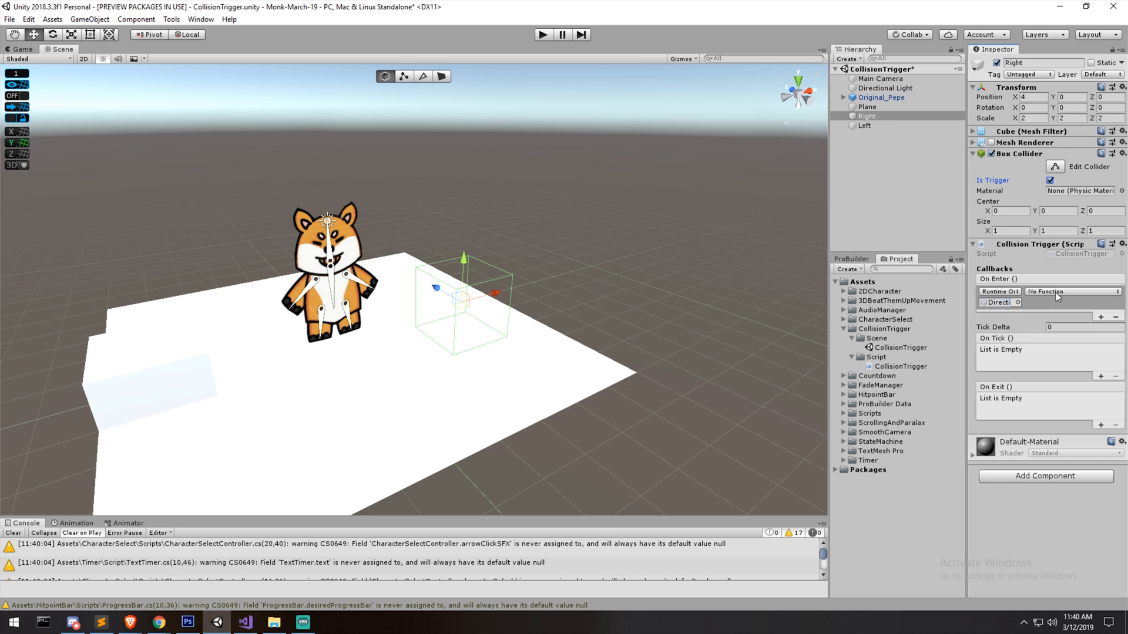
left_click(1069, 291)
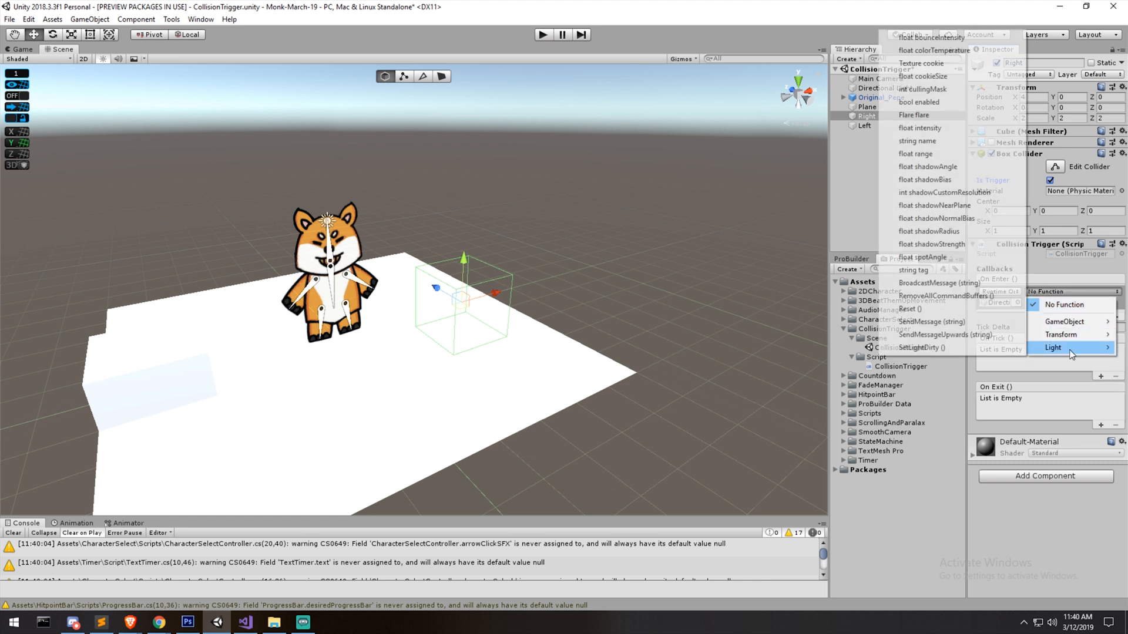
mouse_move(917, 63)
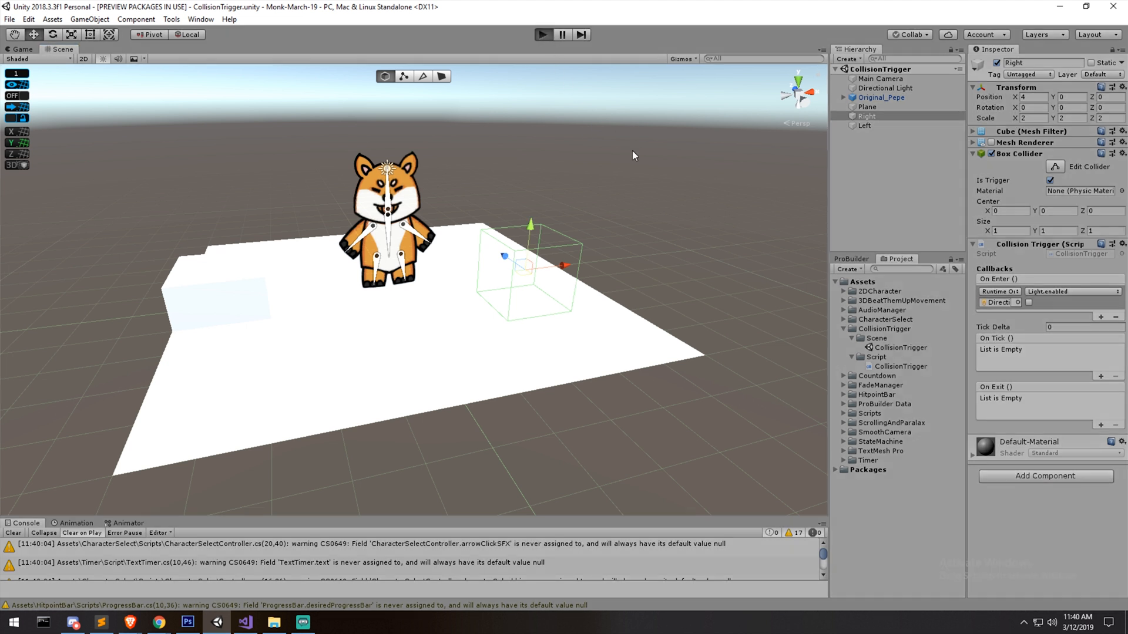
left_click(543, 34)
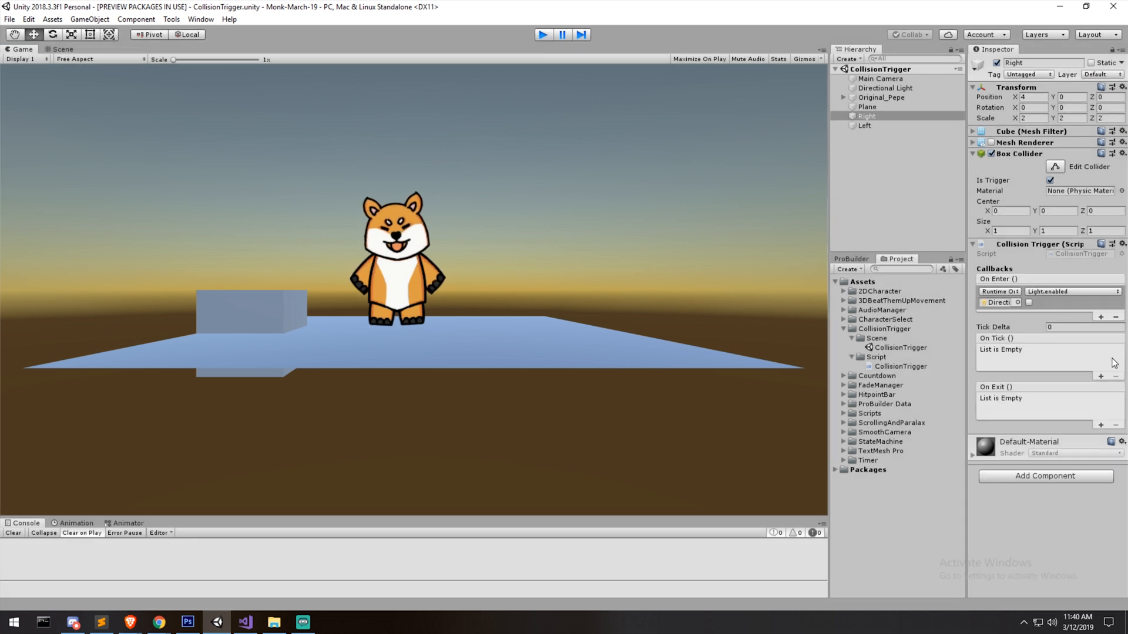
left_click(63, 49)
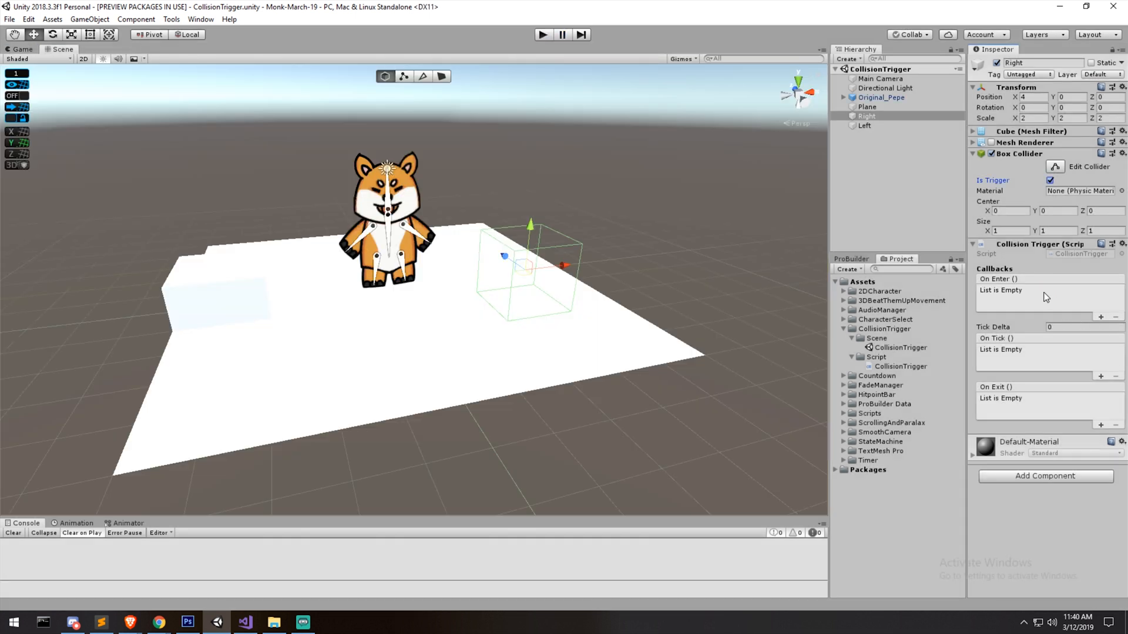
Give Left On Enter/On Exit Light.enabled callbacks (off/on) and test in play mode.
left_click(864, 126)
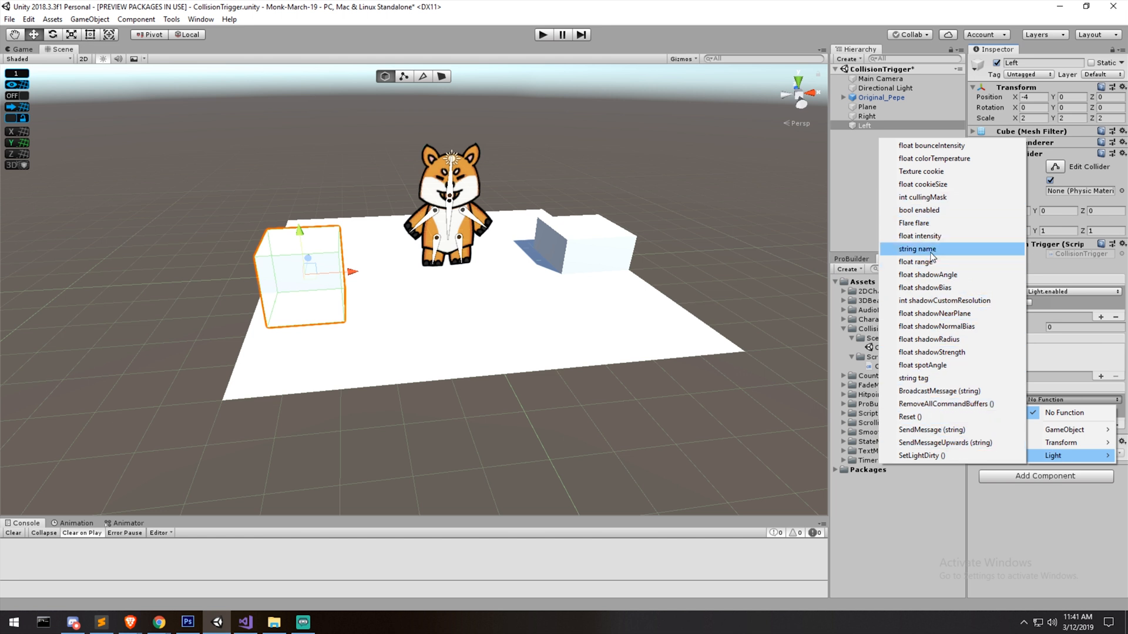
left_click(916, 249)
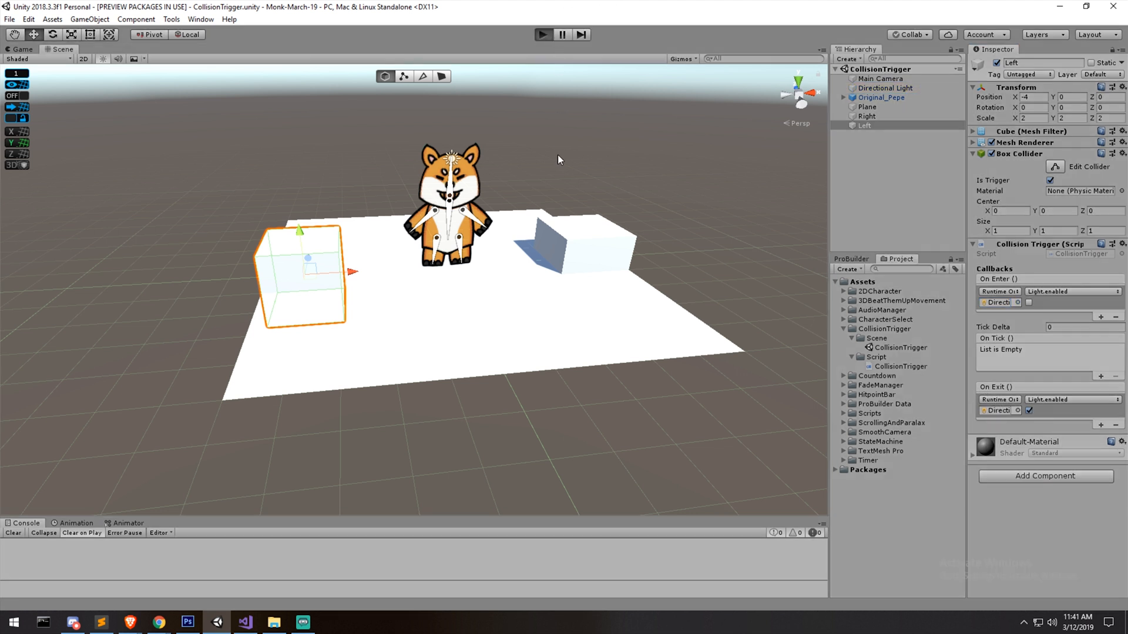
left_click(543, 34)
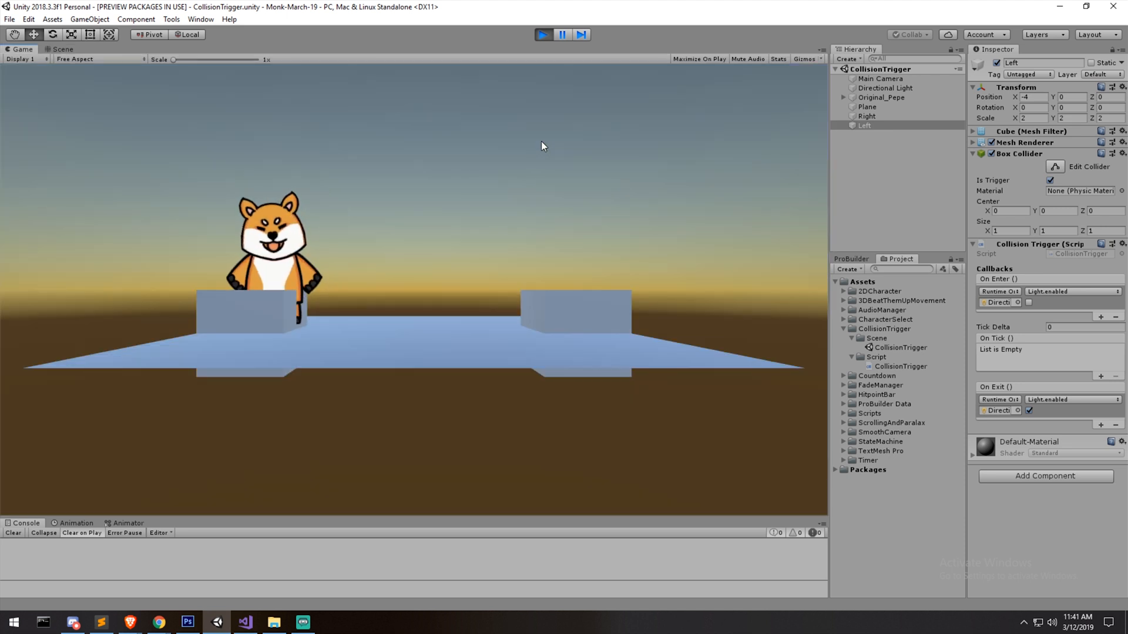
mouse_move(544, 130)
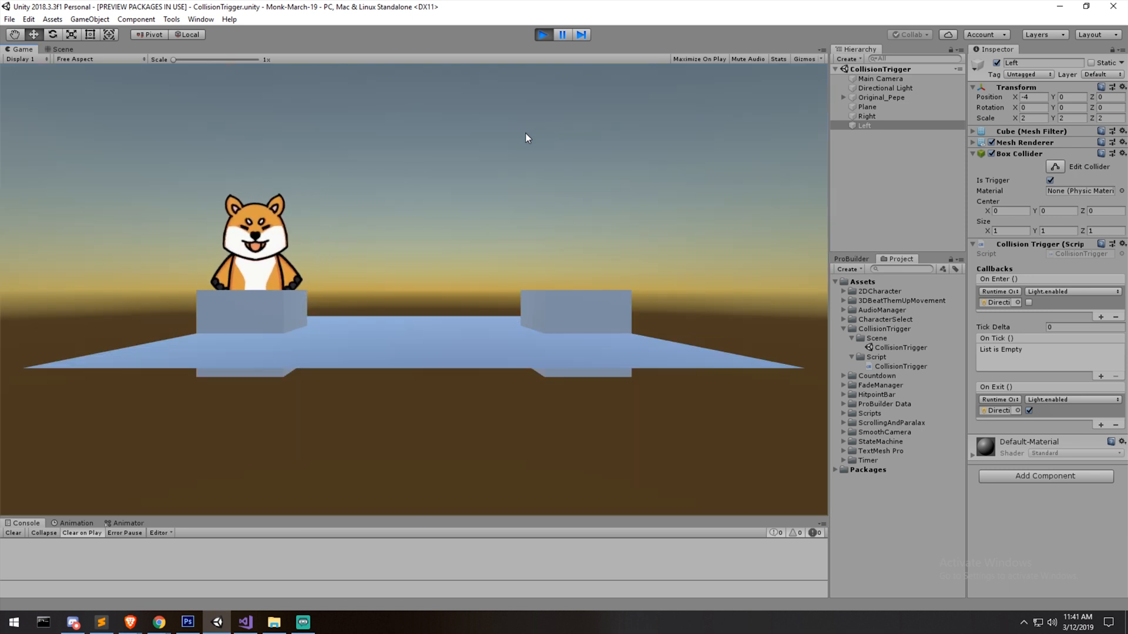
left_click(542, 34)
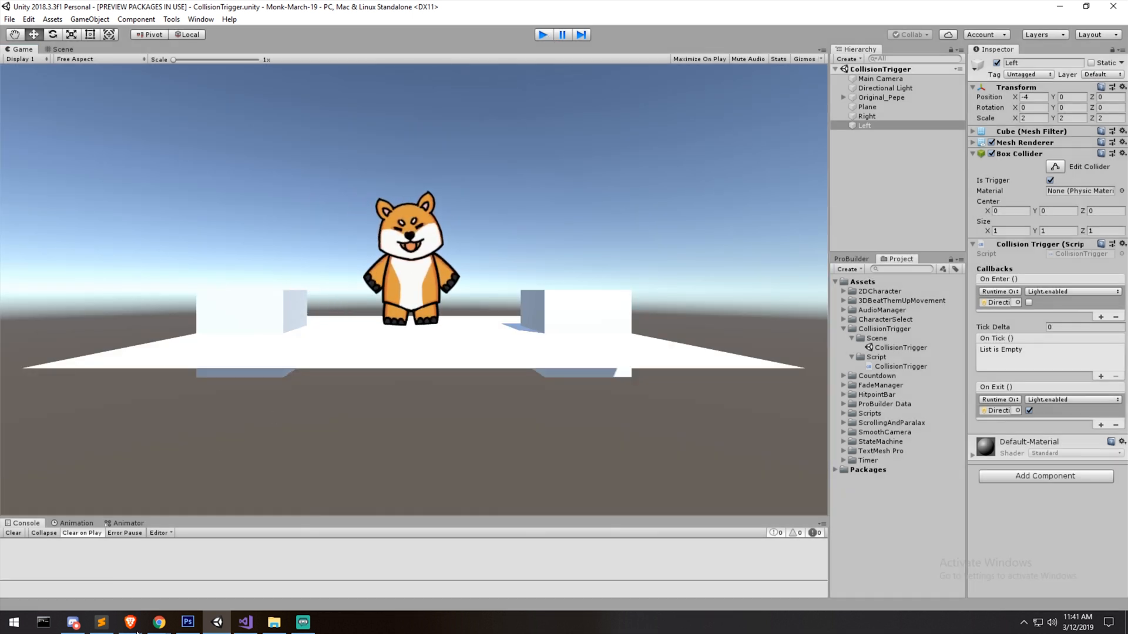
left_click(244, 623)
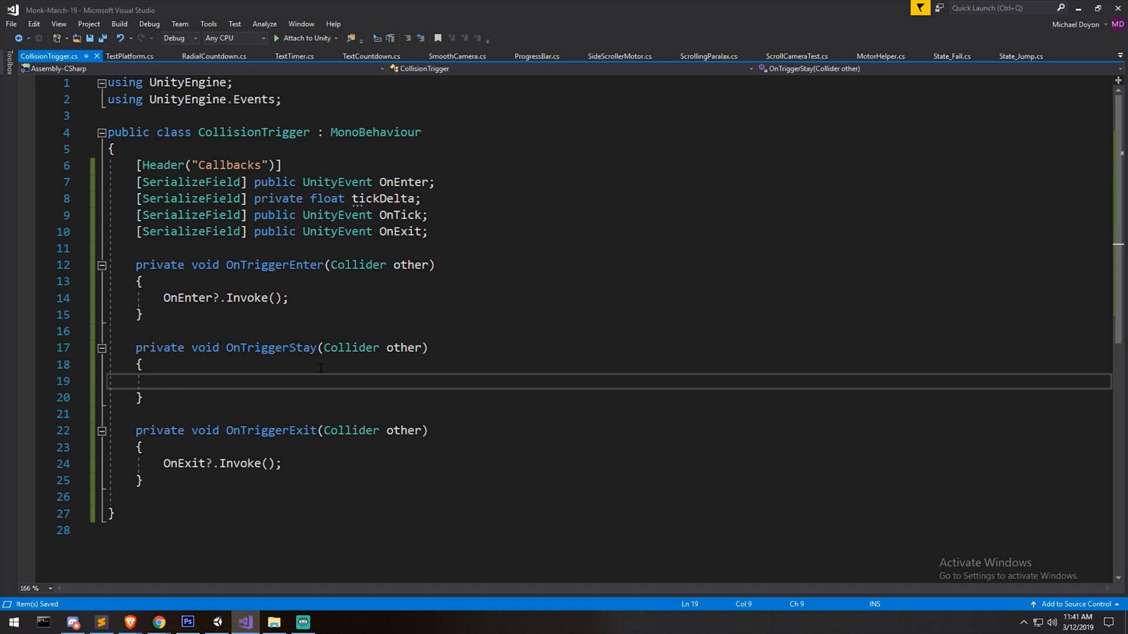
Add Debug.Log("aHHHHHHhh"); inside OnTriggerStay and switch back to Unity.
type("Debug.l")
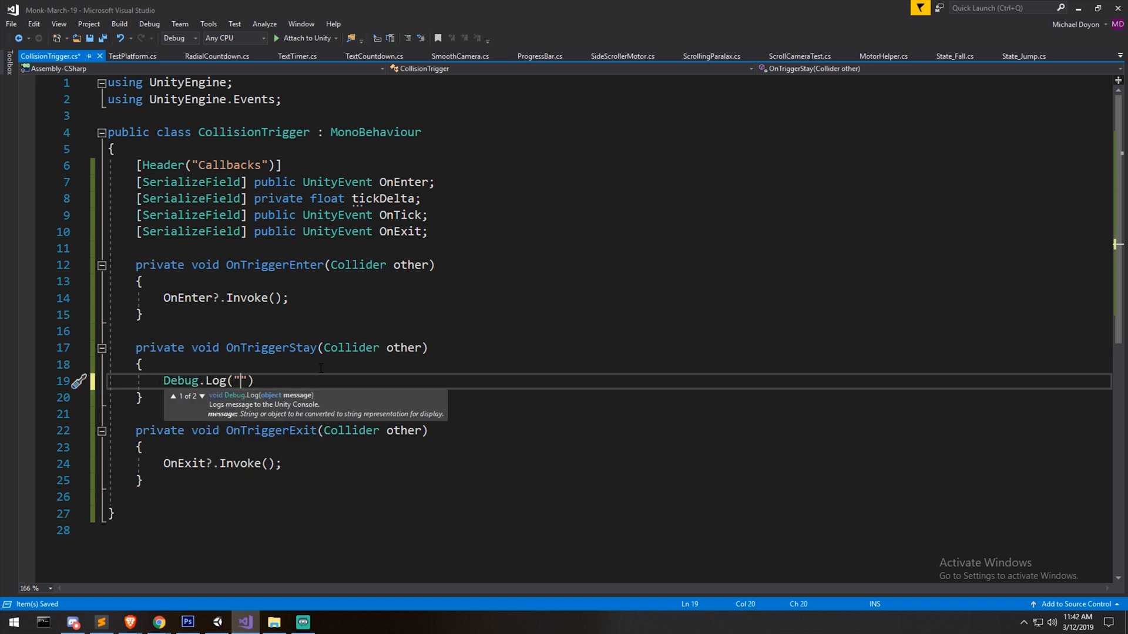
type("aHHHHHHhh);")
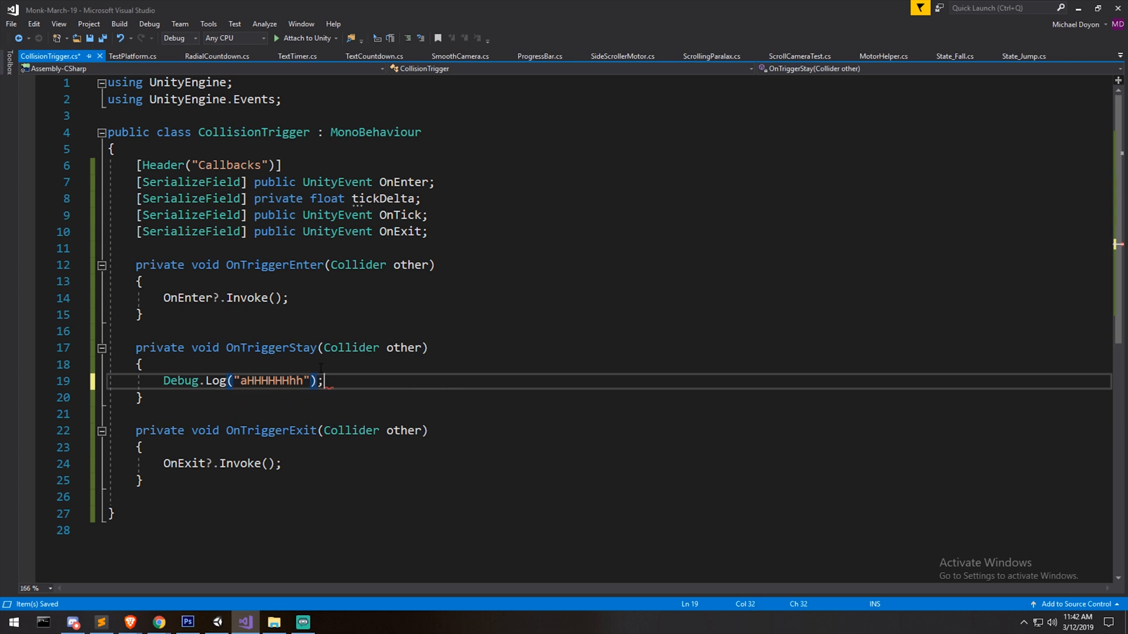
left_click(244, 623)
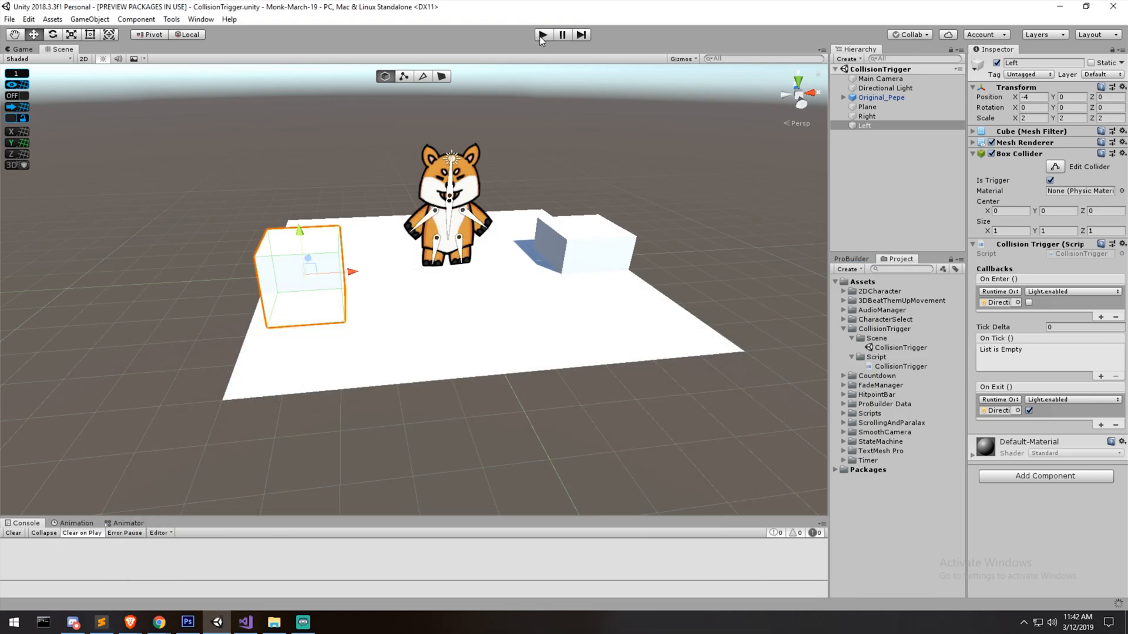
Play the scene so standing in the trigger floods the Console with the stay message, then stop.
left_click(542, 34)
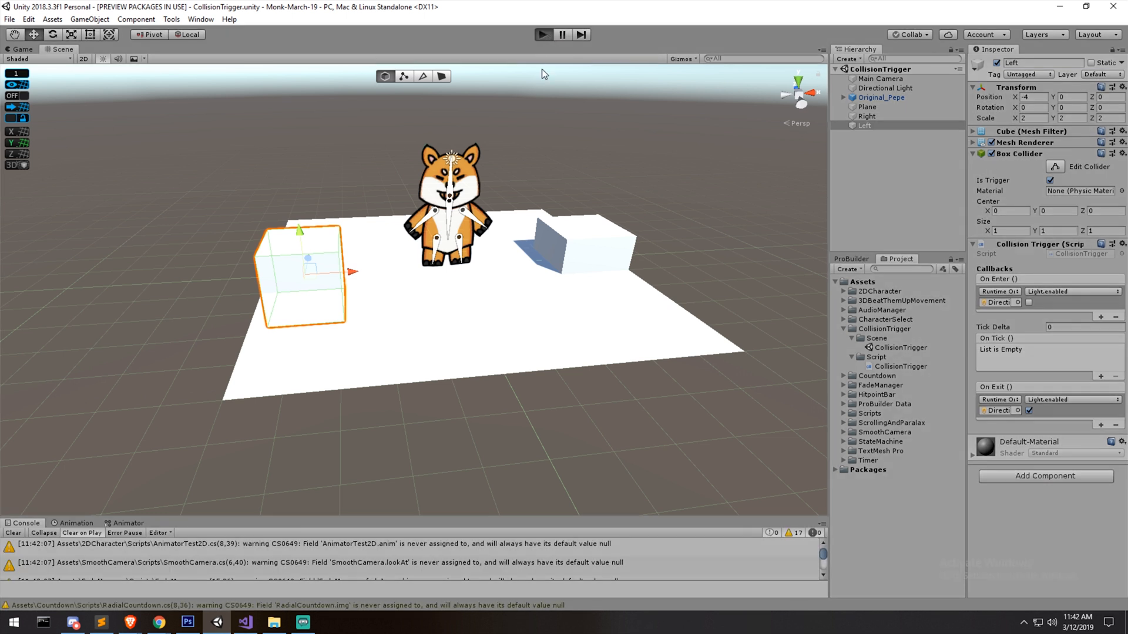
left_click(543, 34)
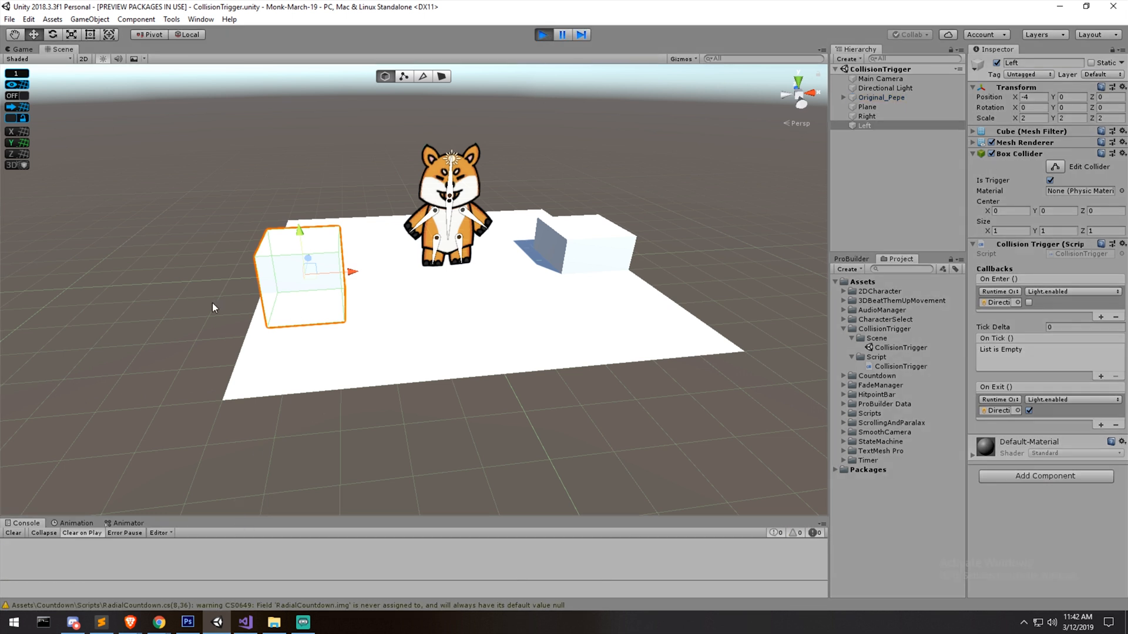
left_click(542, 34)
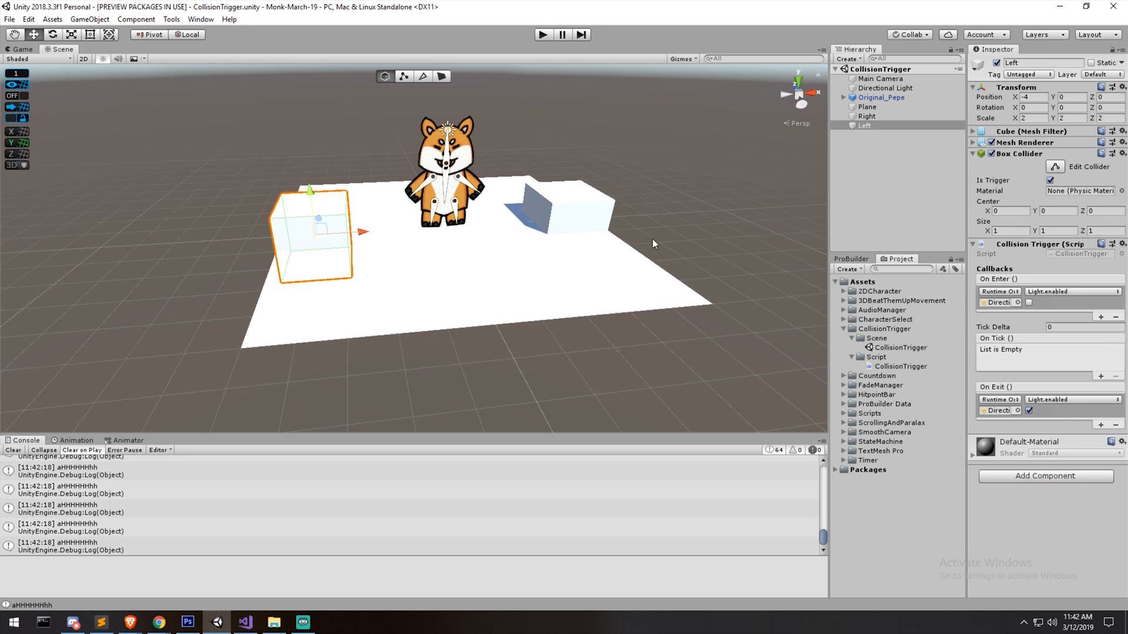
mouse_move(624, 271)
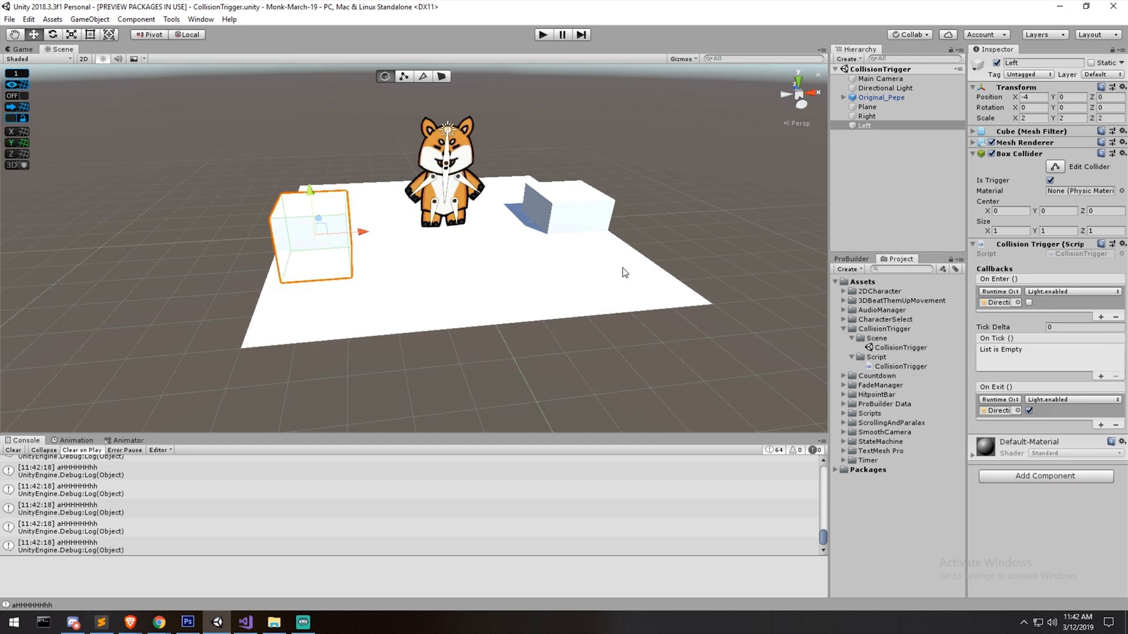
Default tickDelta to 1, declare private float tickTimer, and invoke OnTick each time tickTimer passes tickDelta.
left_click(246, 622)
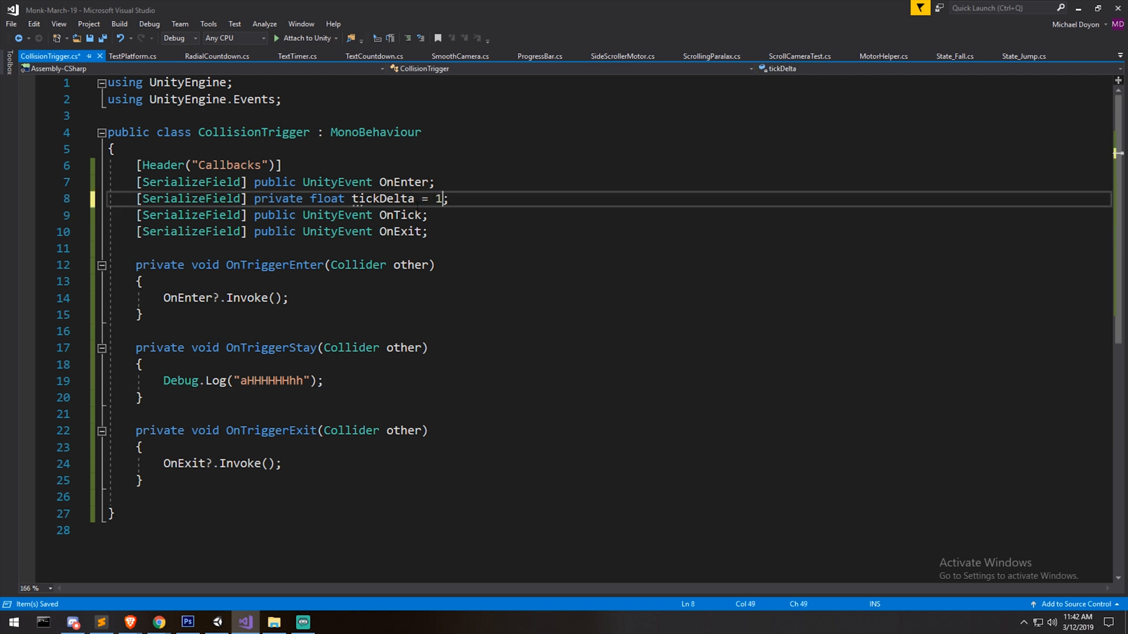
double_click(383, 199)
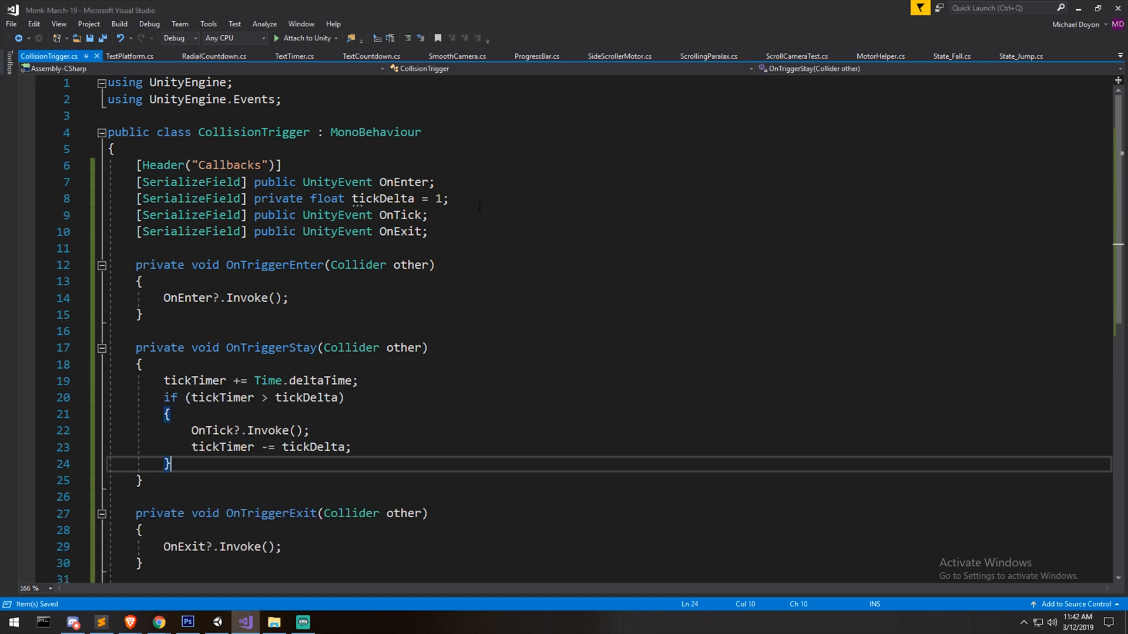
left_click(447, 231)
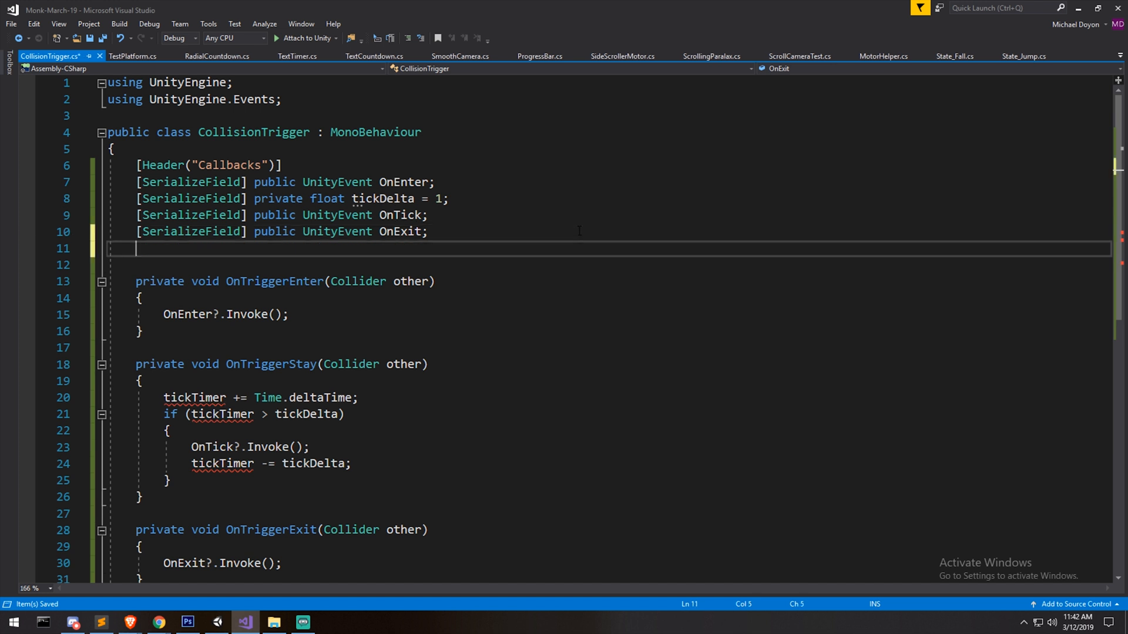
type("private float tim")
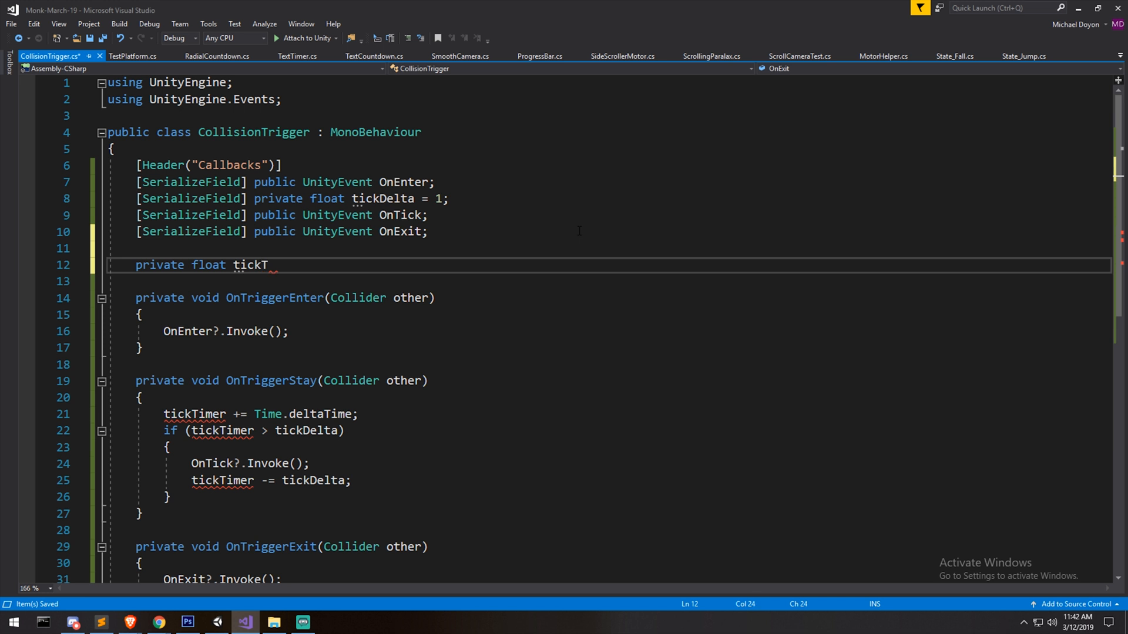
type("imer;")
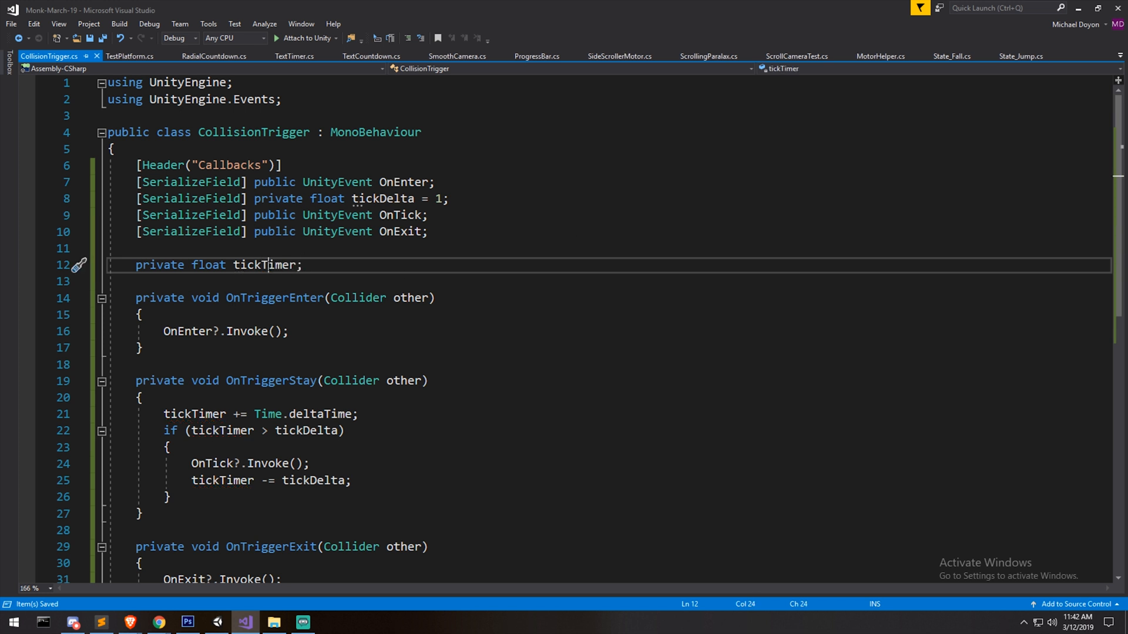
double_click(263, 265)
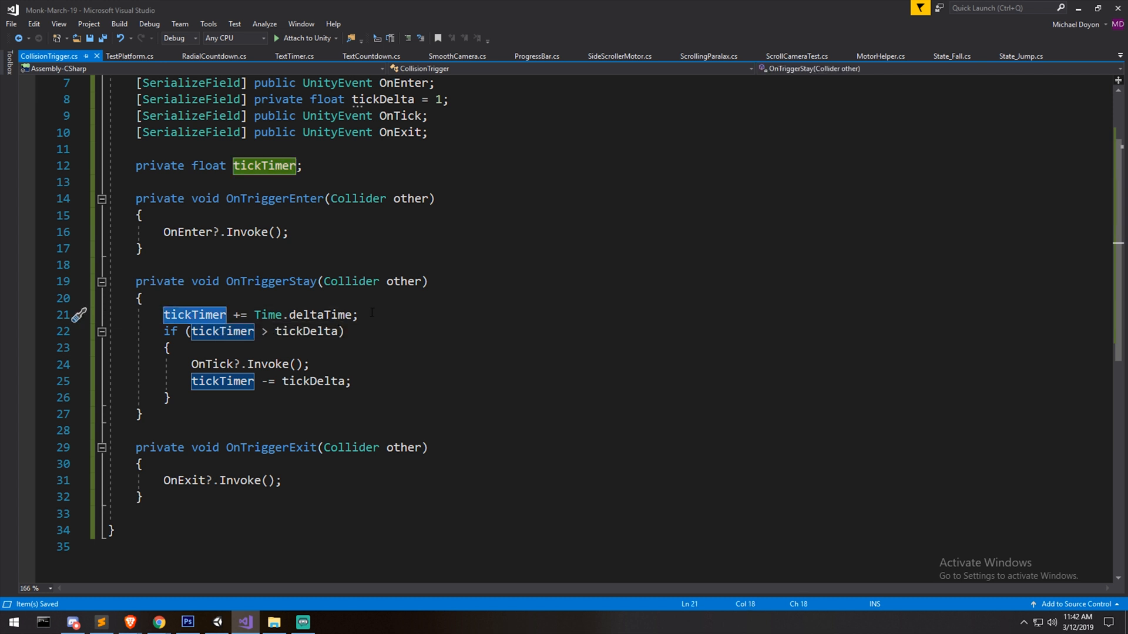
Briefly change the timer reset to subtract 0, then revert it to tickTimer -= tickDelta.
double_click(303, 315)
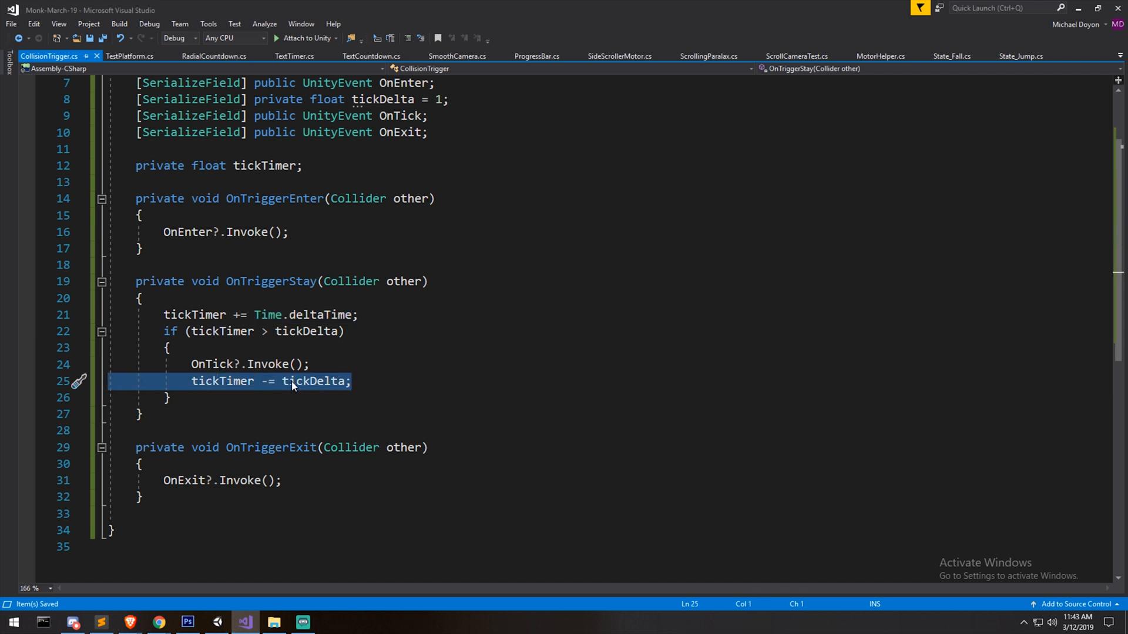
left_click(312, 380)
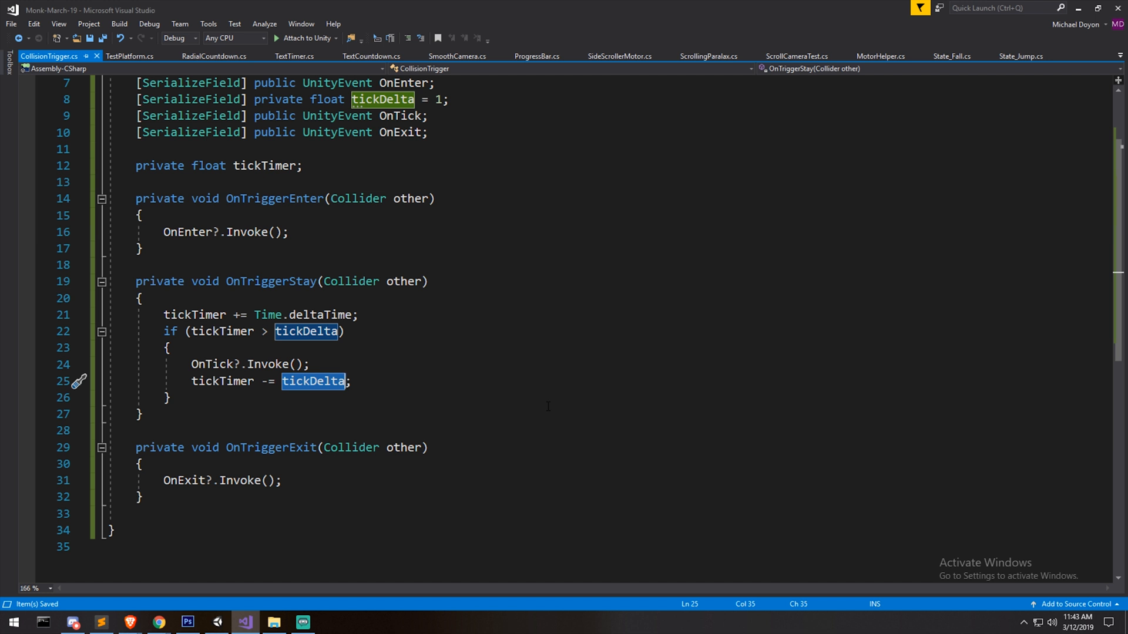
type("0")
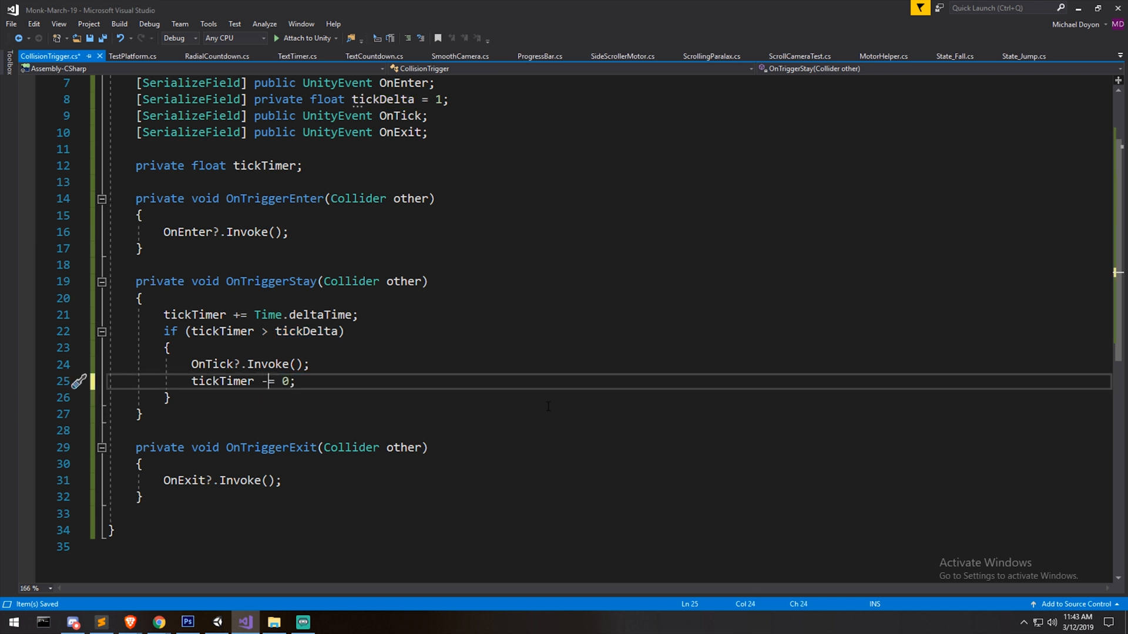
key("Backspace")
type("tickDelta")
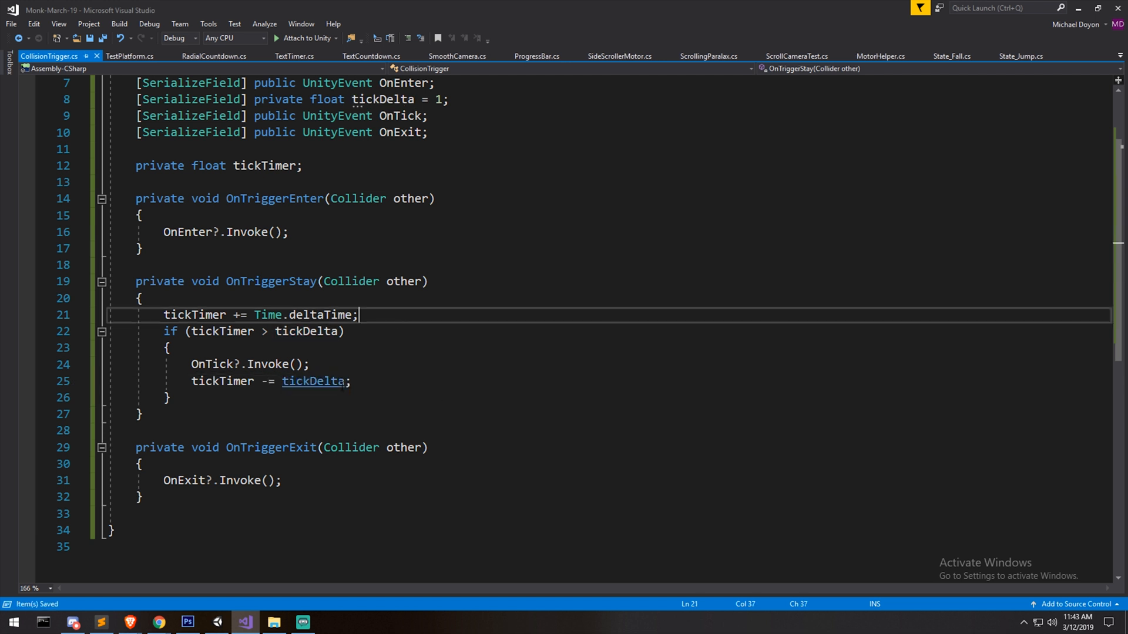
double_click(313, 380)
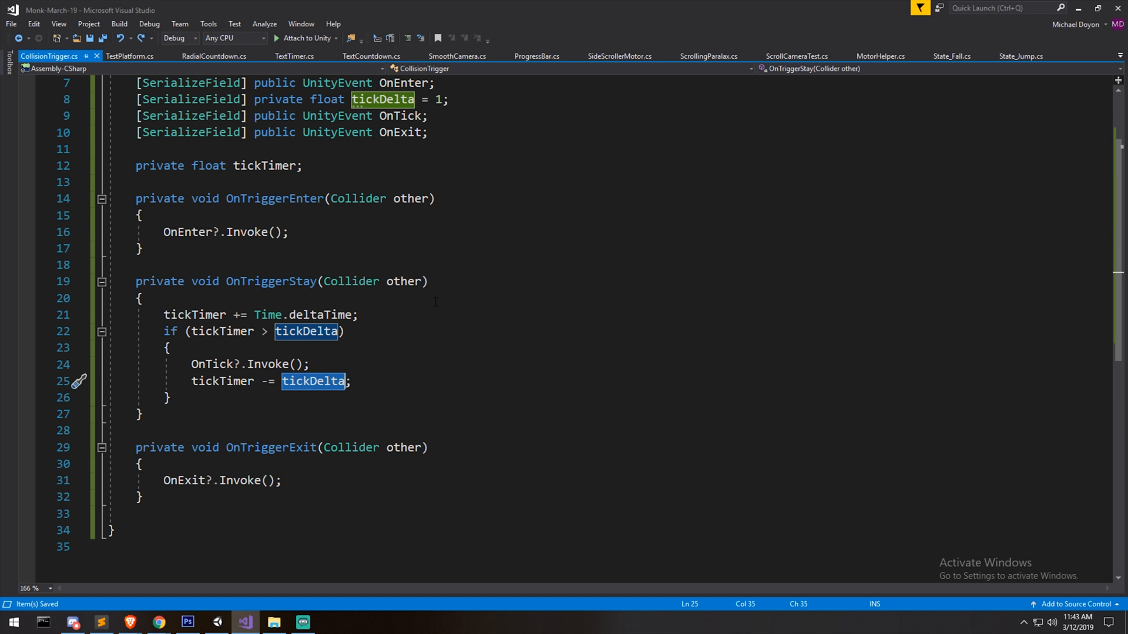
left_click(346, 381)
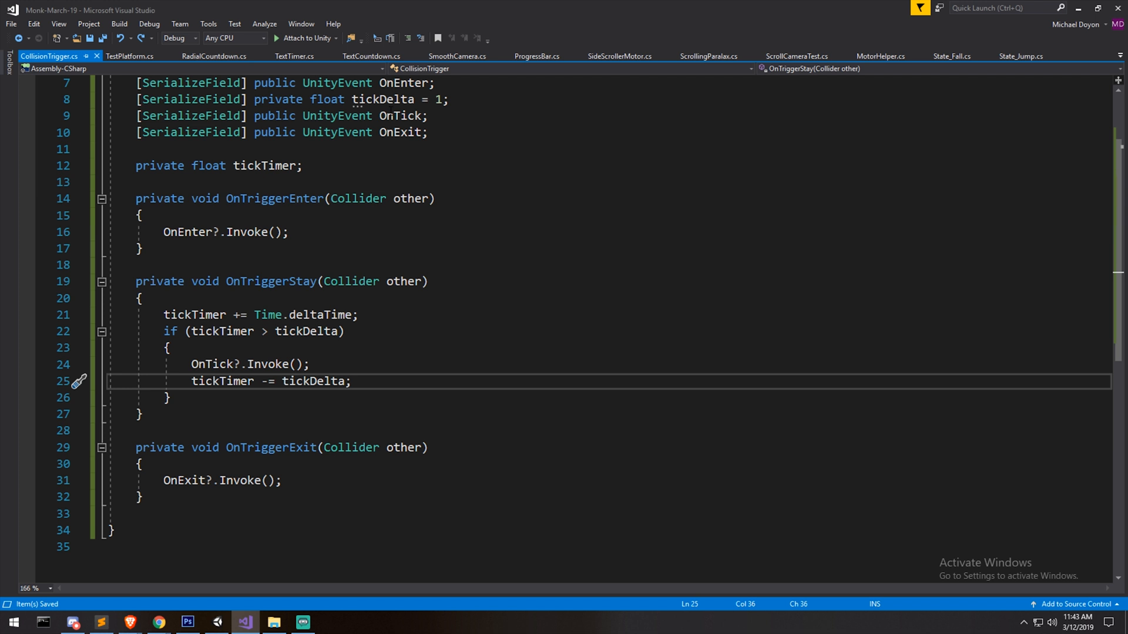
Add tickDelta = 0; on a new line right after OnEnter?.Invoke() in OnTriggerEnter.
left_click(307, 231)
type("tickDelta =")
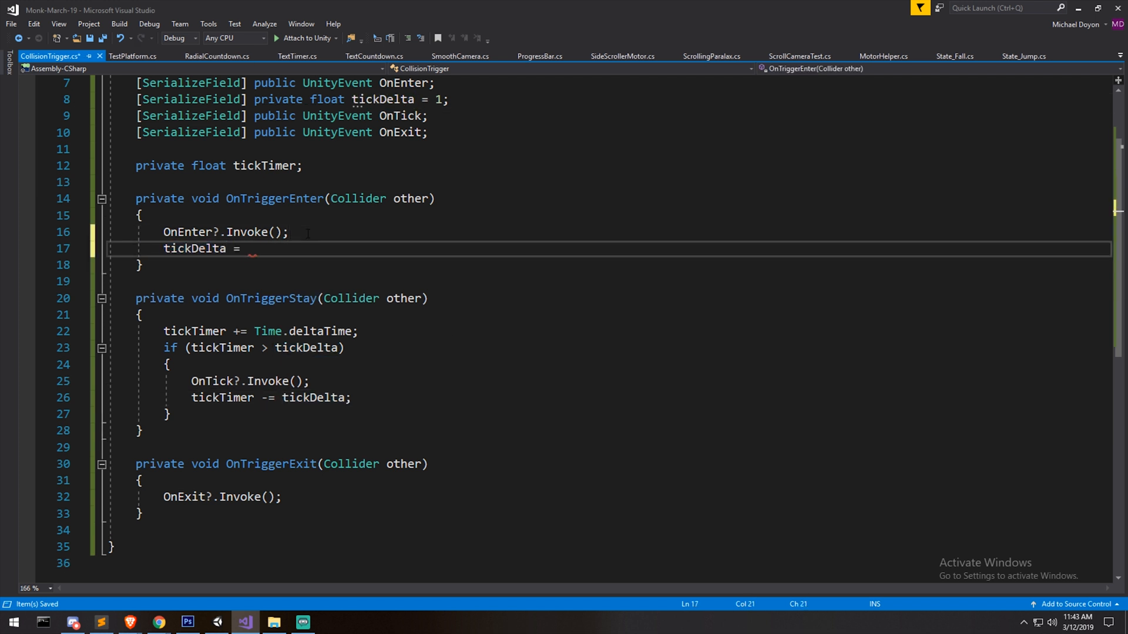
type("0;")
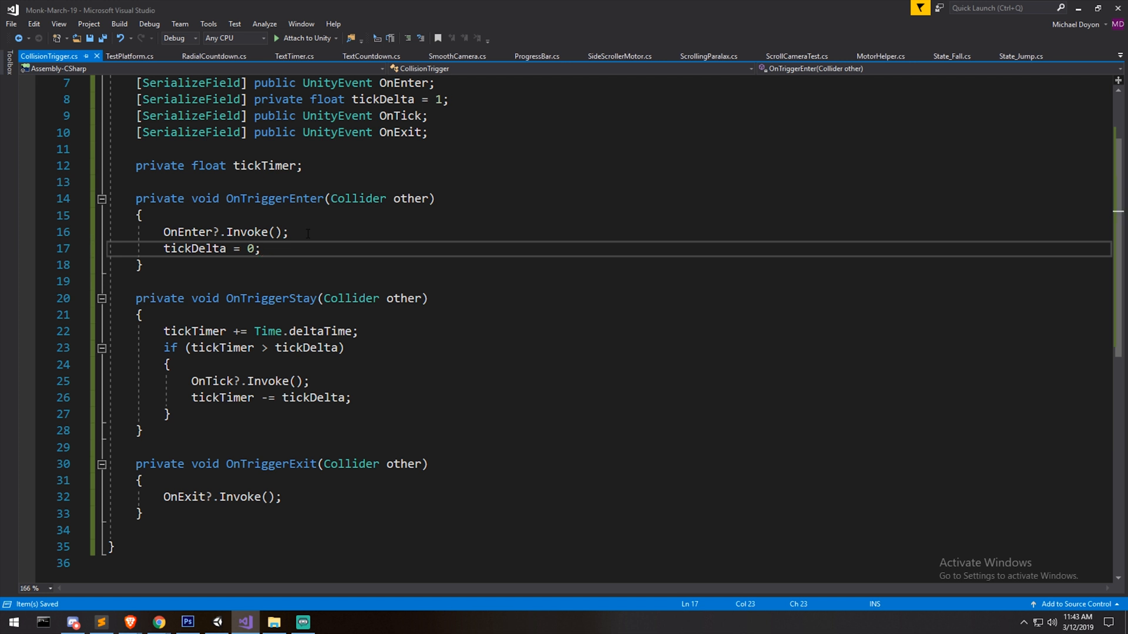
left_click(261, 248)
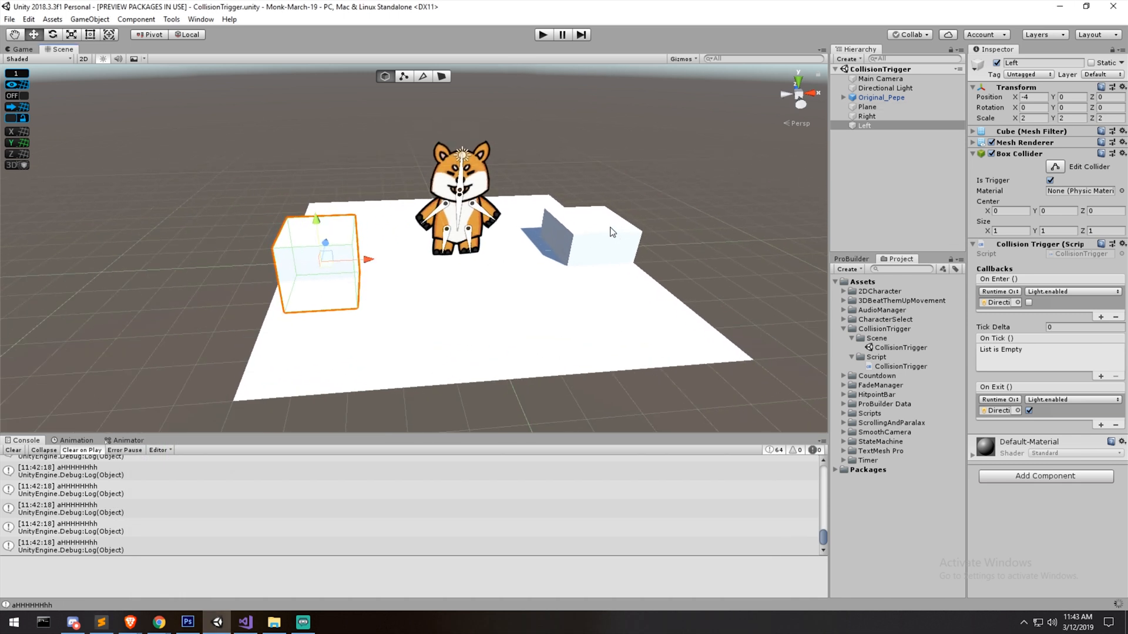
mouse_move(575, 239)
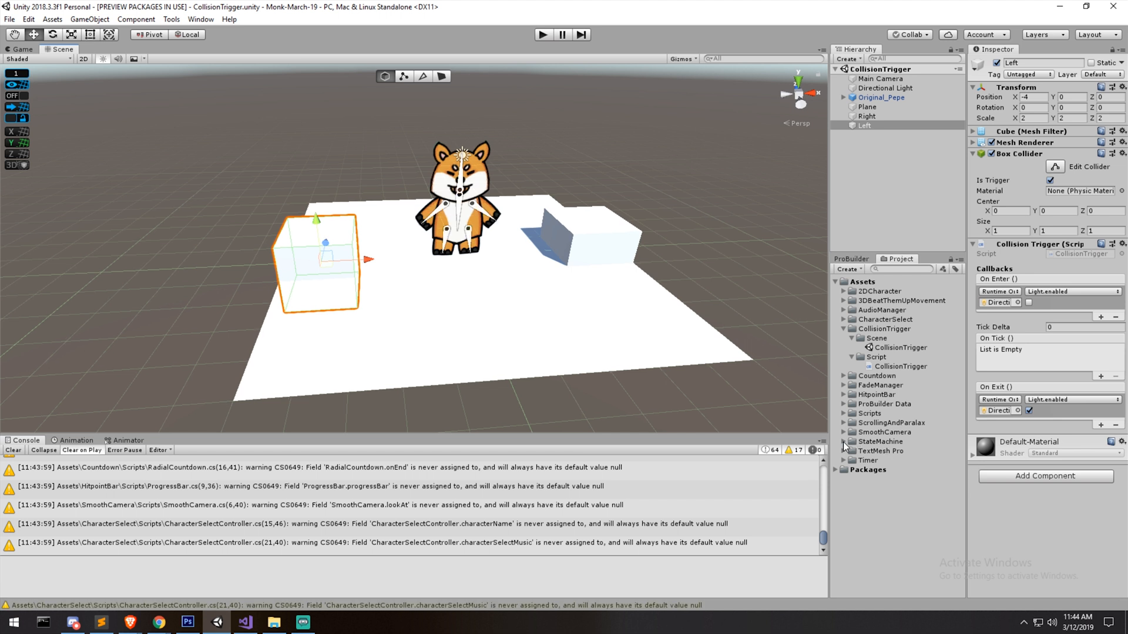
Open the StateMachine scene and select RightSwitch, whose On Tick calls TestPlatform.MoveRight on the Cube.
left_click(860, 441)
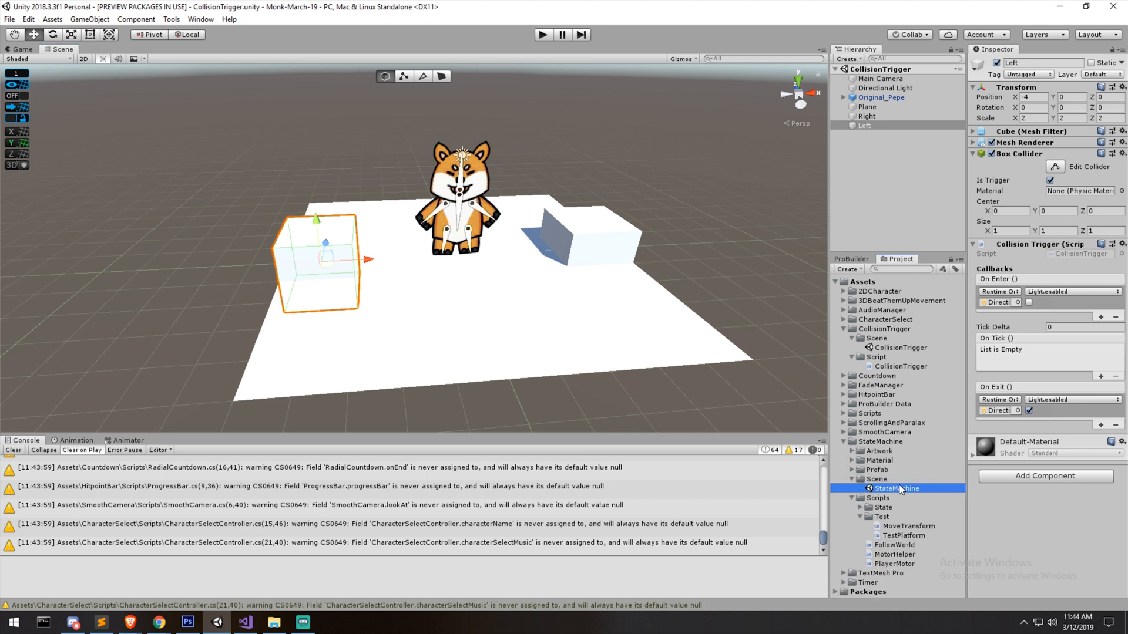
double_click(896, 488)
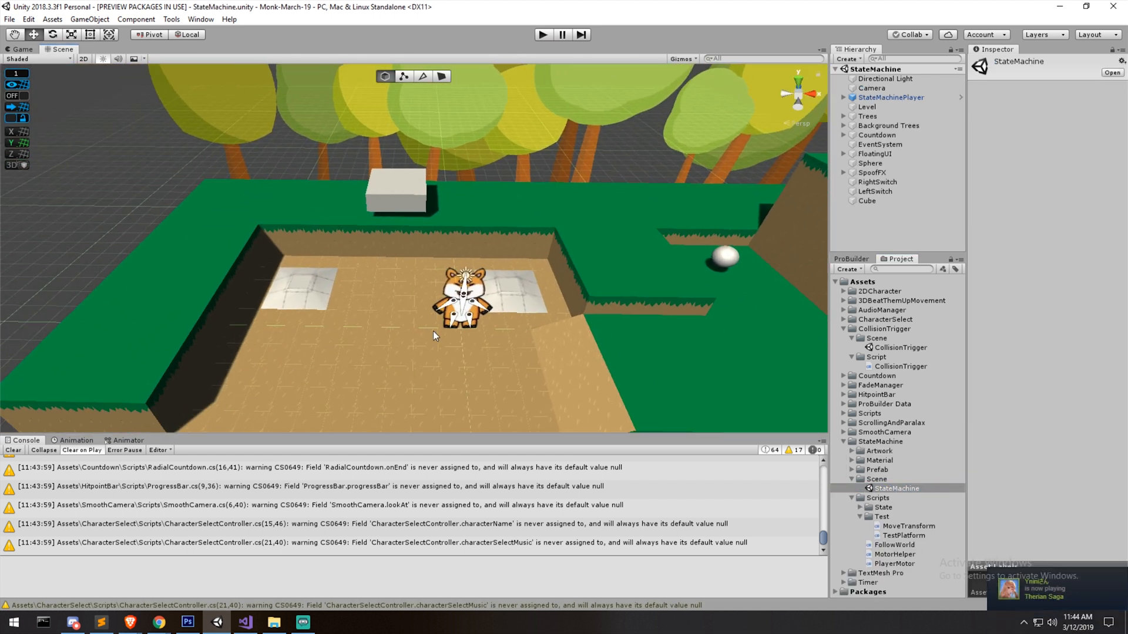
left_click(876, 154)
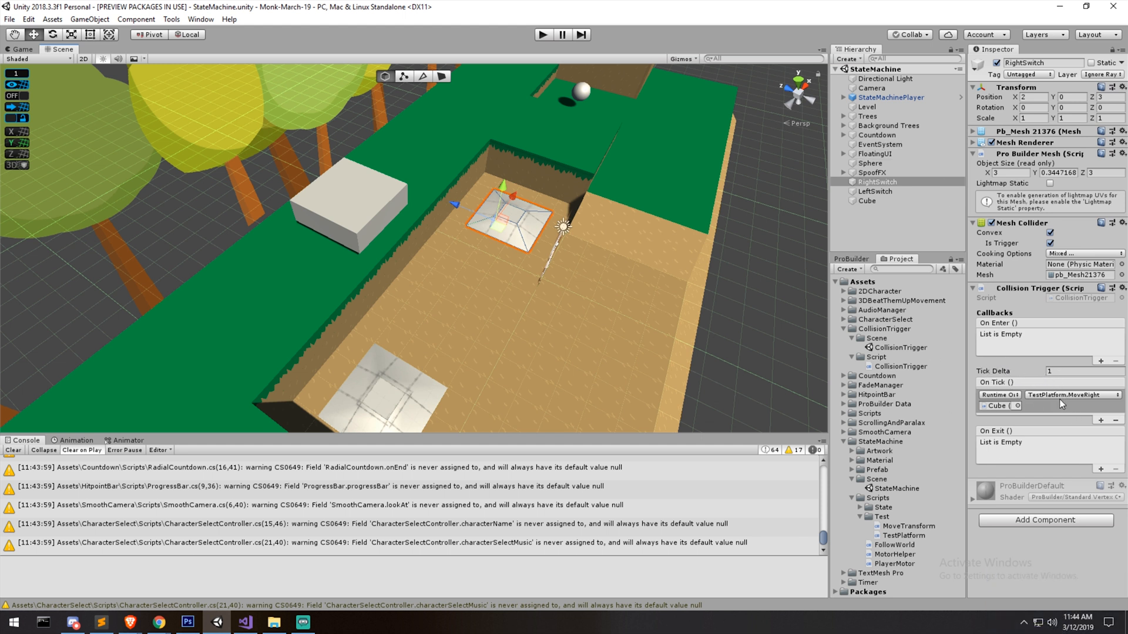
mouse_move(1089, 393)
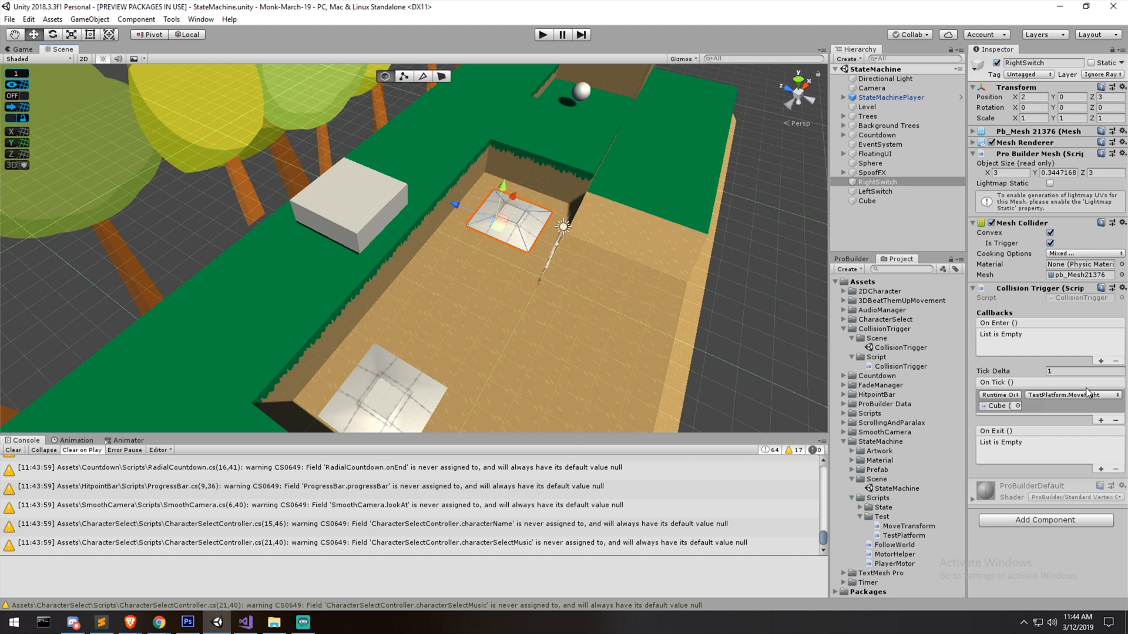
Check MoveLeft/MoveRight in TestPlatform.cs, then select LeftSwitch, whose On Tick calls TestPlatform.MoveLeft.
left_click(903, 536)
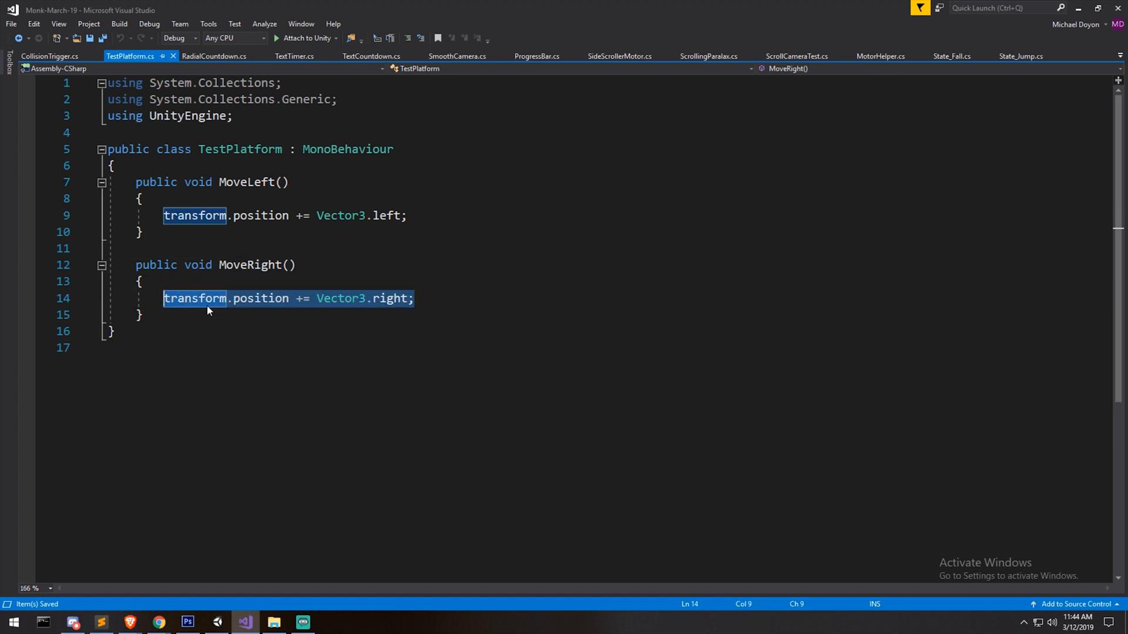
left_click(143, 315)
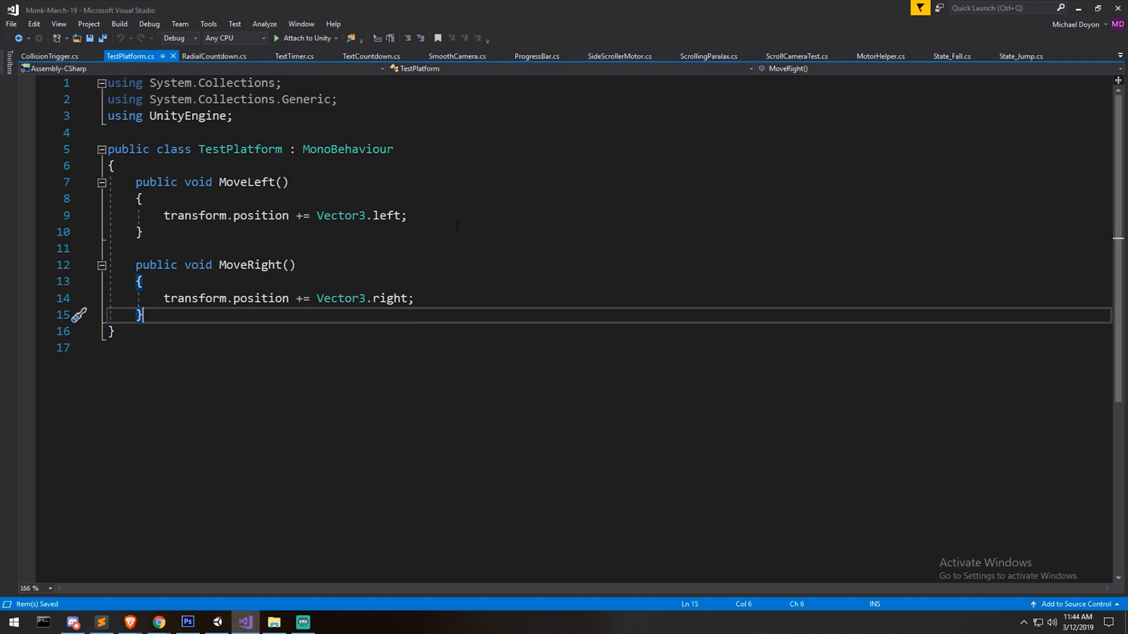
left_click(246, 622)
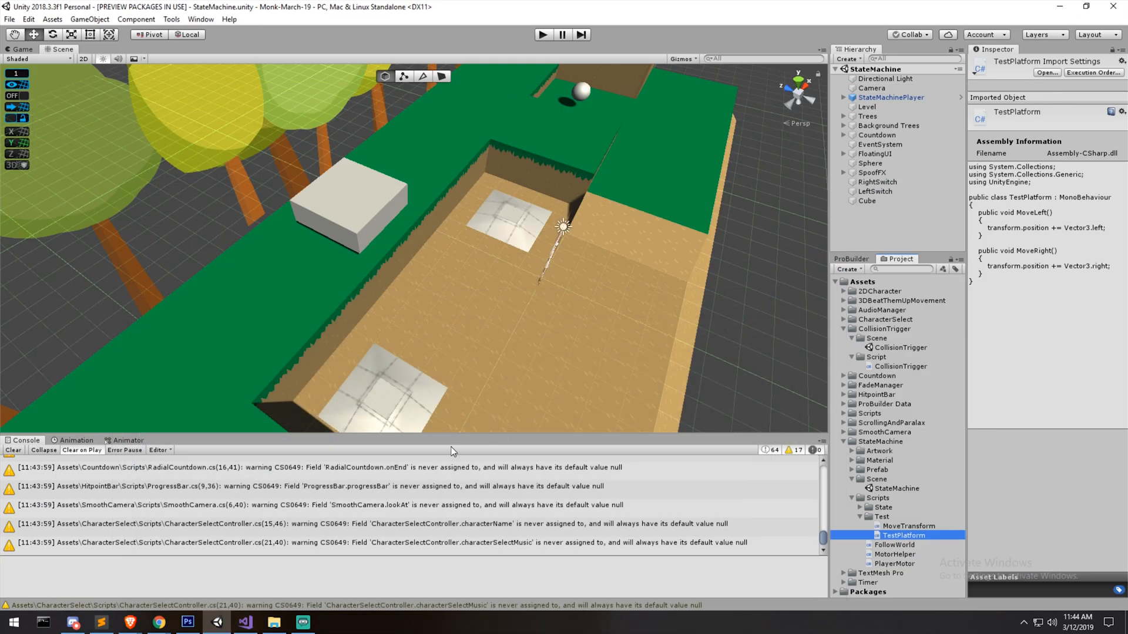
left_click(875, 191)
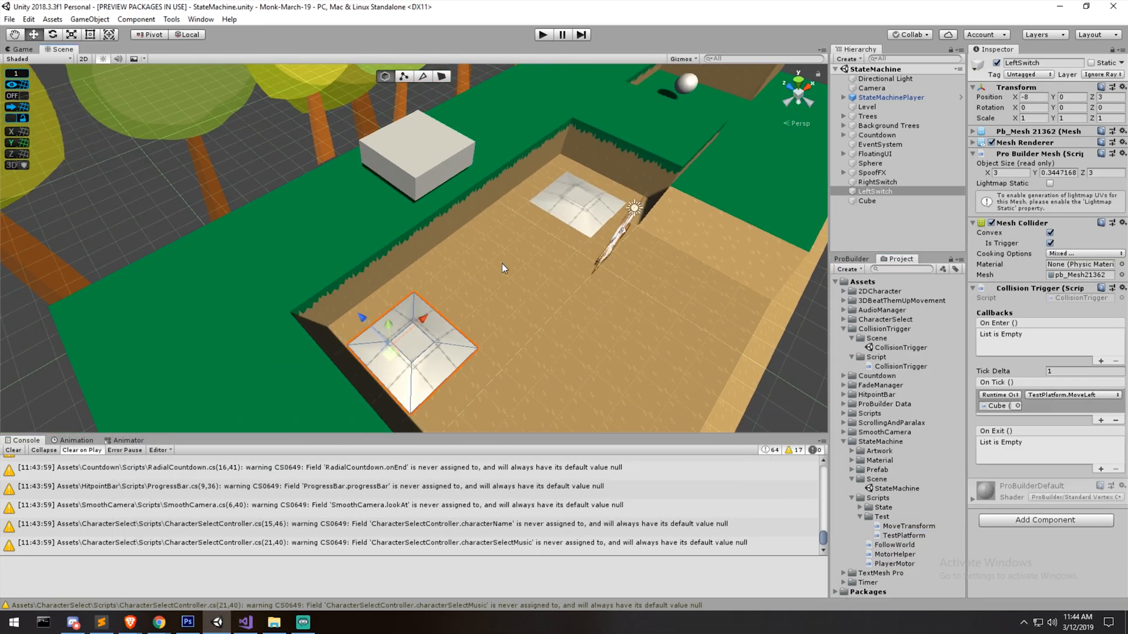
Enter play mode and walk the character onto the switch pads.
left_click(542, 34)
type("0")
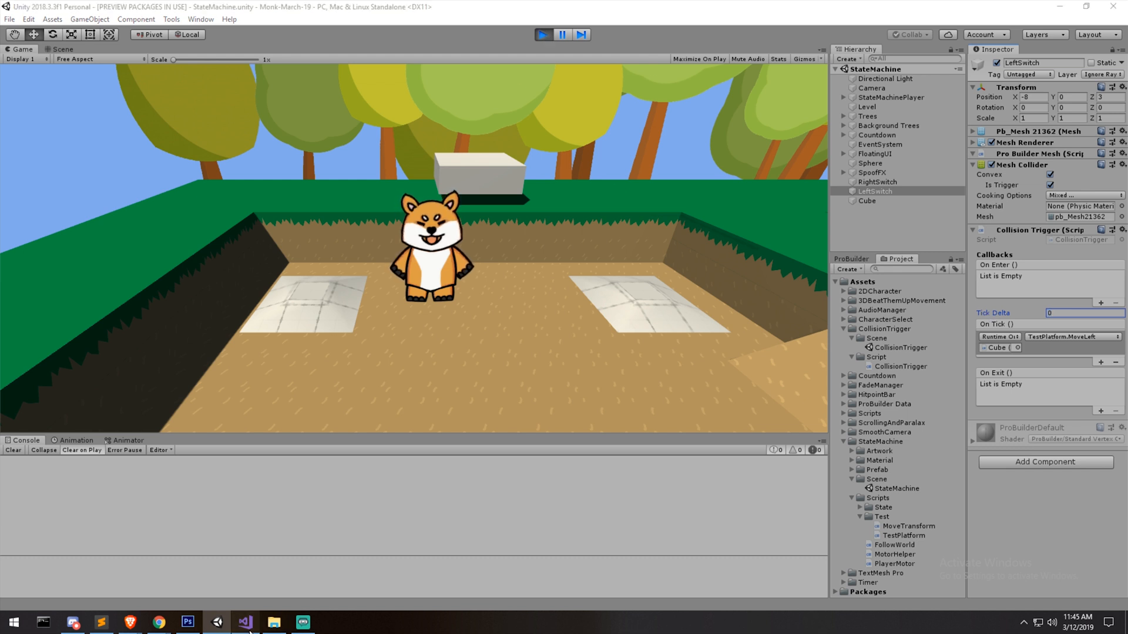
Change line 17 of OnTriggerEnter to reset tickTimer = 0 instead of tickDelta, then return to Unity.
left_click(245, 623)
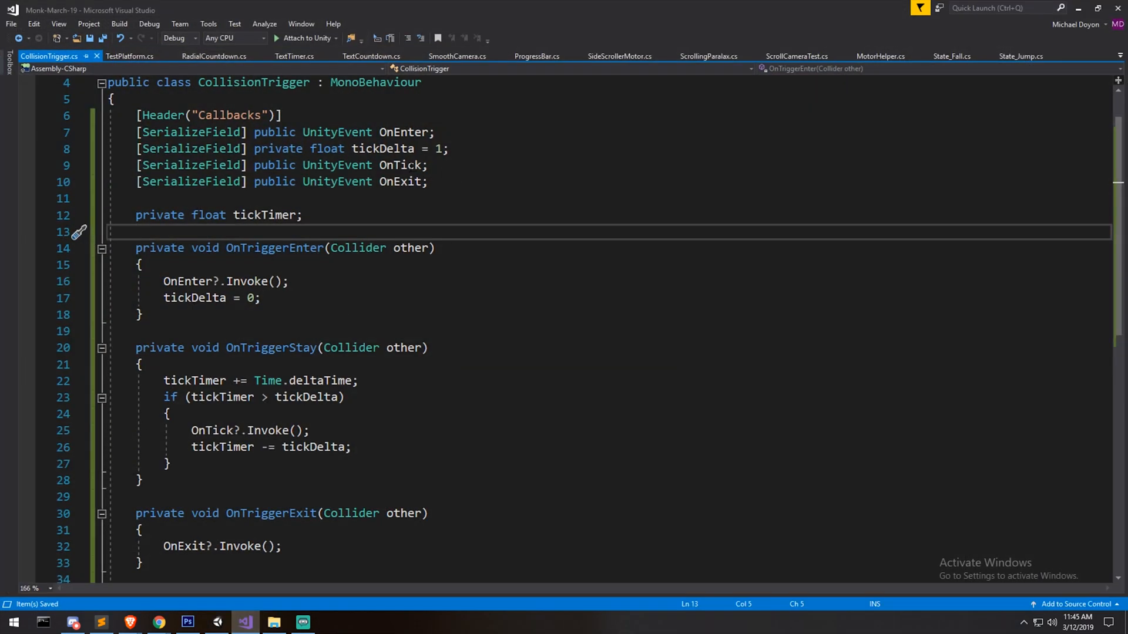
left_click(209, 297)
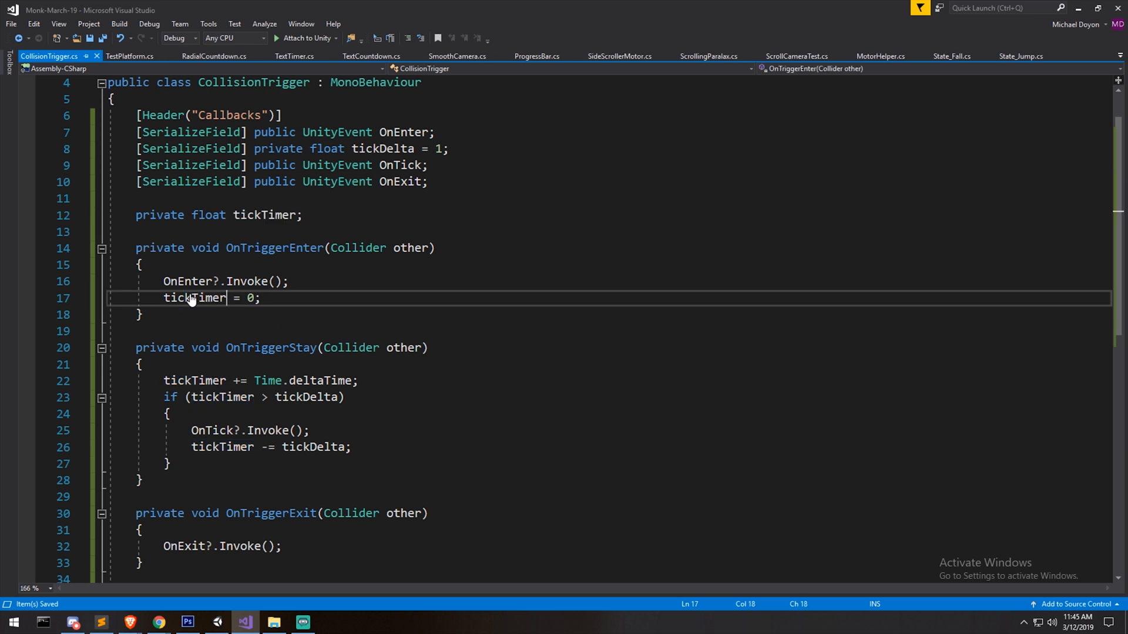
left_click(140, 315)
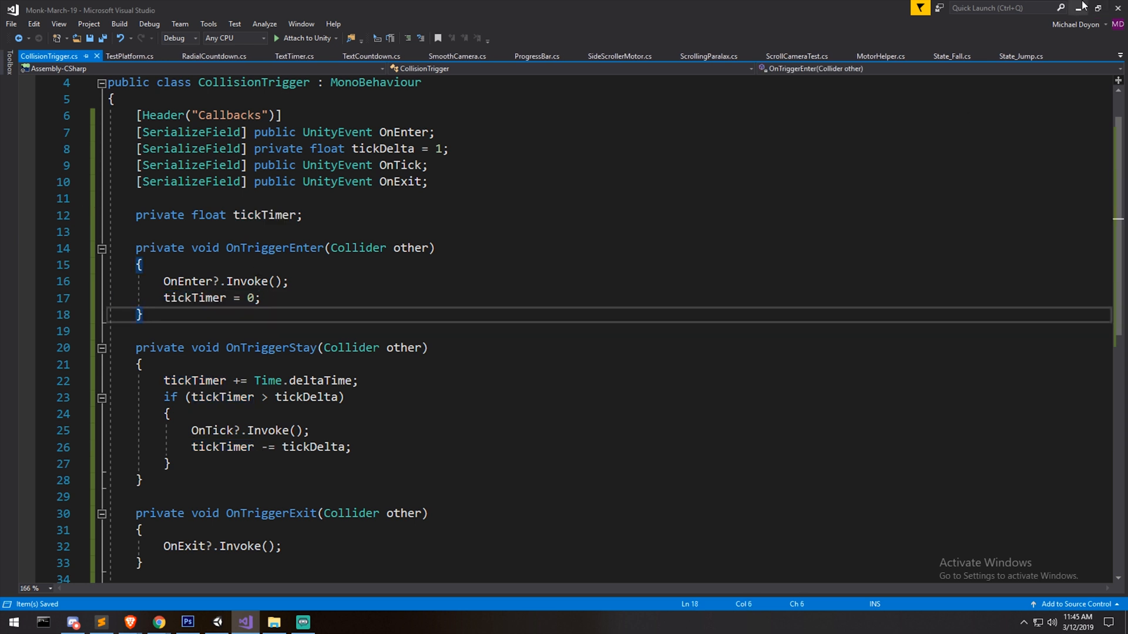
left_click(245, 622)
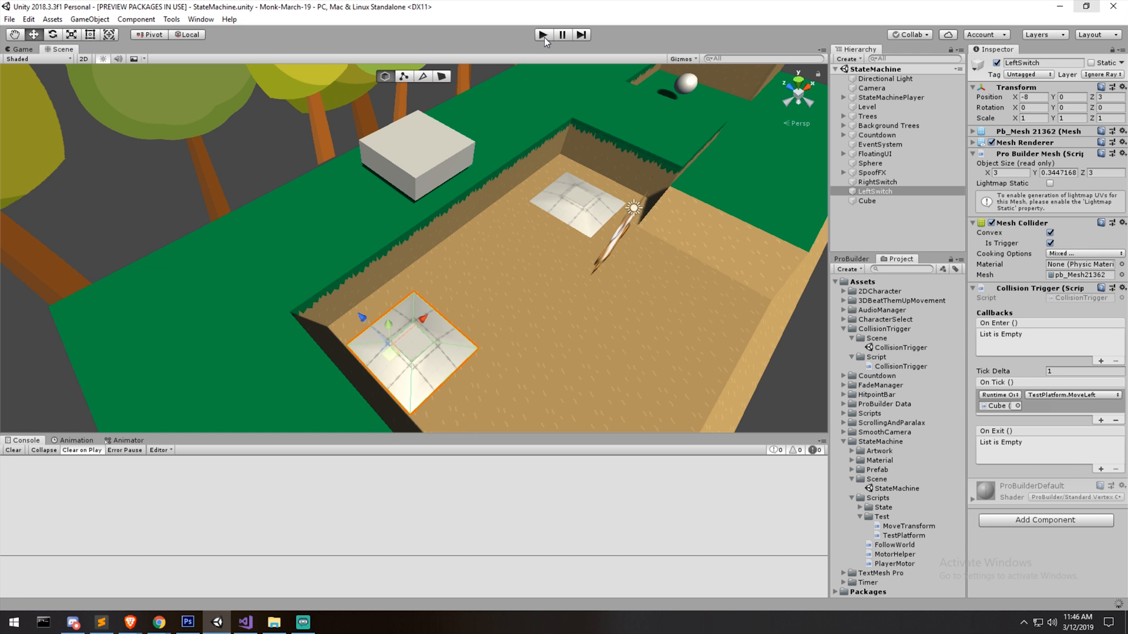
Enter play mode again to retest the switches with LeftSwitch's Tick Delta at 1.
left_click(543, 34)
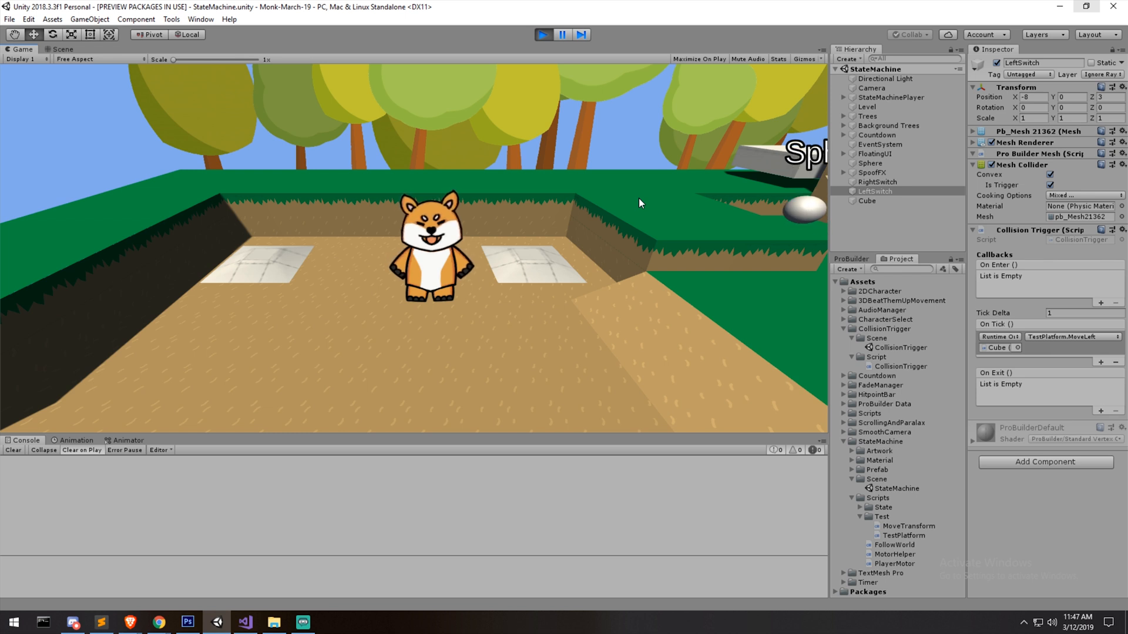
Bring up CollisionTrigger.cs zoomed out and scrolled to its first line.
left_click(896, 367)
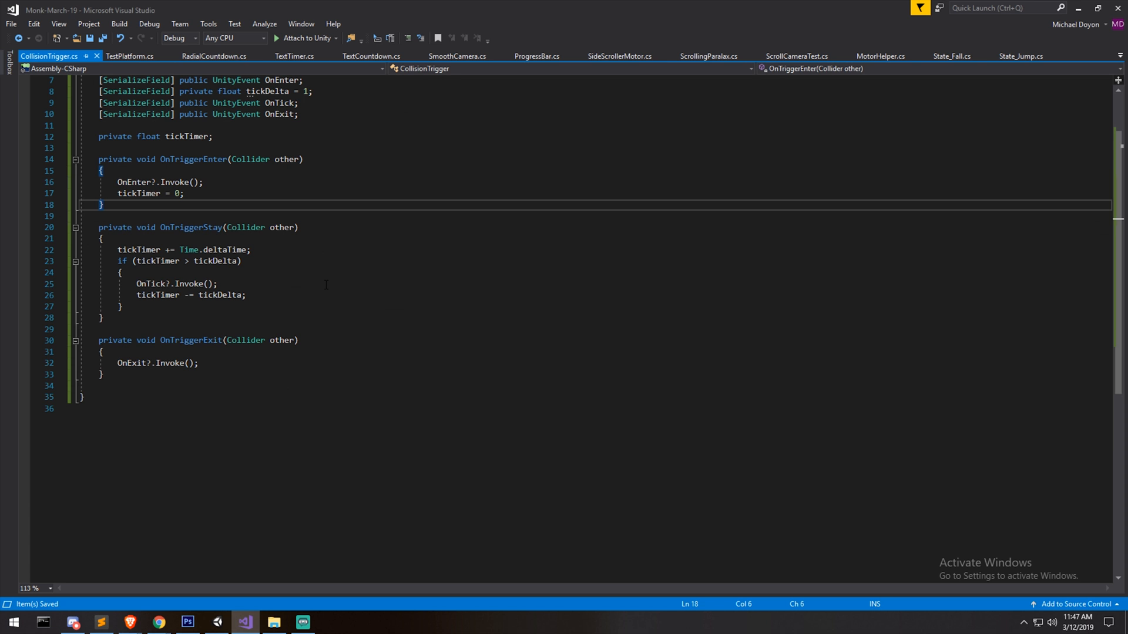
scroll("up", 3)
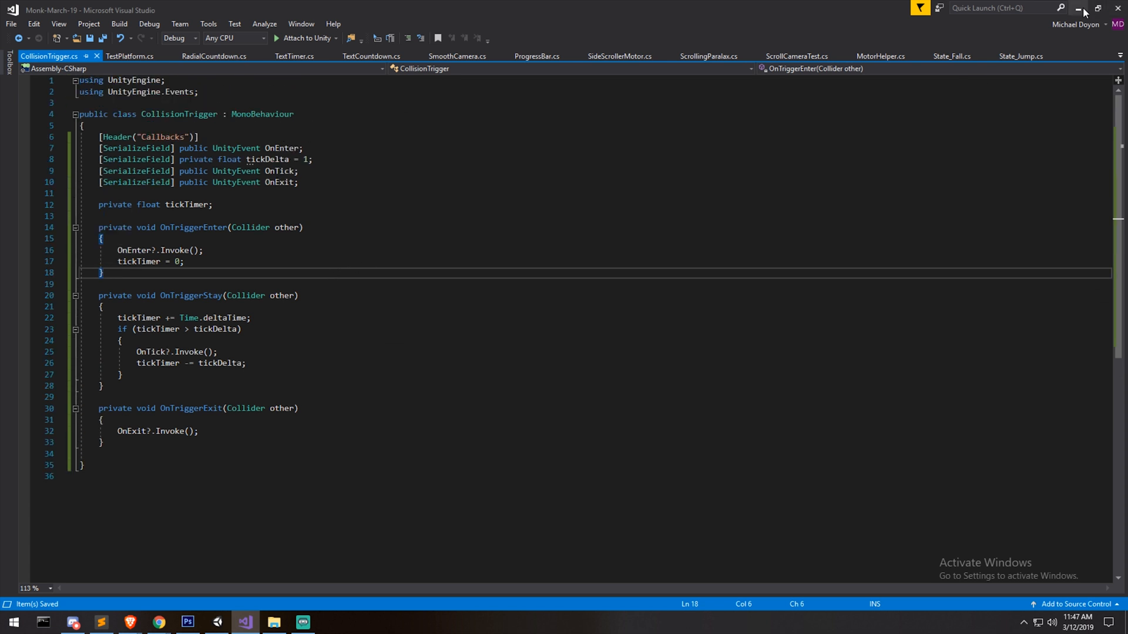
mouse_move(1058, 44)
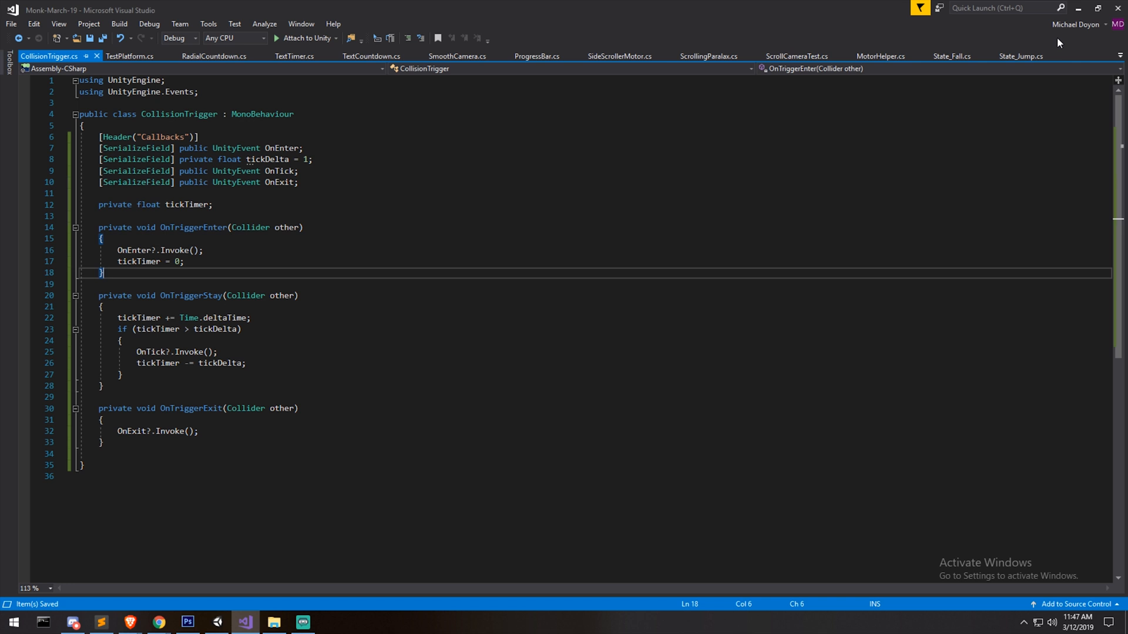